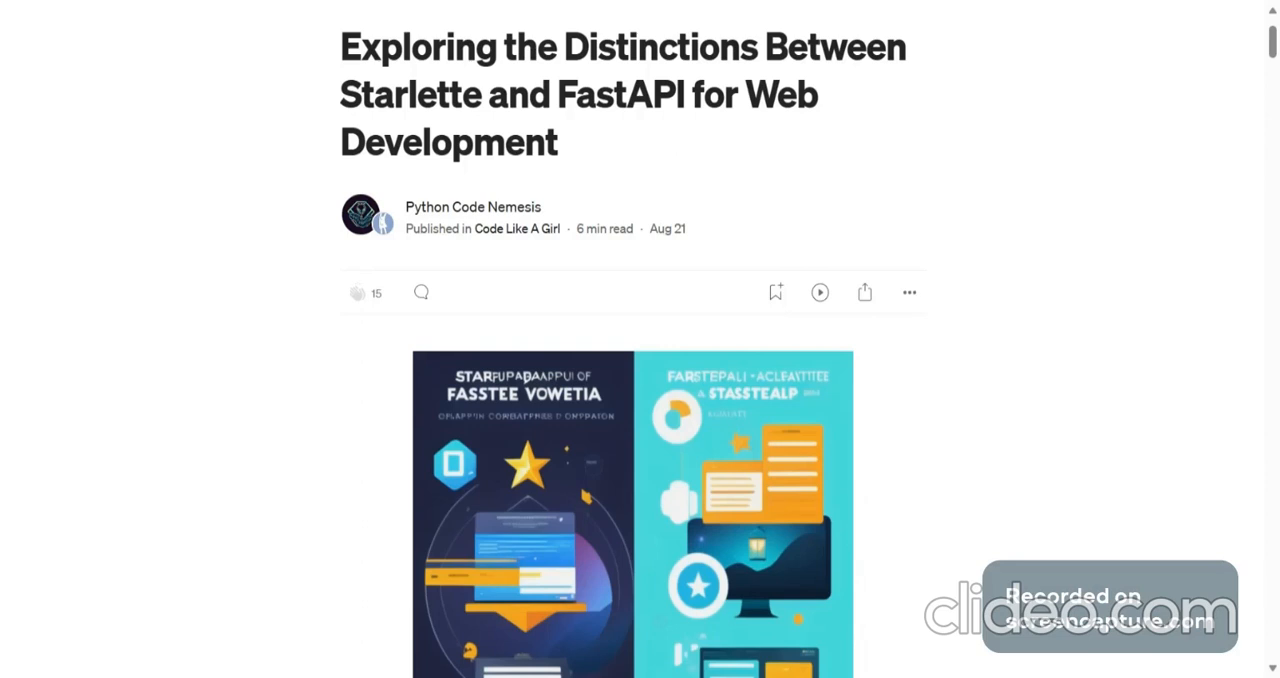
pyautogui.moveTo(82, 378)
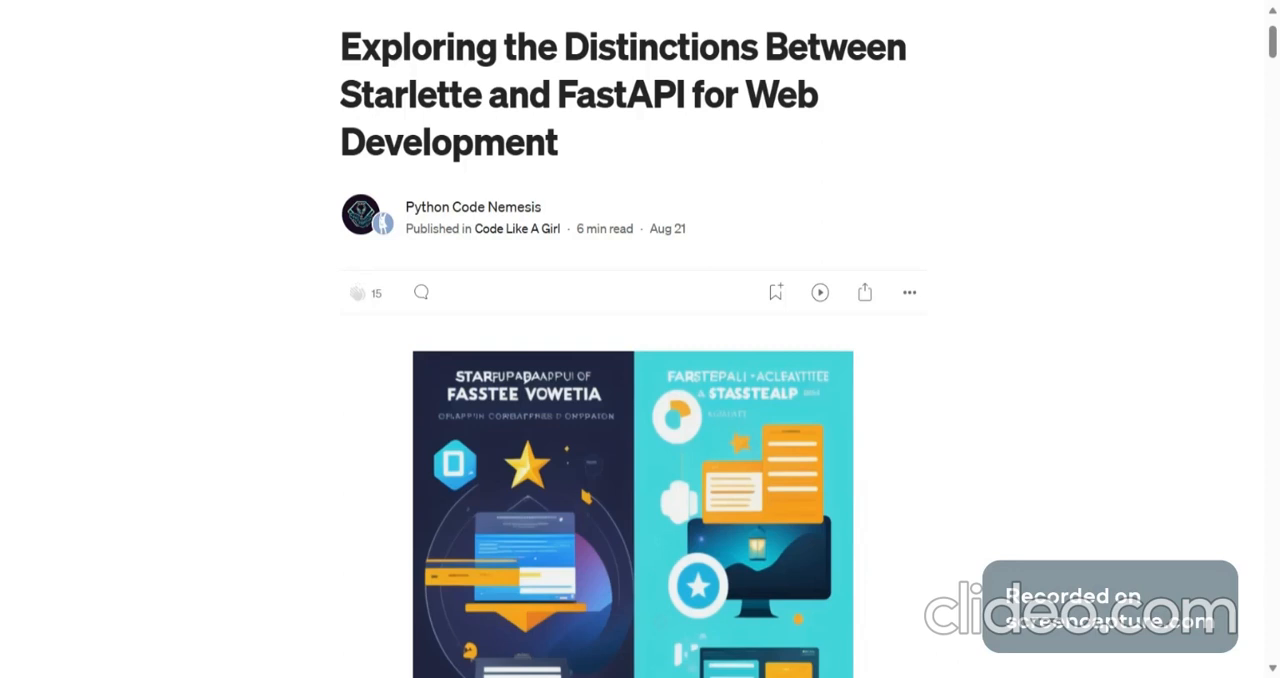
pyautogui.scroll(-3)
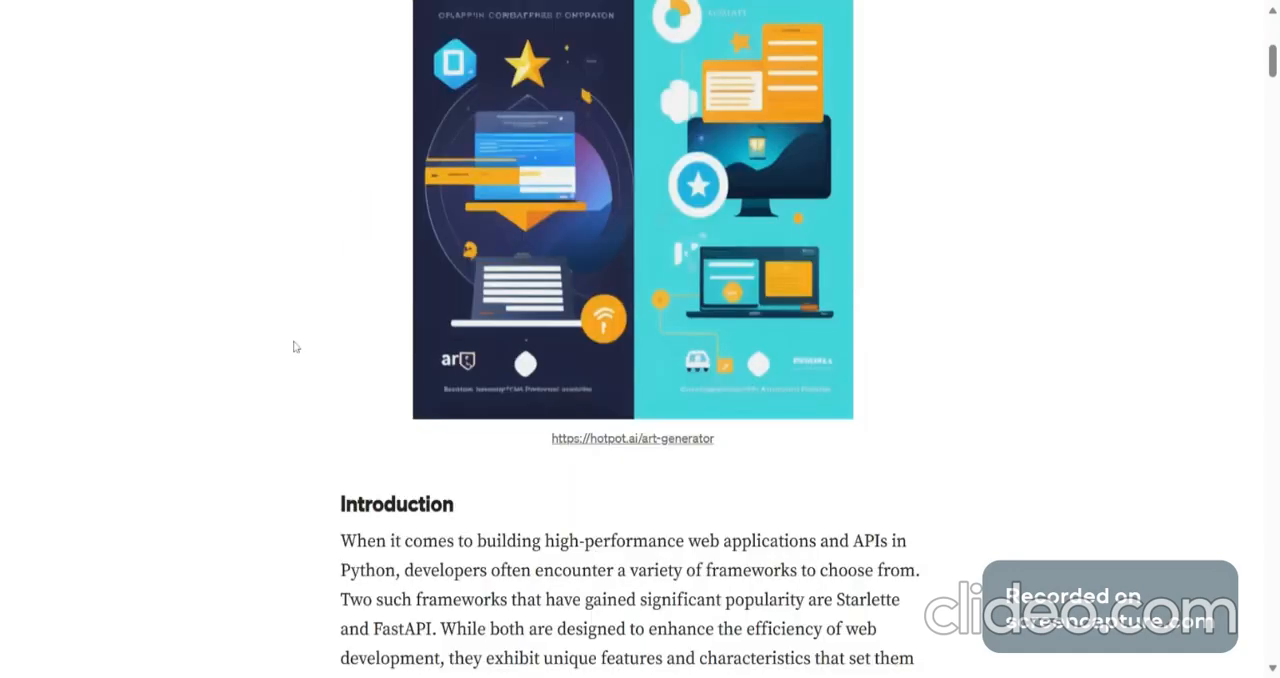
pyautogui.scroll(-3)
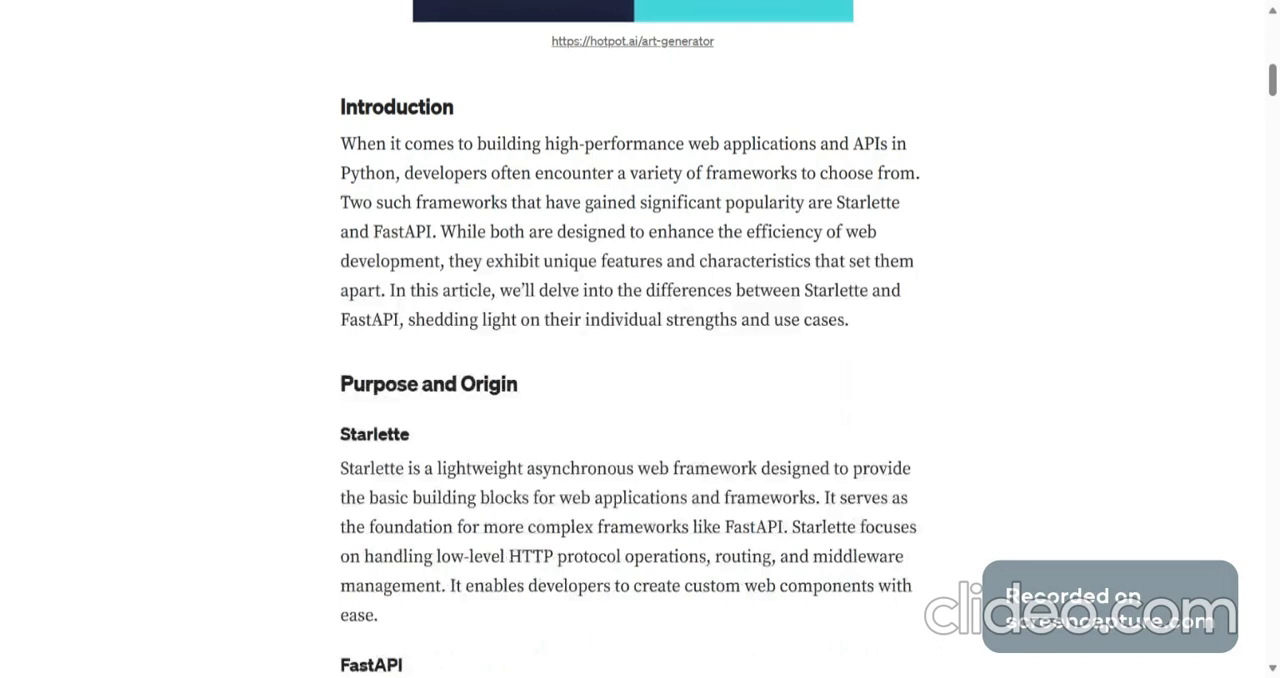
pyautogui.moveTo(917, 211)
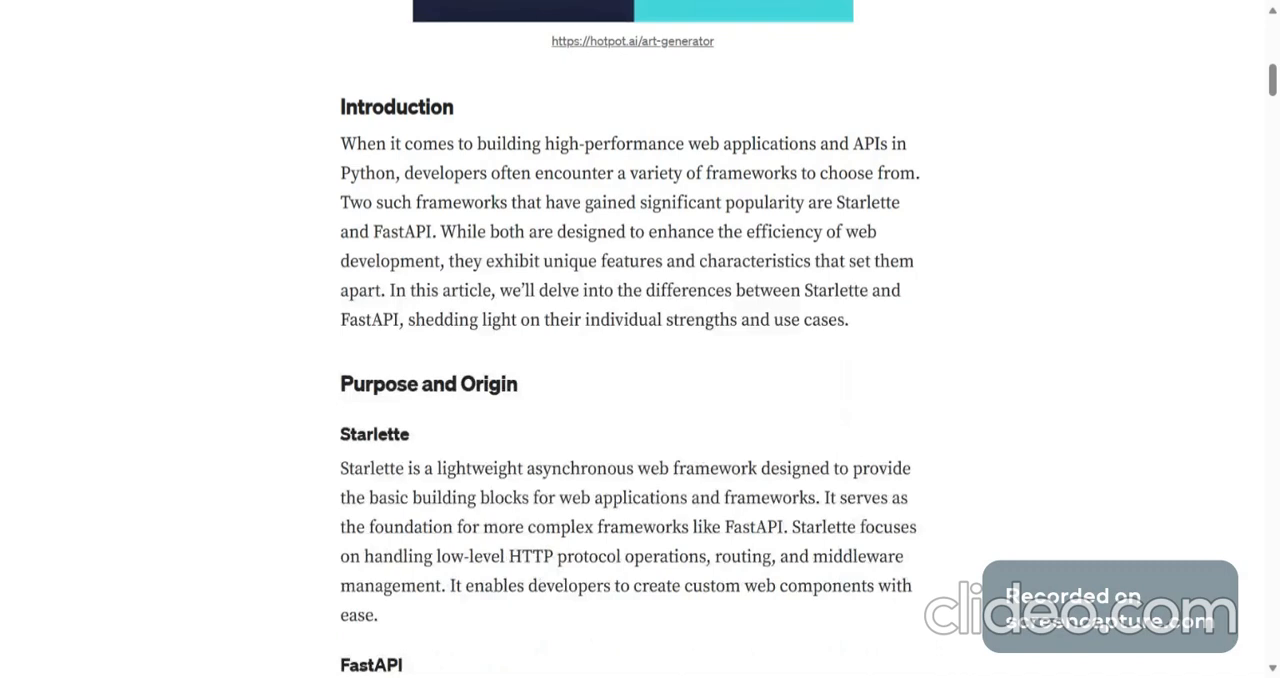
pyautogui.moveTo(424, 255)
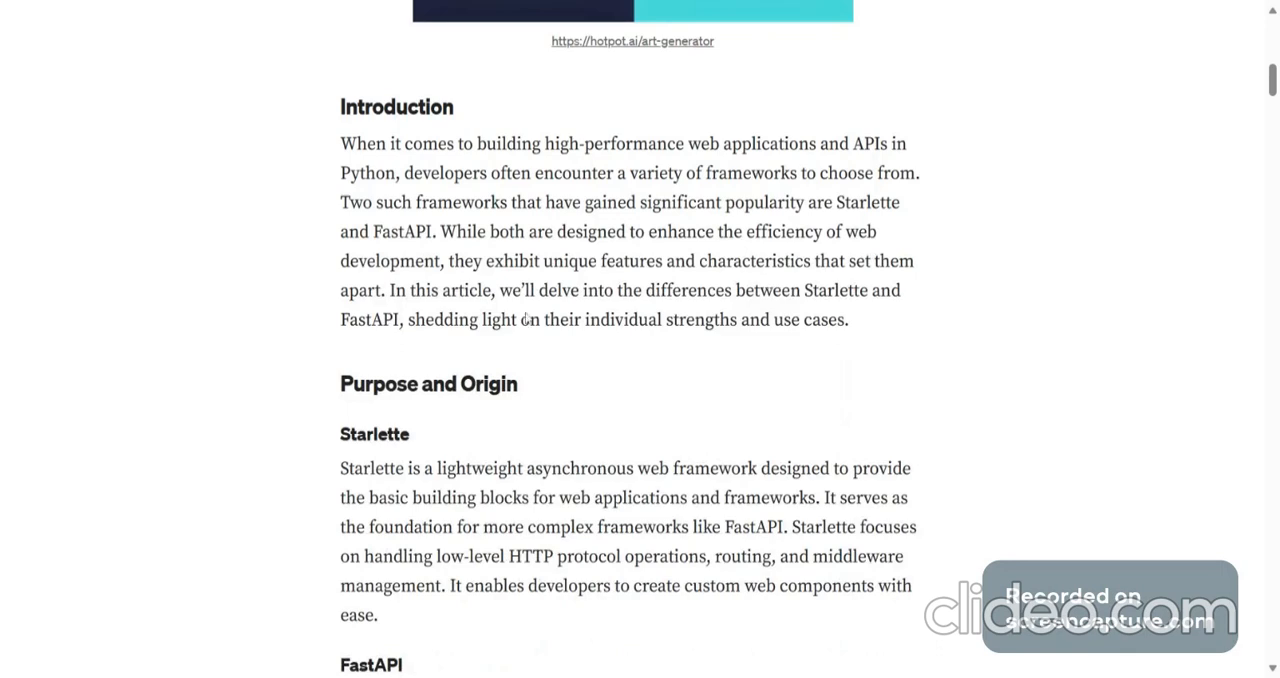
pyautogui.scroll(-3)
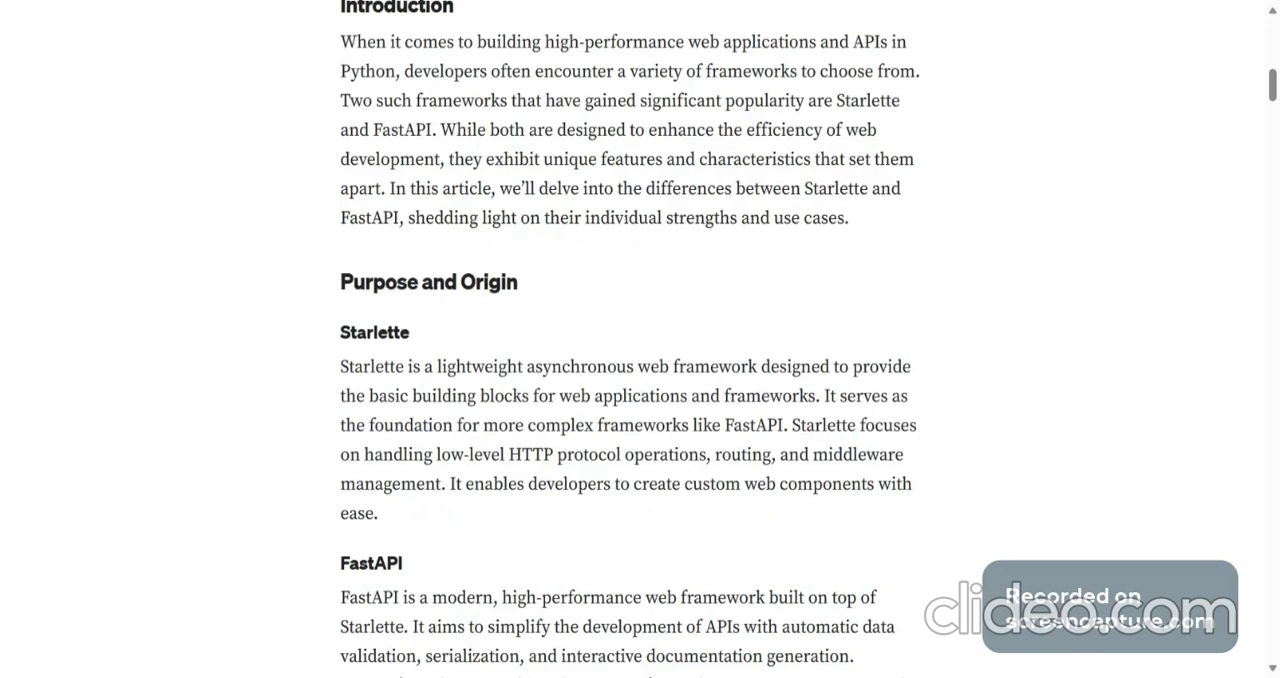
pyautogui.scroll(-3)
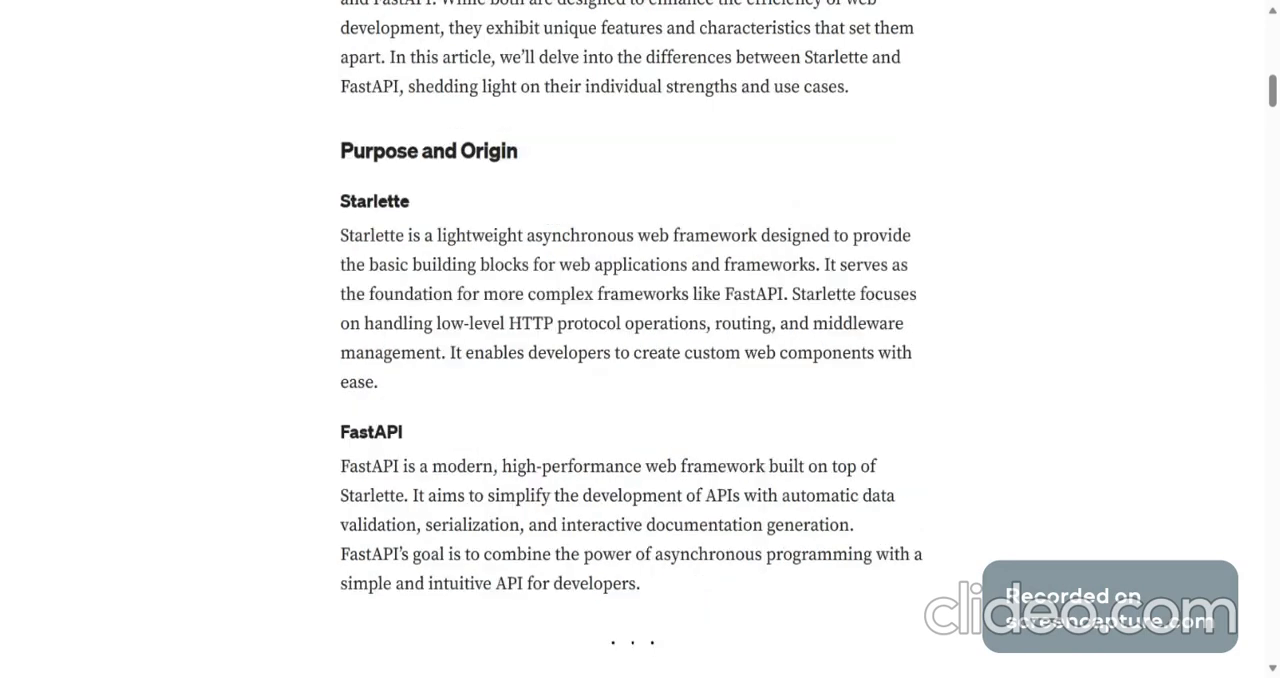
pyautogui.scroll(-3)
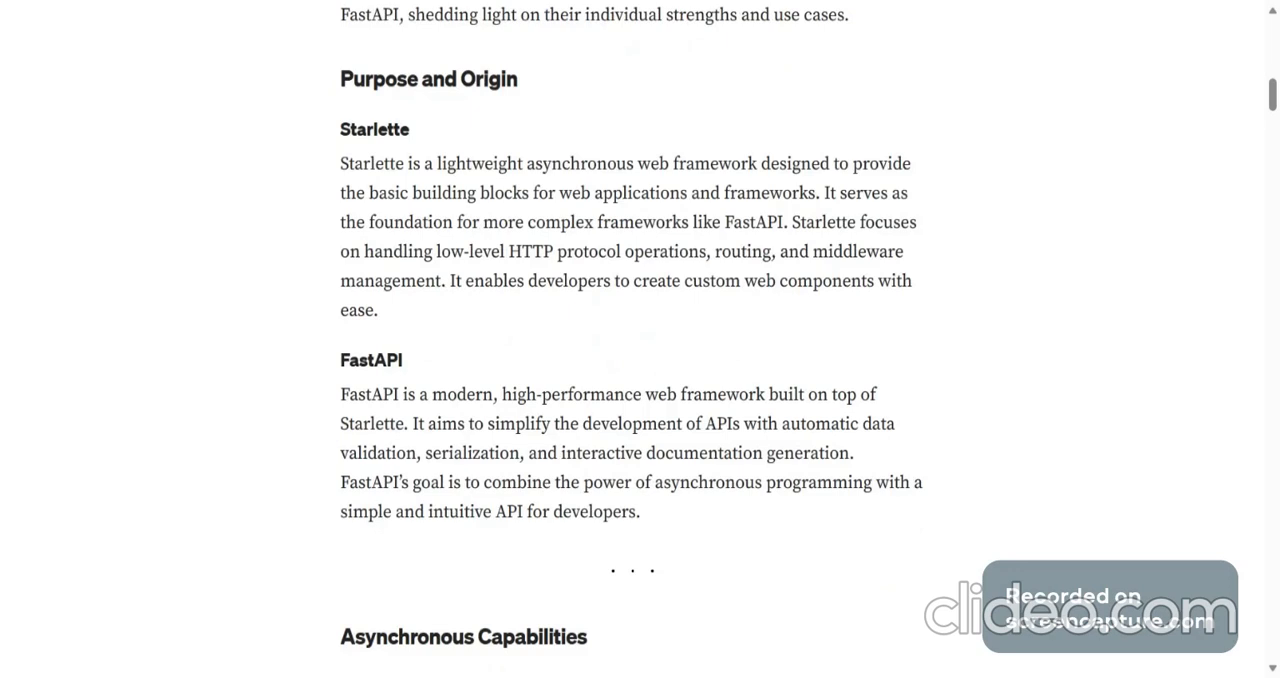
pyautogui.moveTo(705, 213)
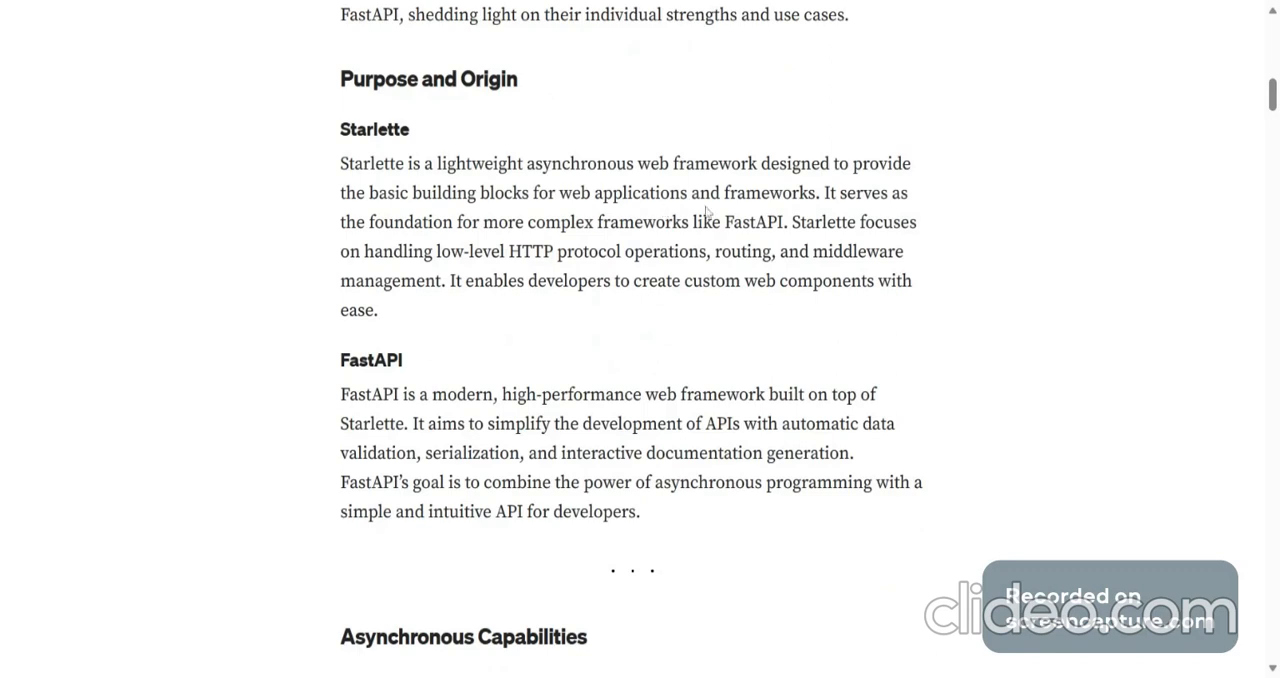
pyautogui.moveTo(451, 243)
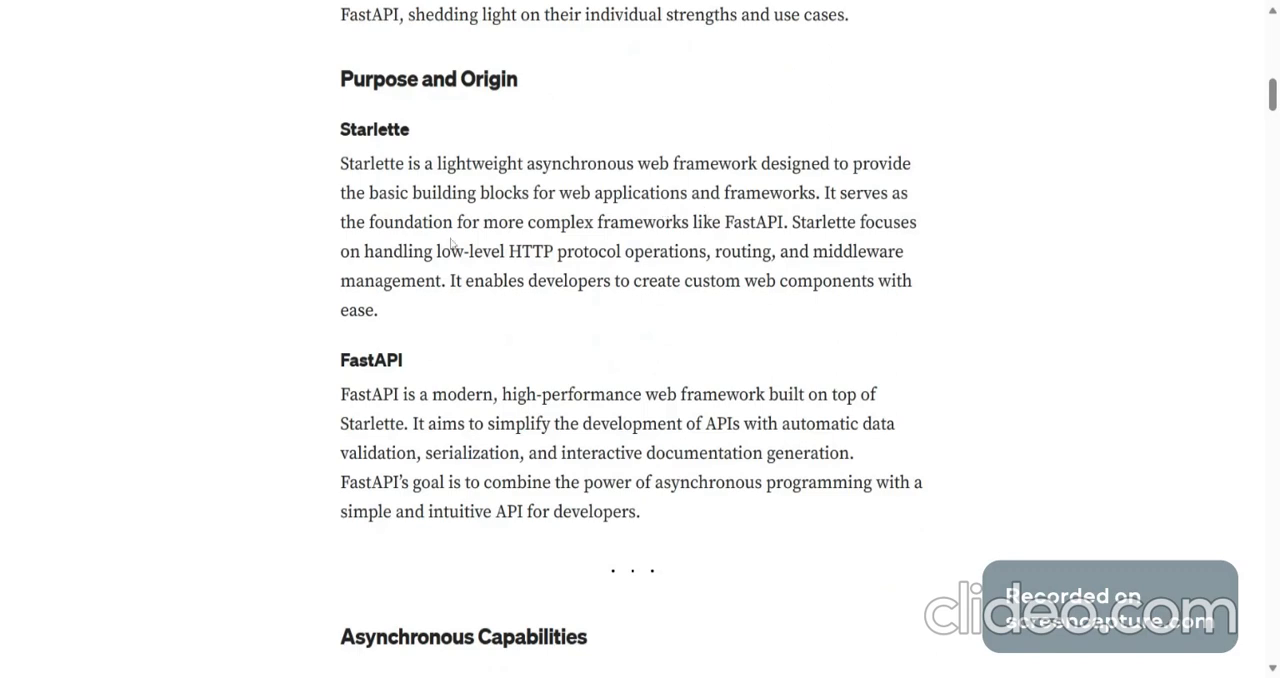
pyautogui.moveTo(706, 245)
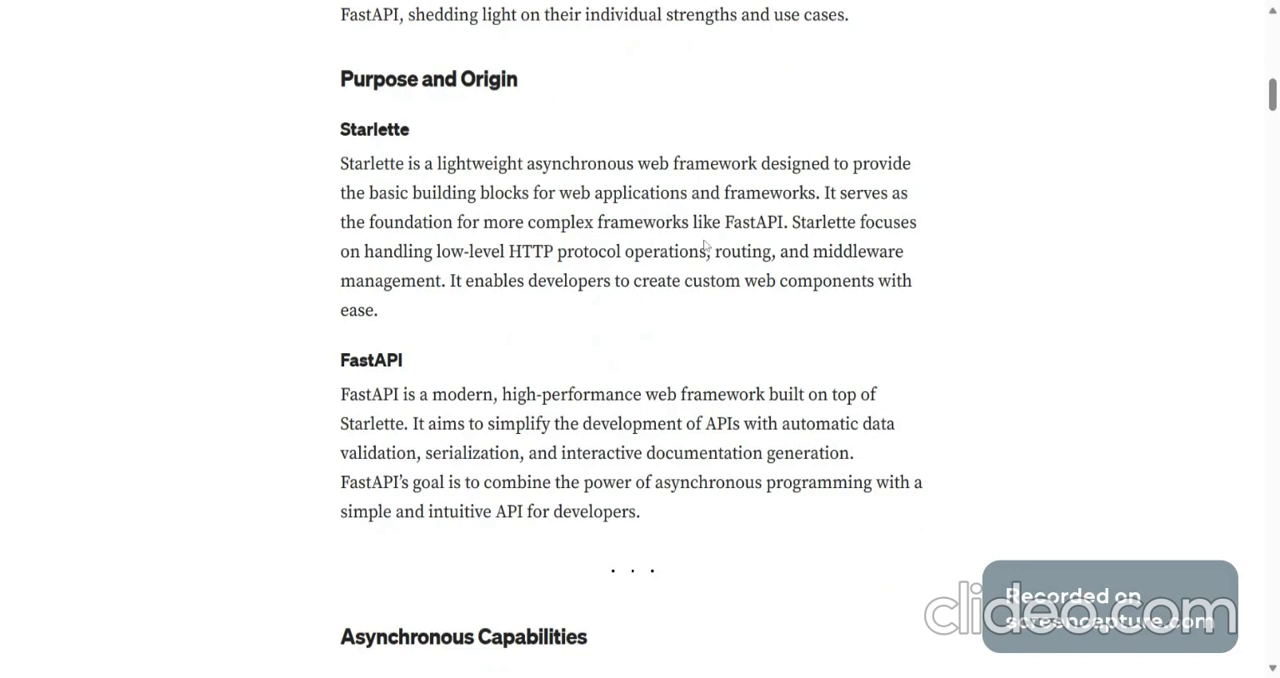
pyautogui.moveTo(705, 246)
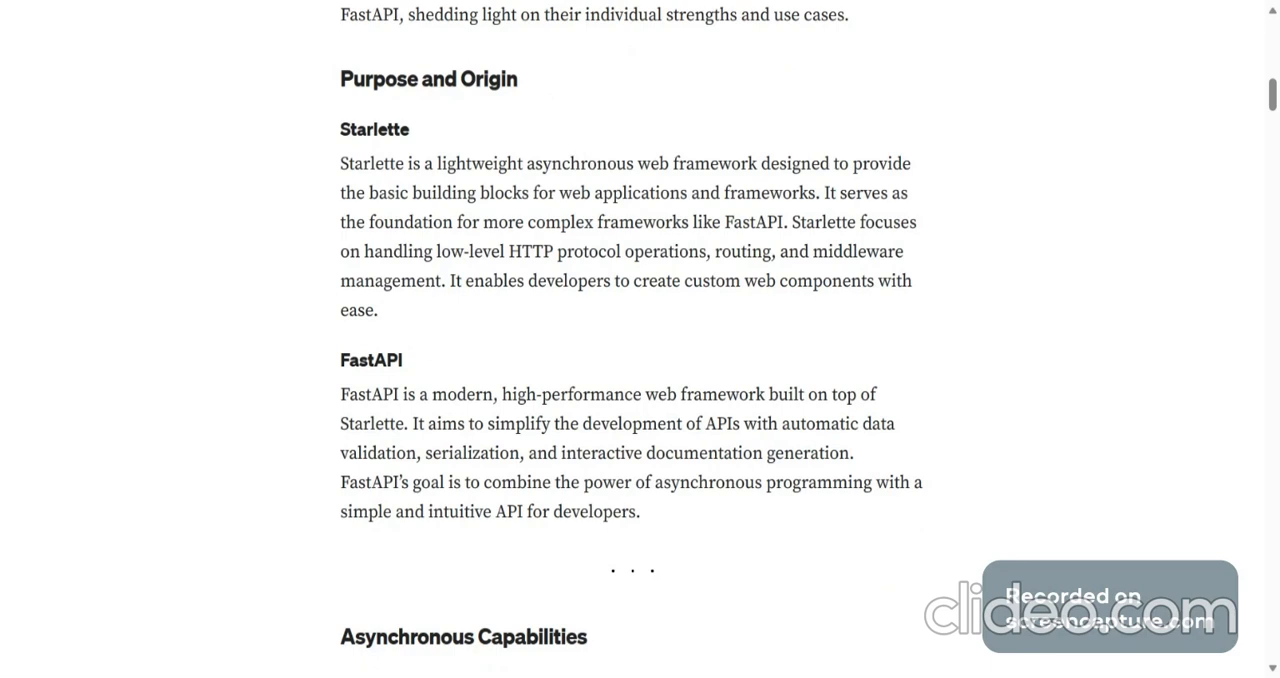
pyautogui.moveTo(637, 307)
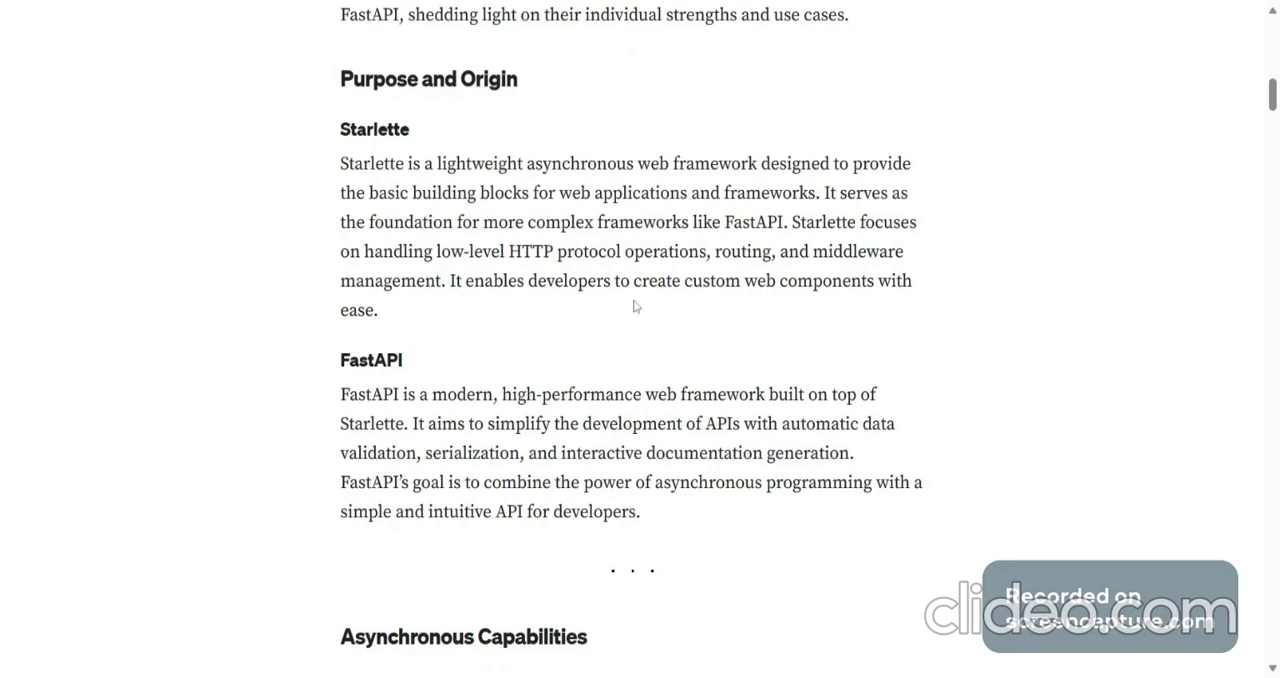
pyautogui.moveTo(939, 278)
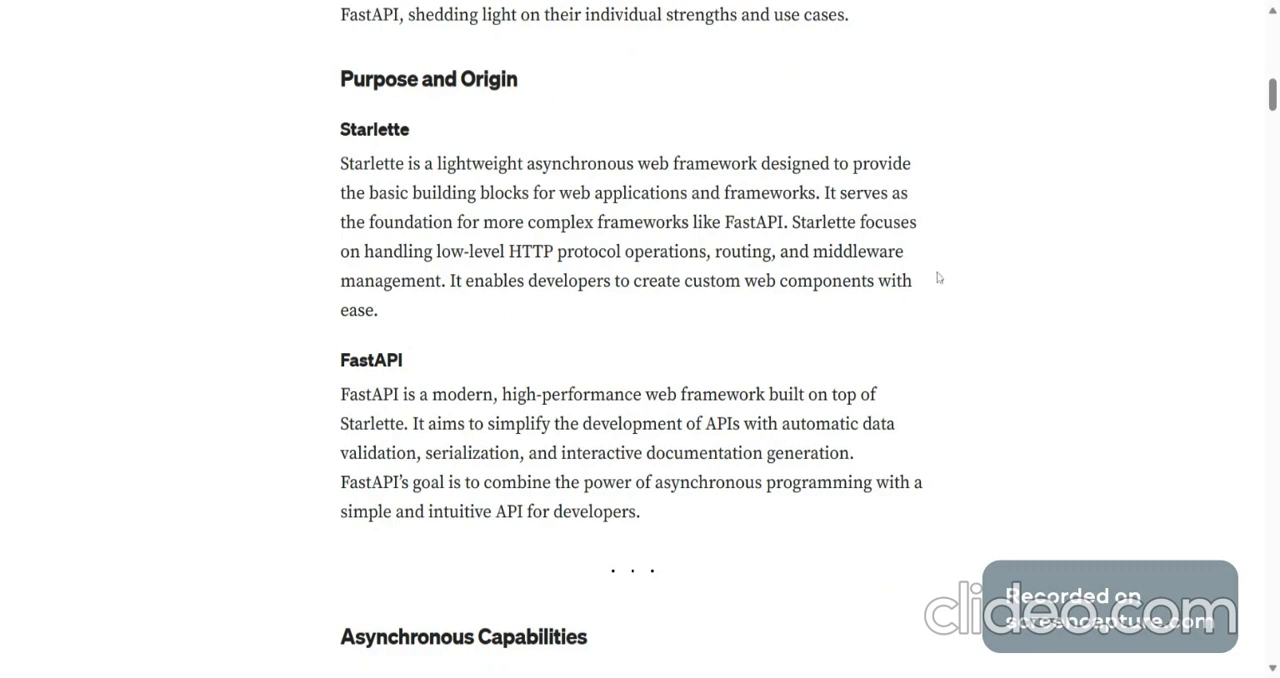
pyautogui.scroll(-3)
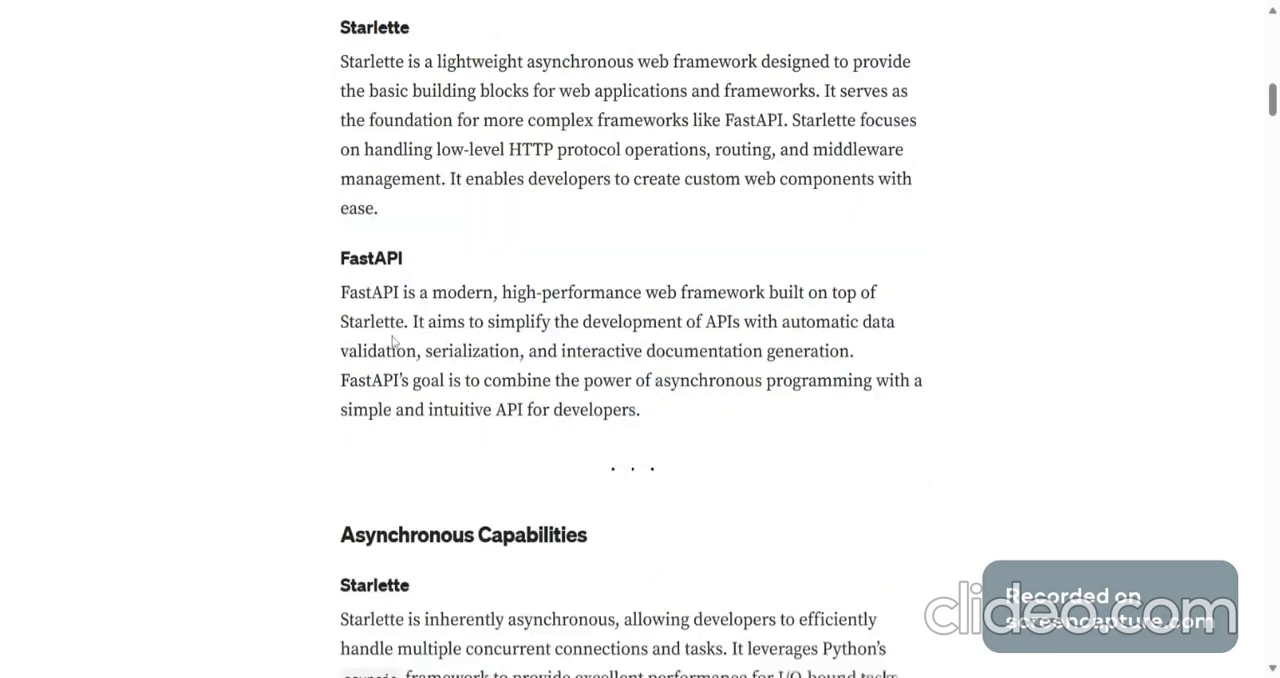
pyautogui.scroll(3)
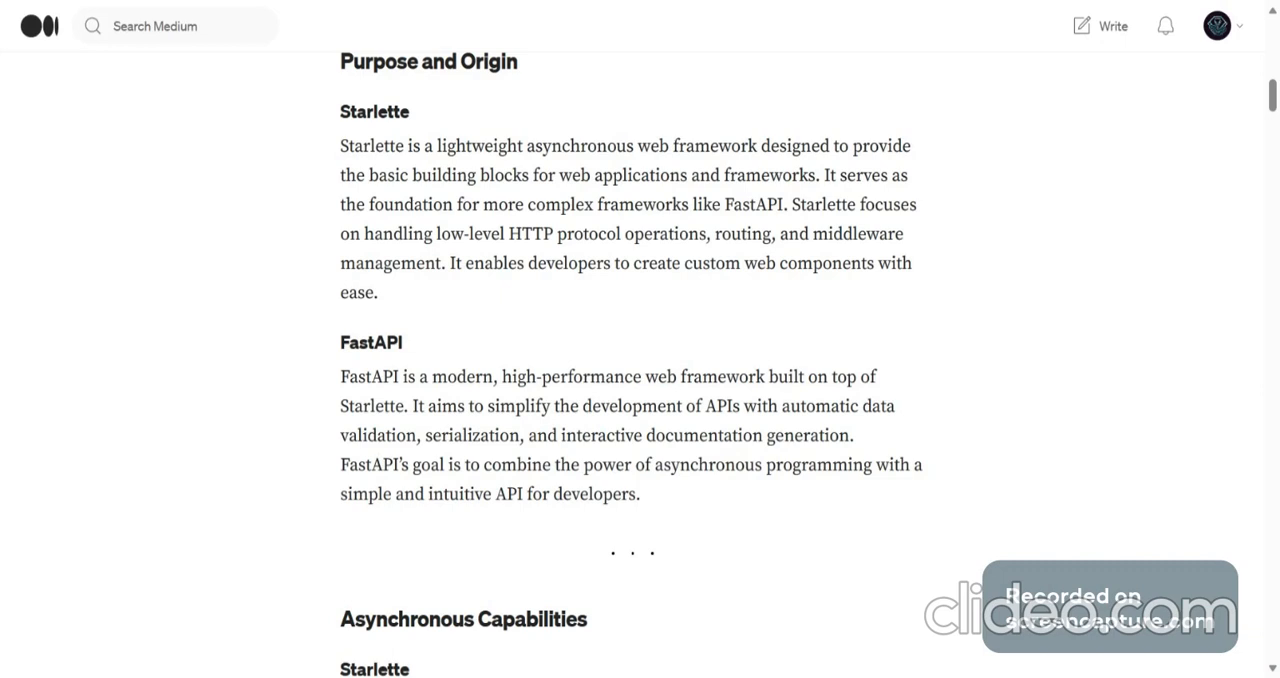
pyautogui.moveTo(735, 509)
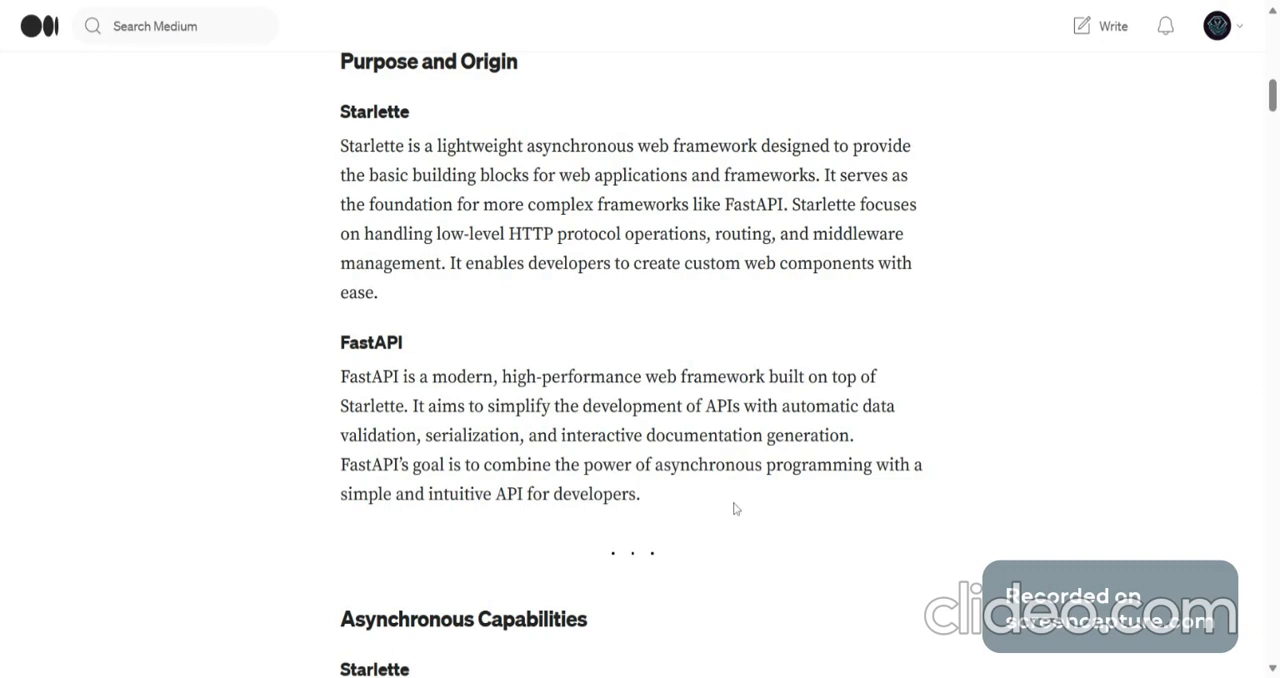
pyautogui.moveTo(430, 534)
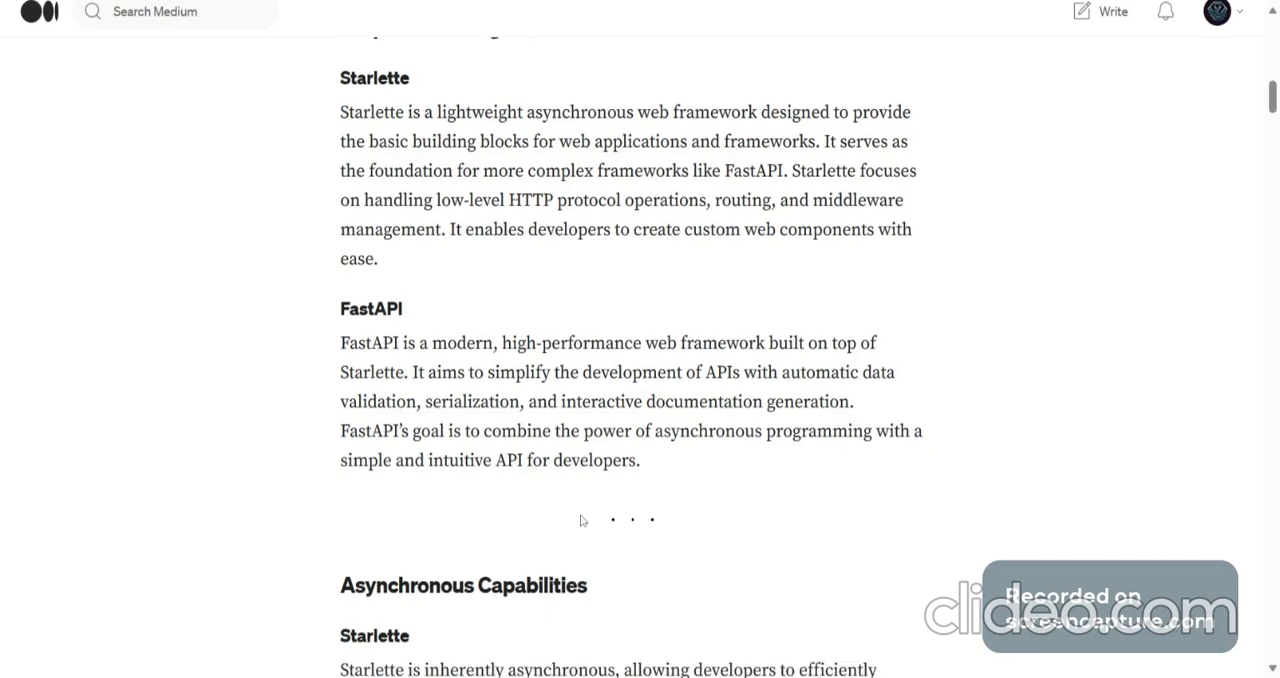
pyautogui.scroll(-3)
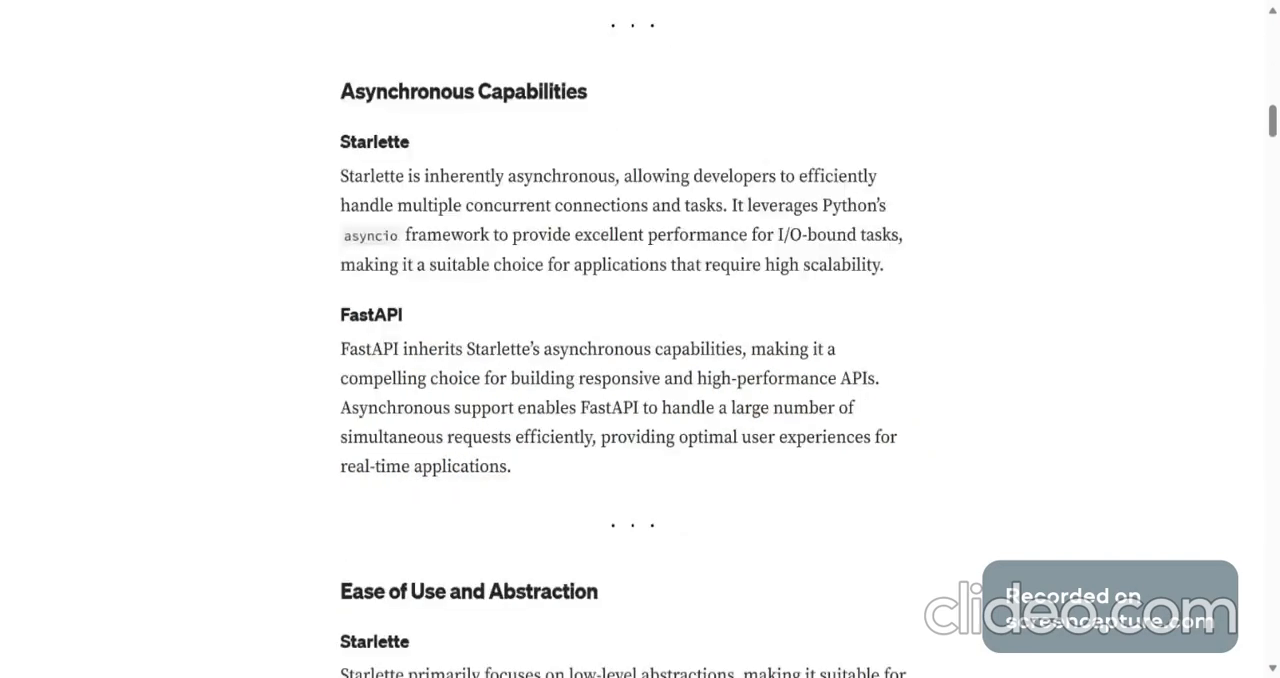
pyautogui.moveTo(490, 137)
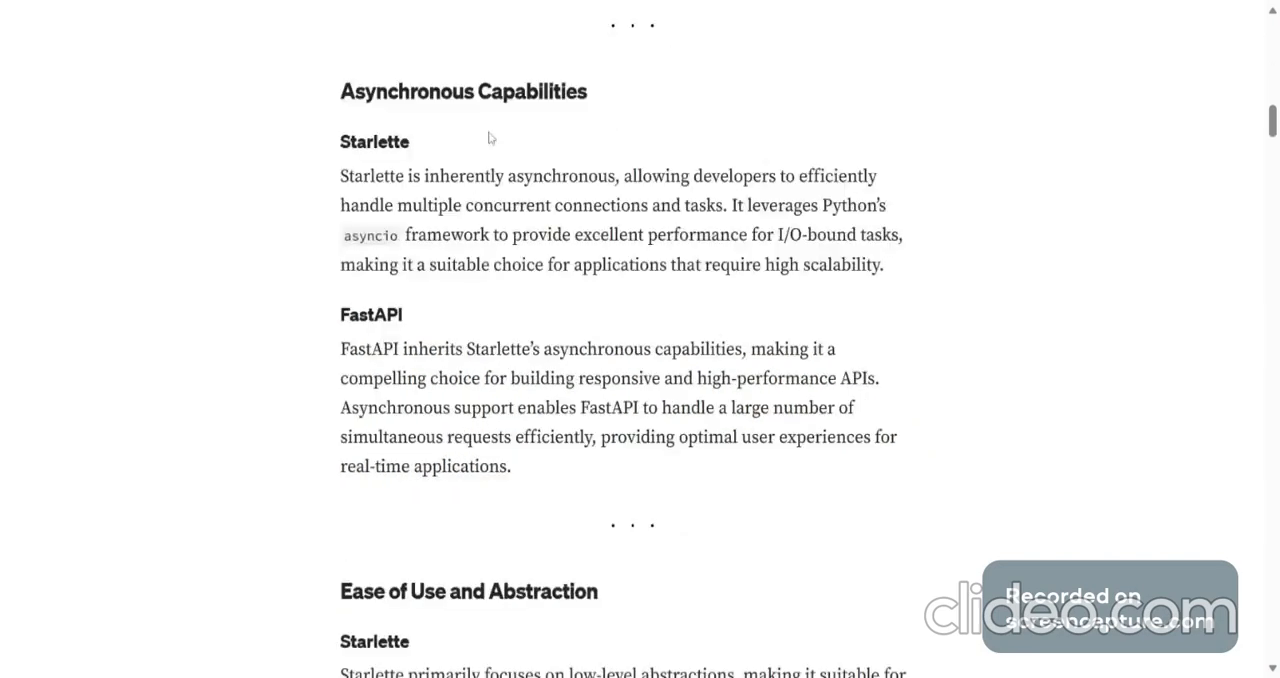
pyautogui.moveTo(590, 200)
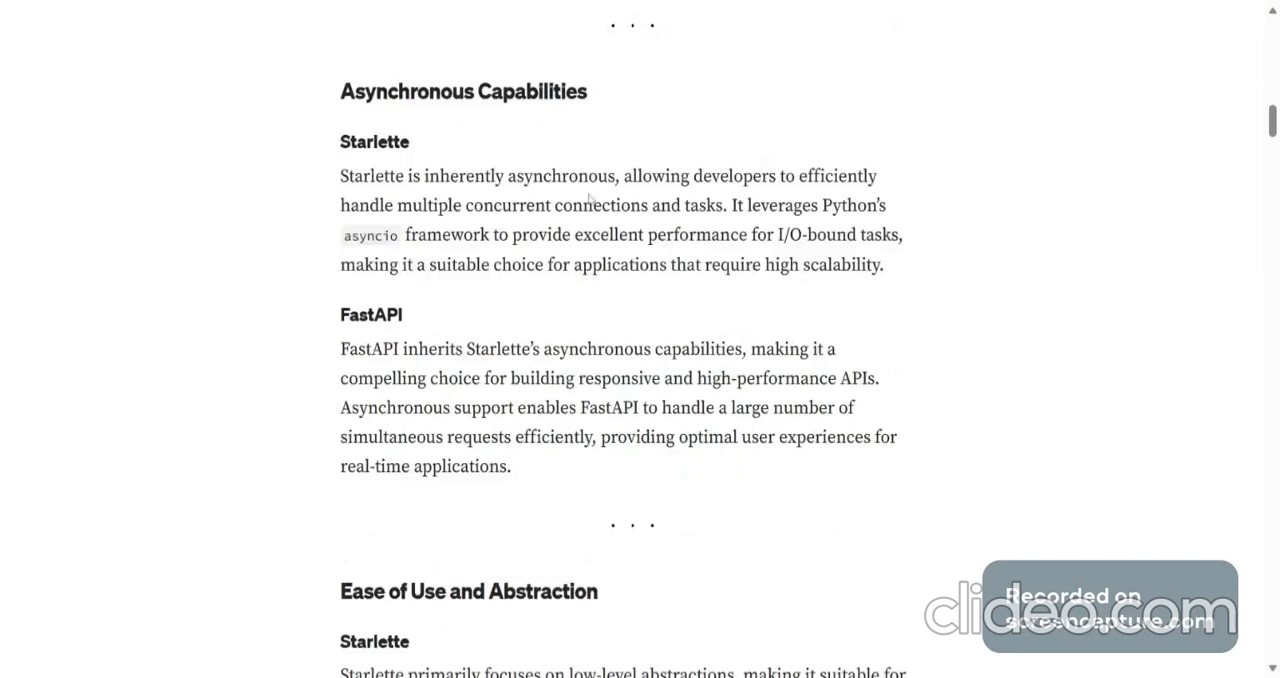
pyautogui.moveTo(854, 198)
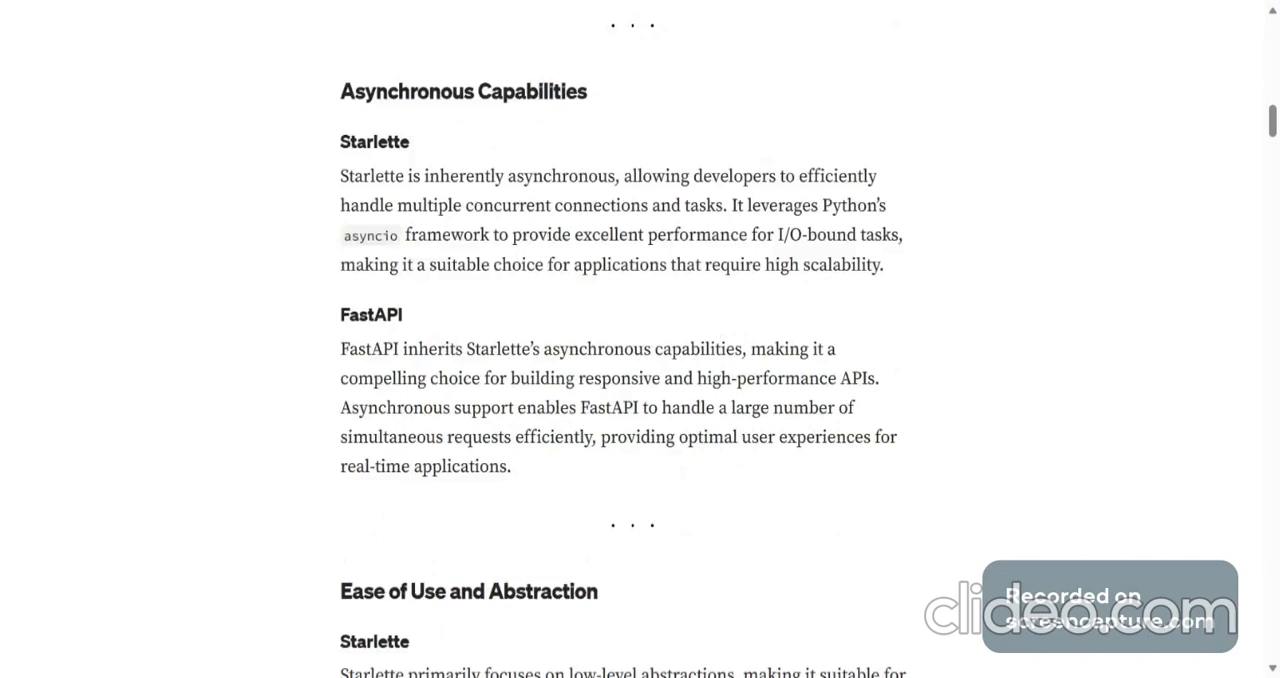
pyautogui.moveTo(801, 199)
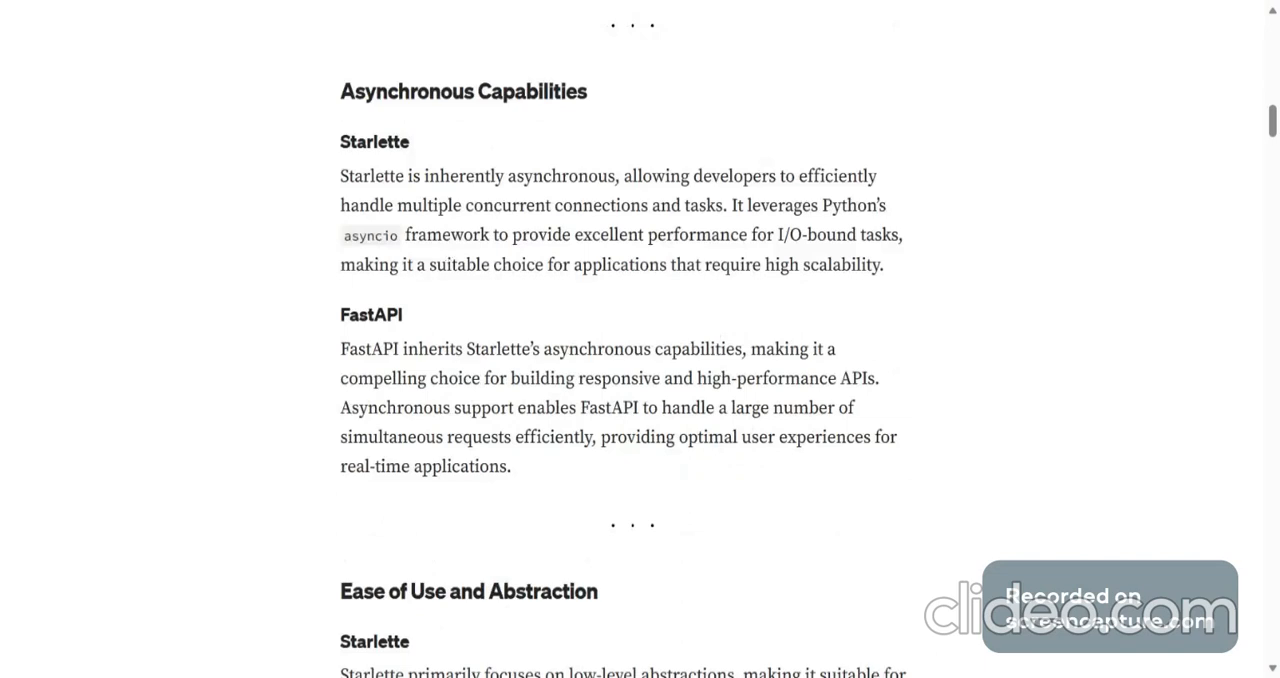
pyautogui.moveTo(492, 284)
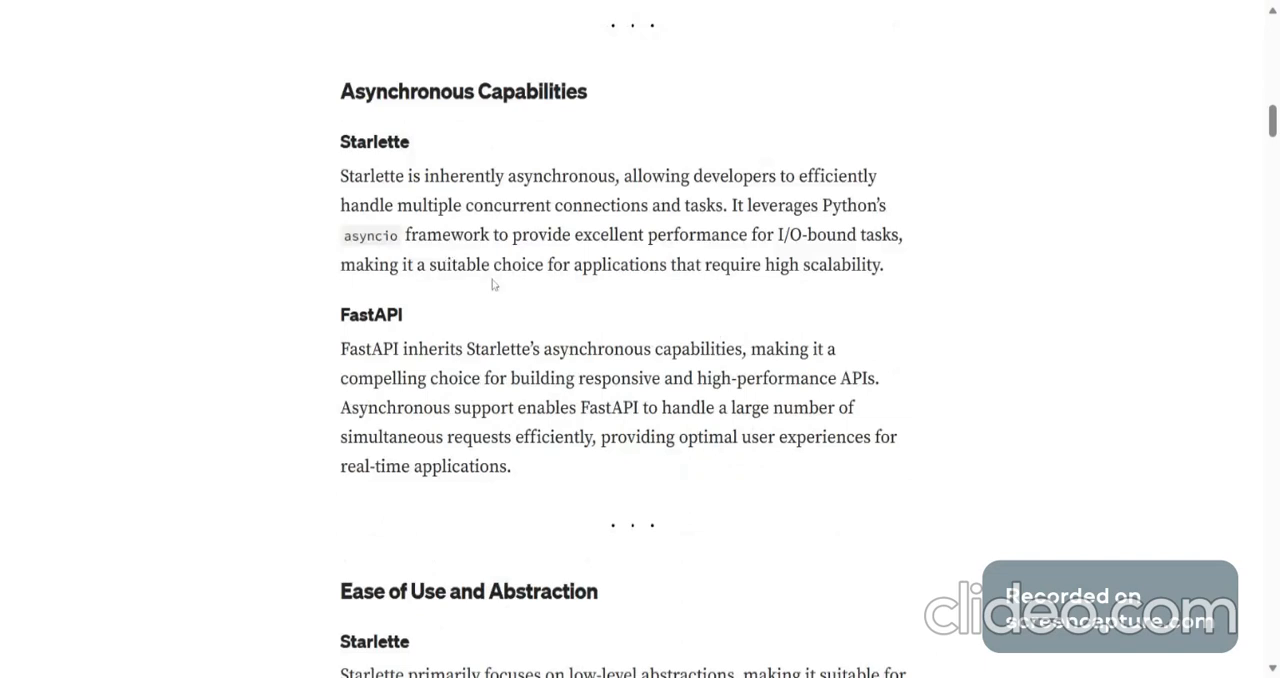
pyautogui.moveTo(737, 291)
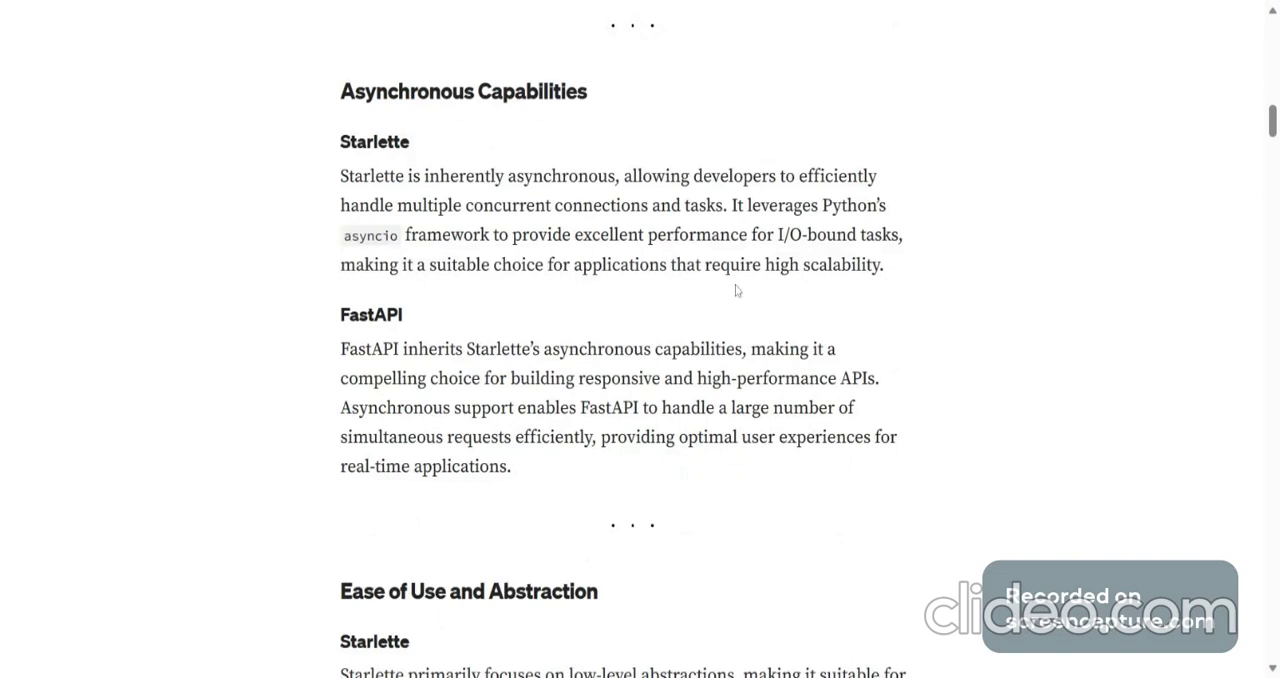
pyautogui.moveTo(866, 285)
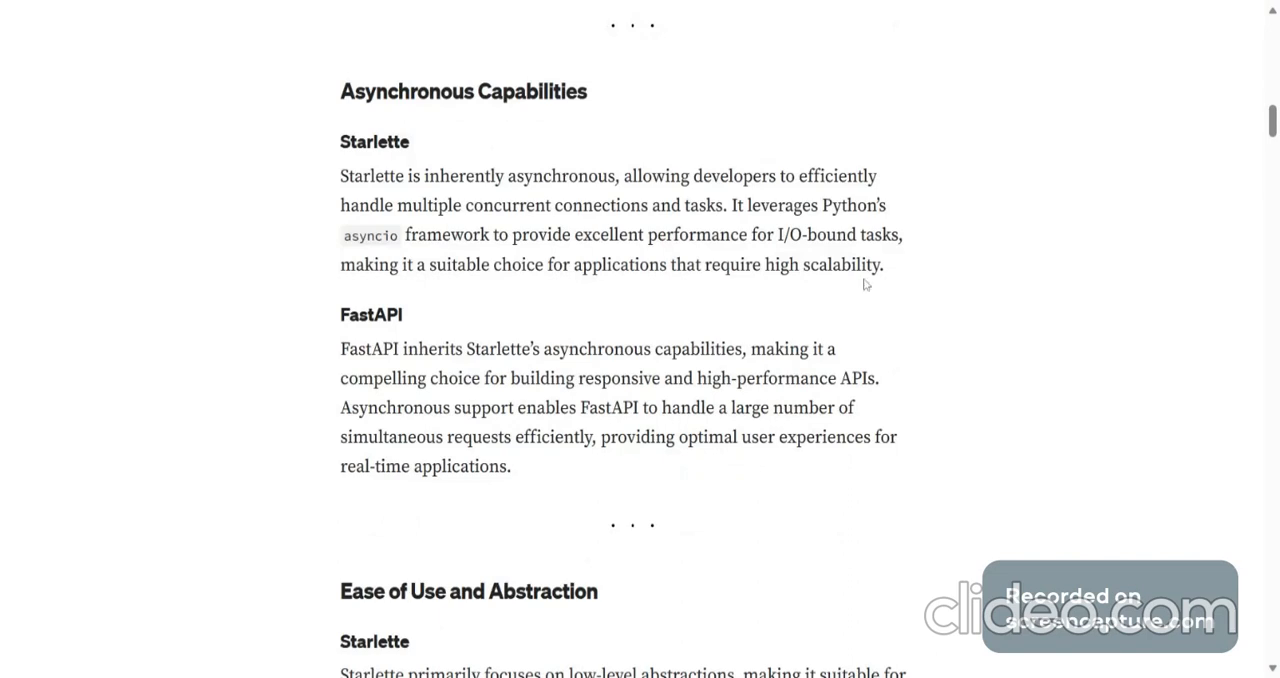
pyautogui.moveTo(480, 372)
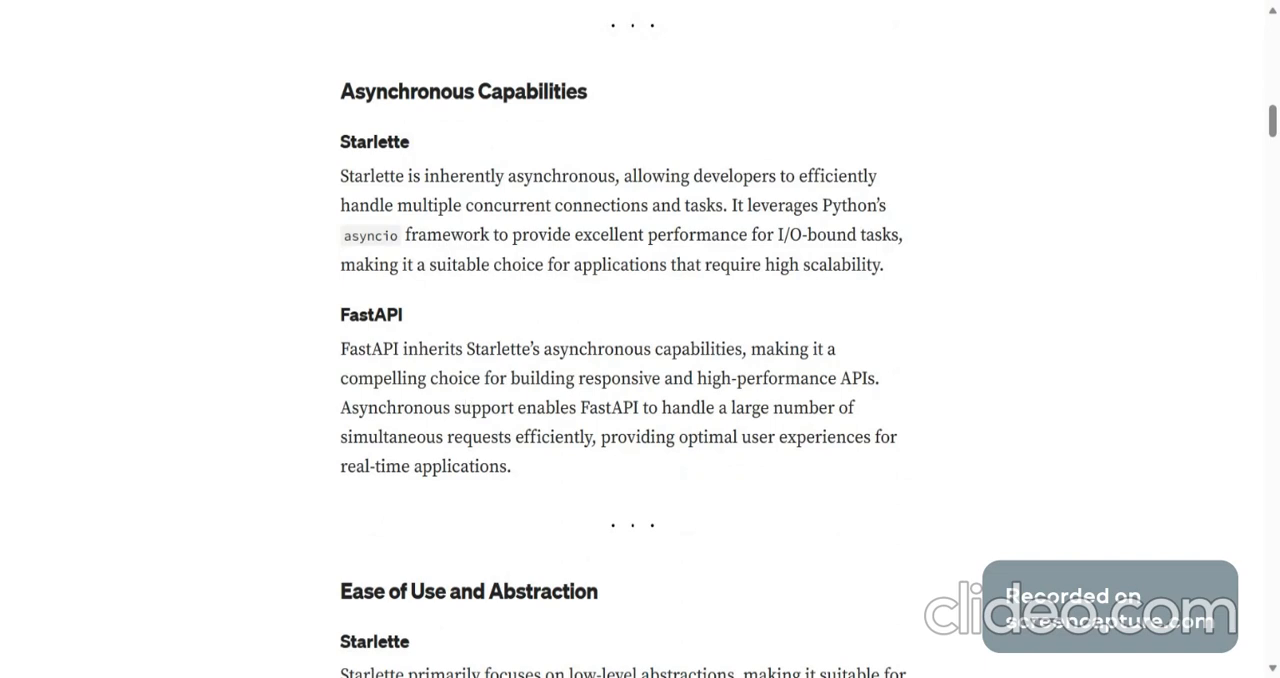
pyautogui.moveTo(868, 401)
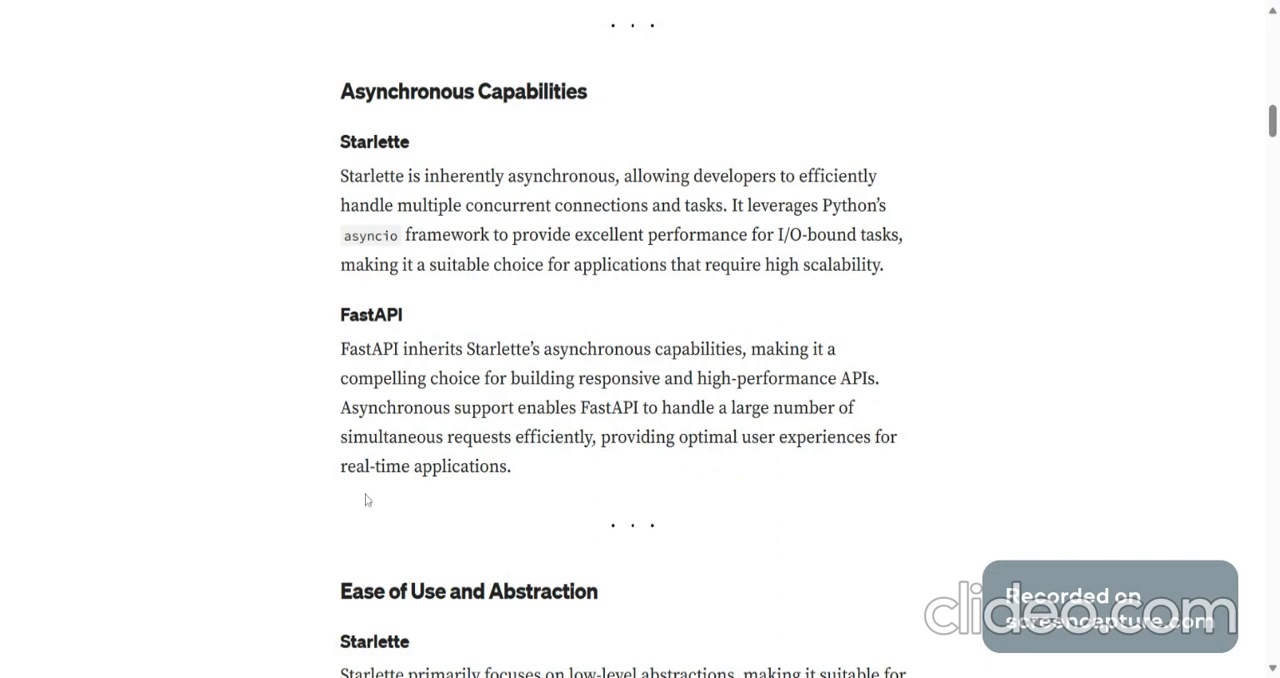
pyautogui.moveTo(613, 468)
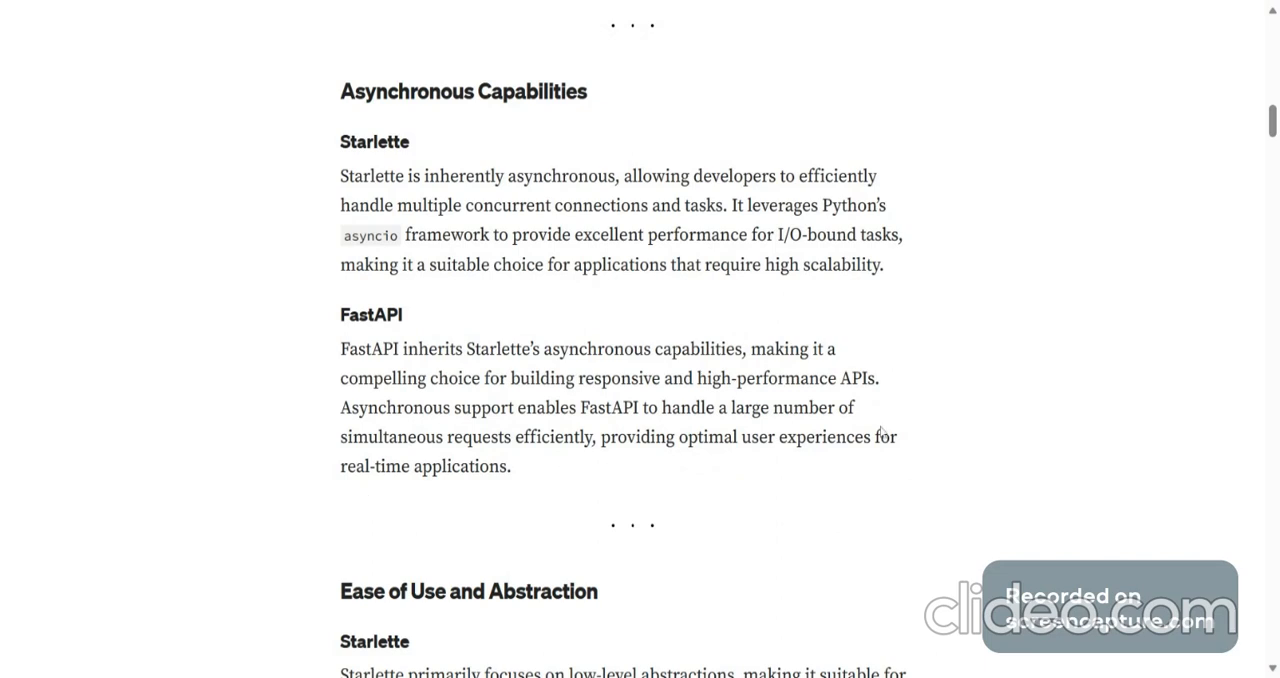
pyautogui.moveTo(538, 506)
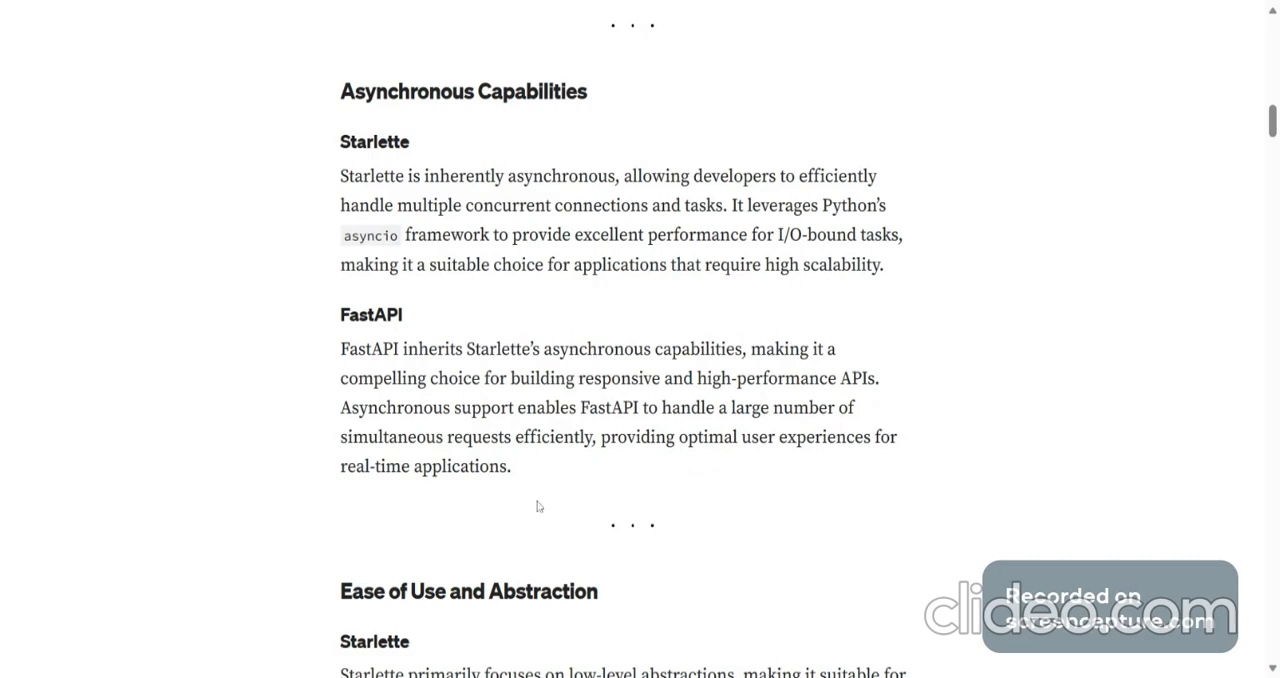
pyautogui.scroll(-3)
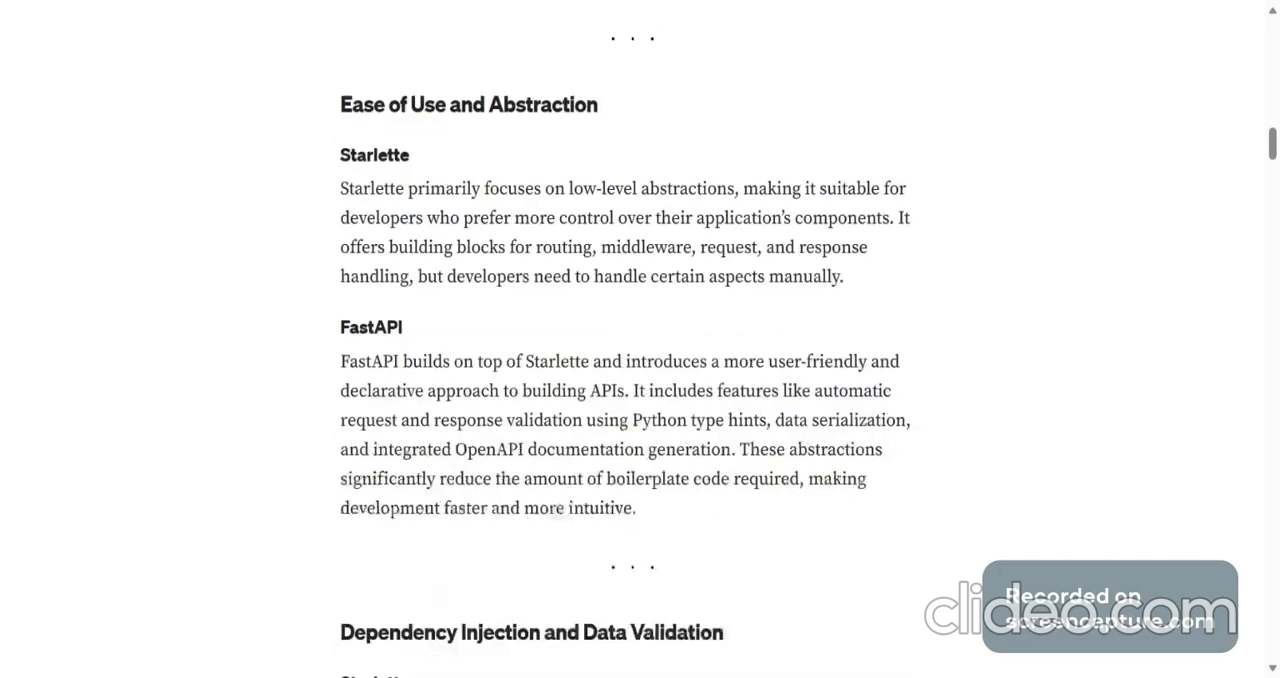
pyautogui.moveTo(333, 172)
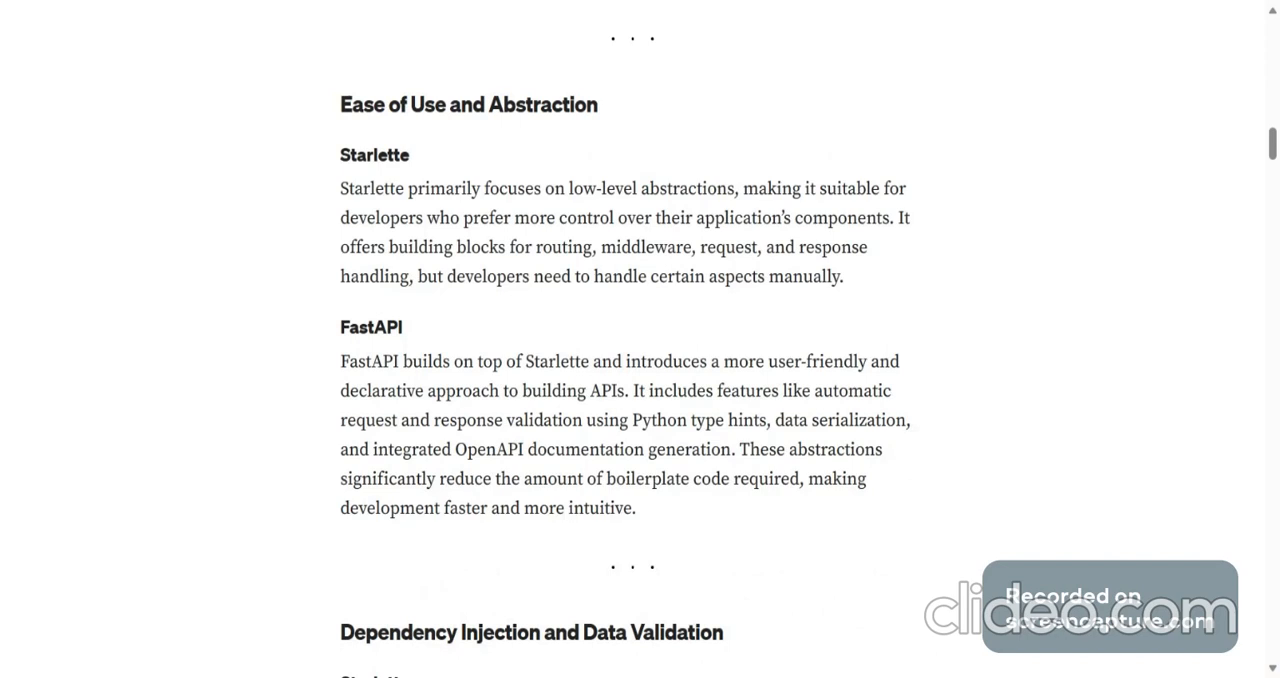
pyautogui.moveTo(806, 298)
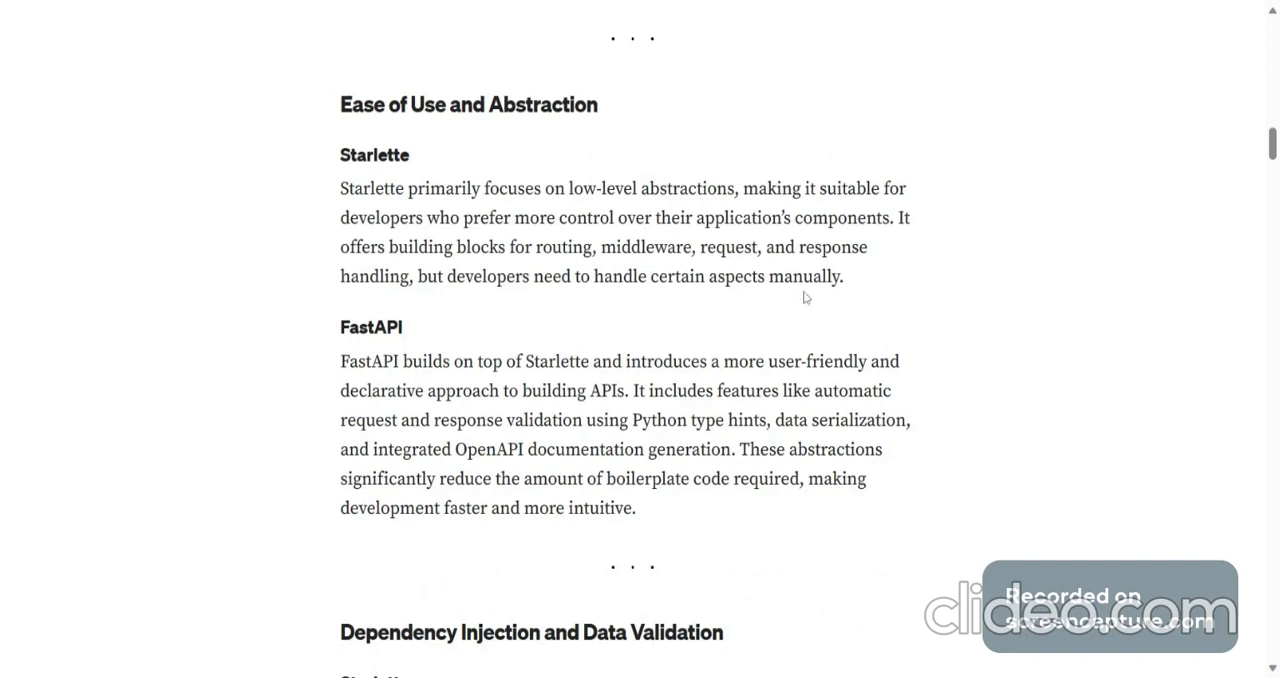
pyautogui.moveTo(836, 300)
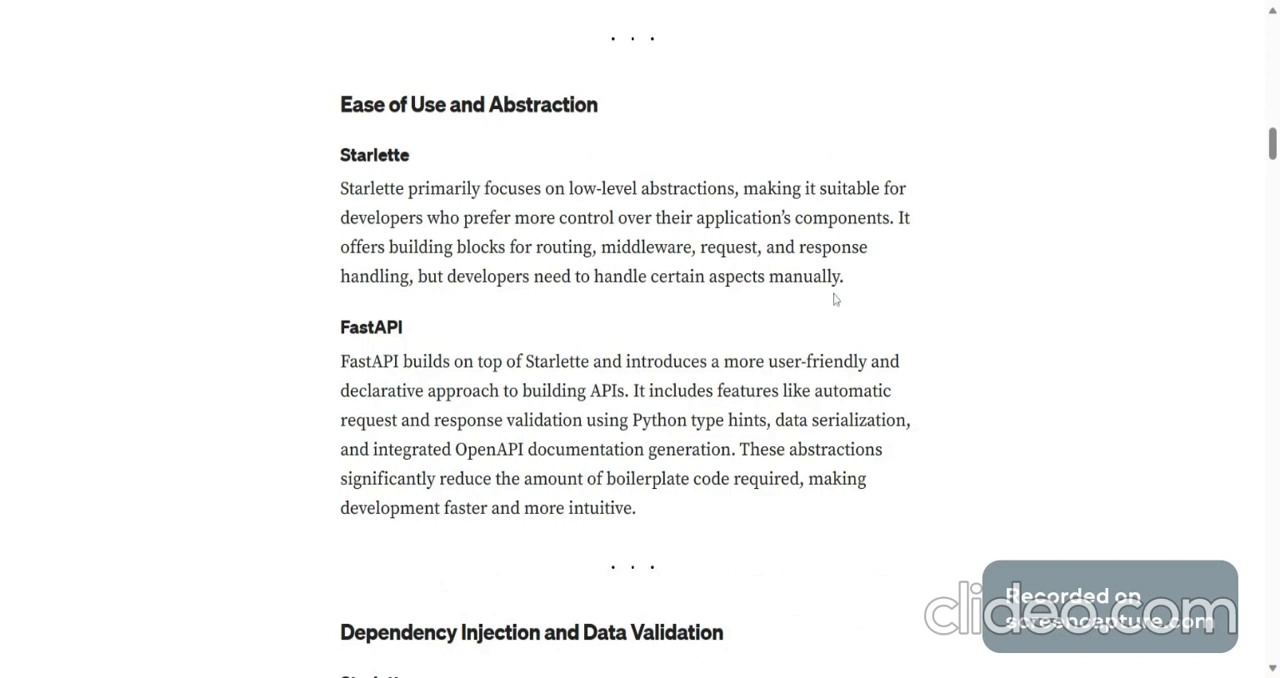
pyautogui.moveTo(836, 300)
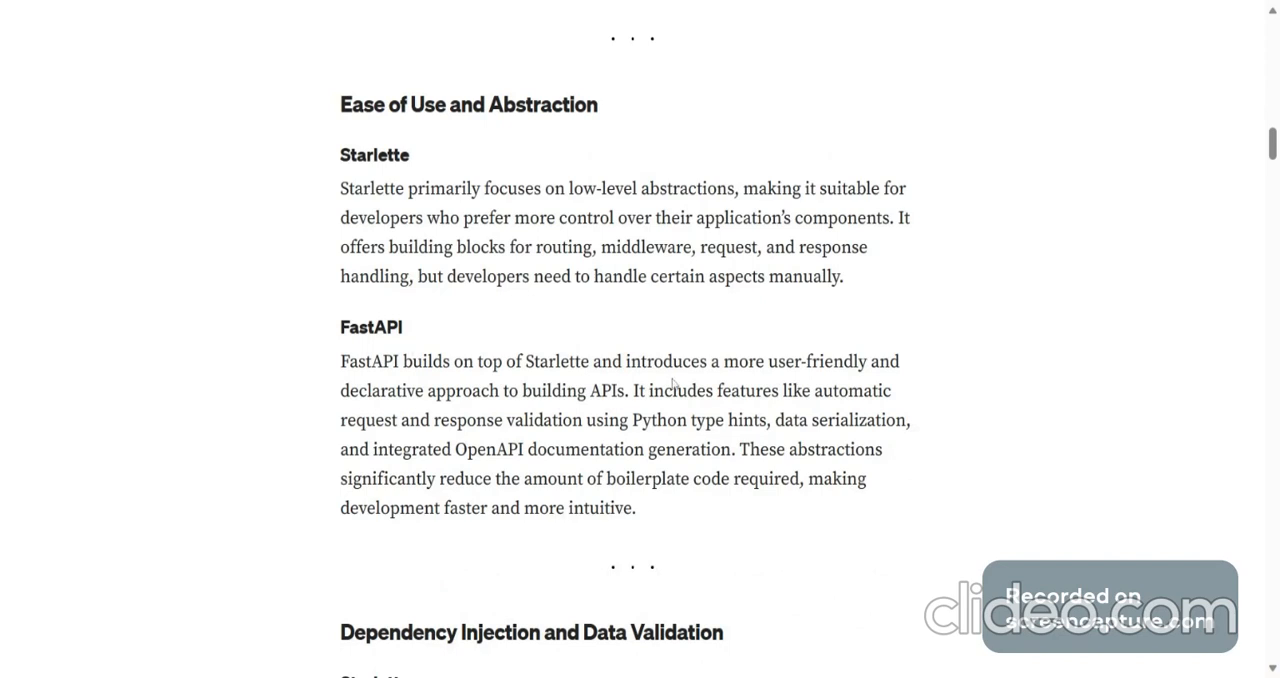
pyautogui.moveTo(475, 343)
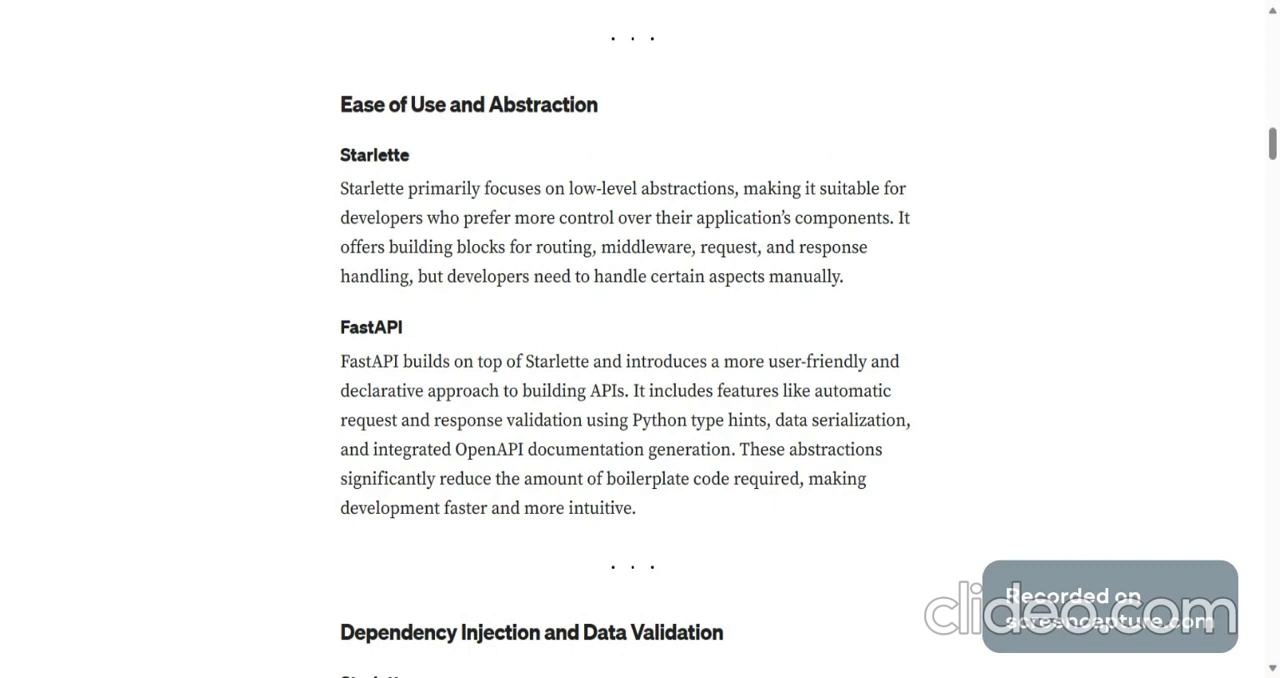
pyautogui.moveTo(494, 440)
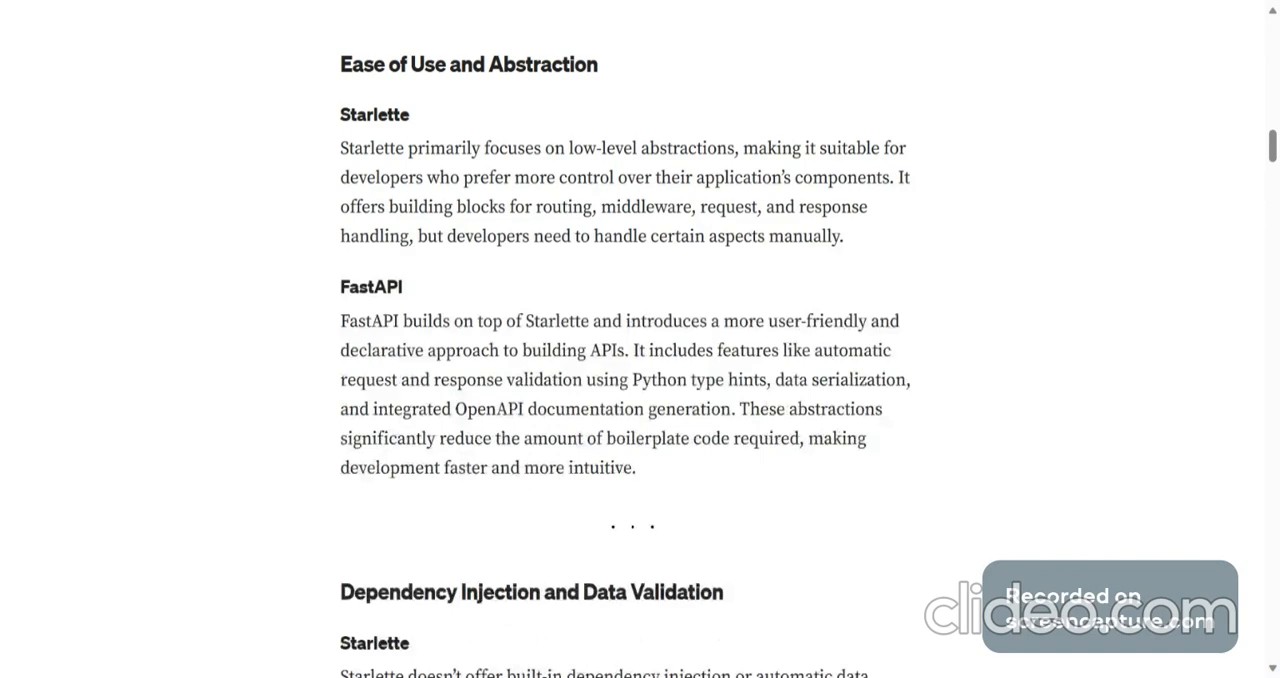
pyautogui.scroll(-3)
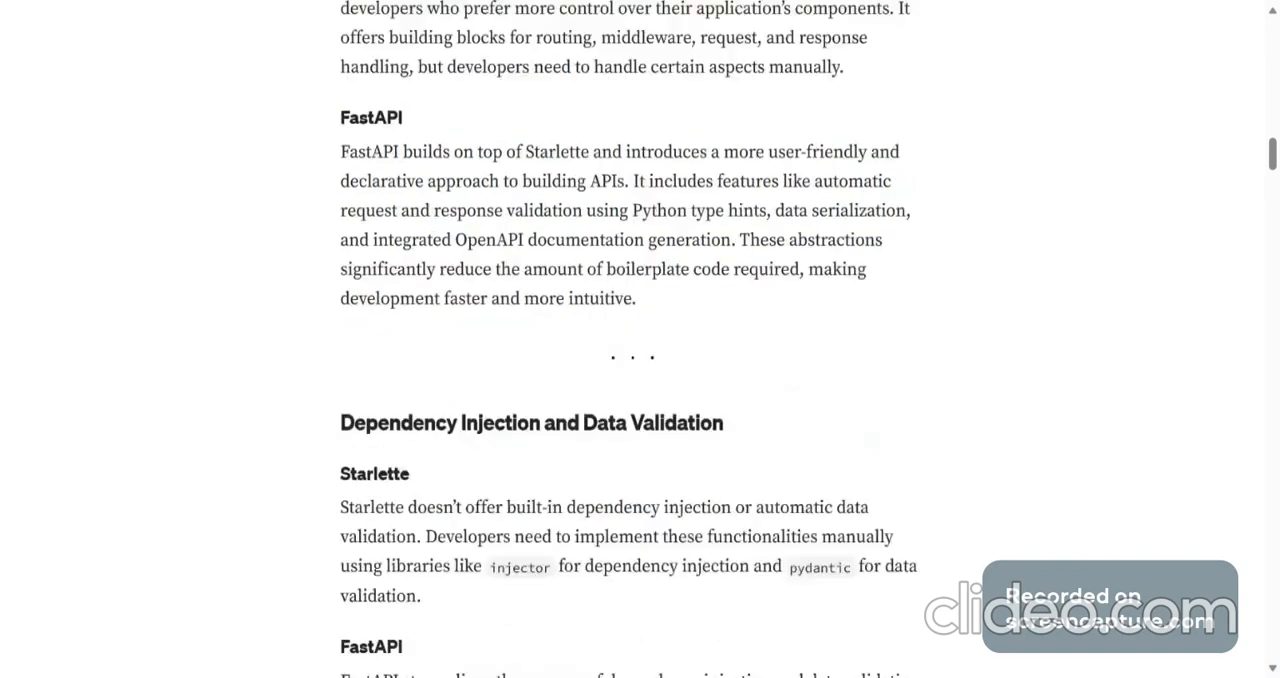
pyautogui.scroll(-3)
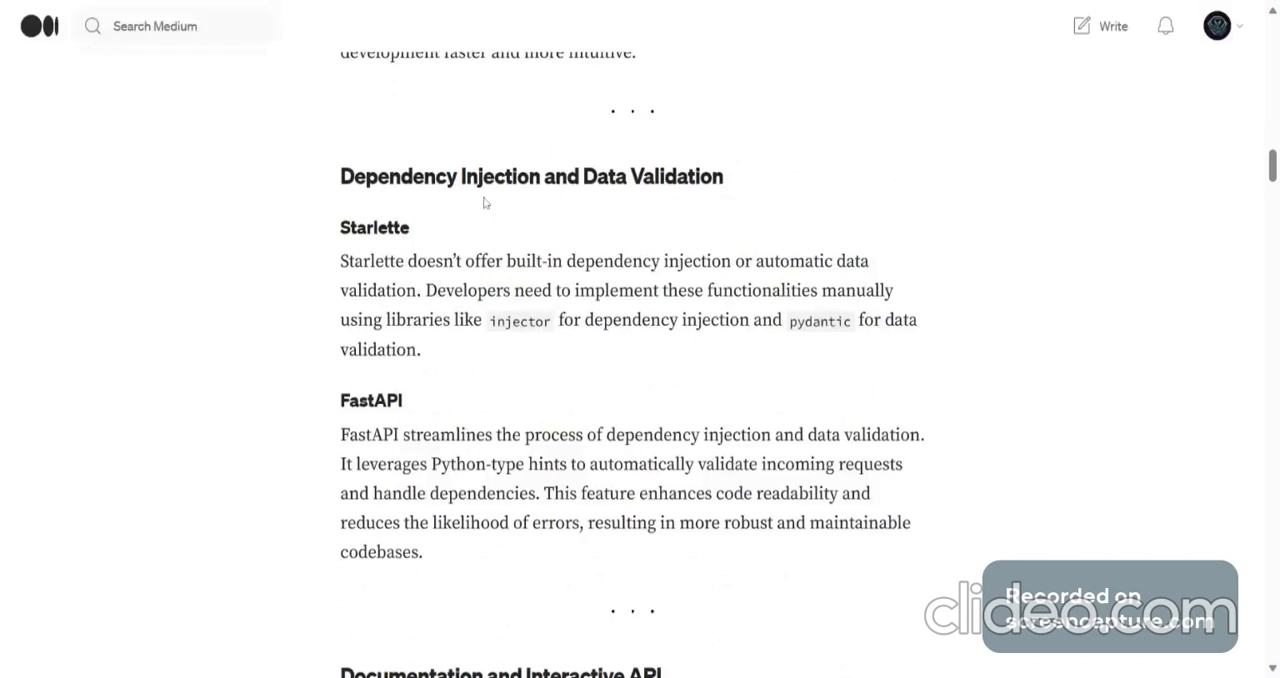
pyautogui.moveTo(706, 208)
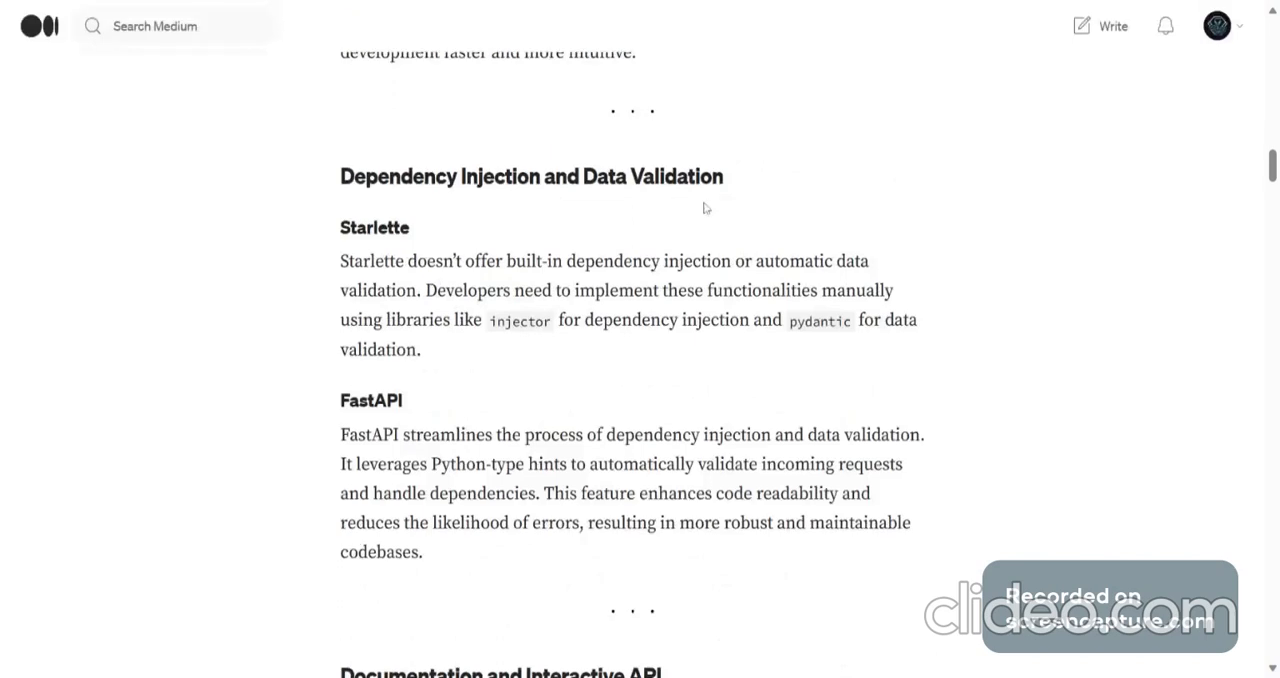
pyautogui.moveTo(630, 280)
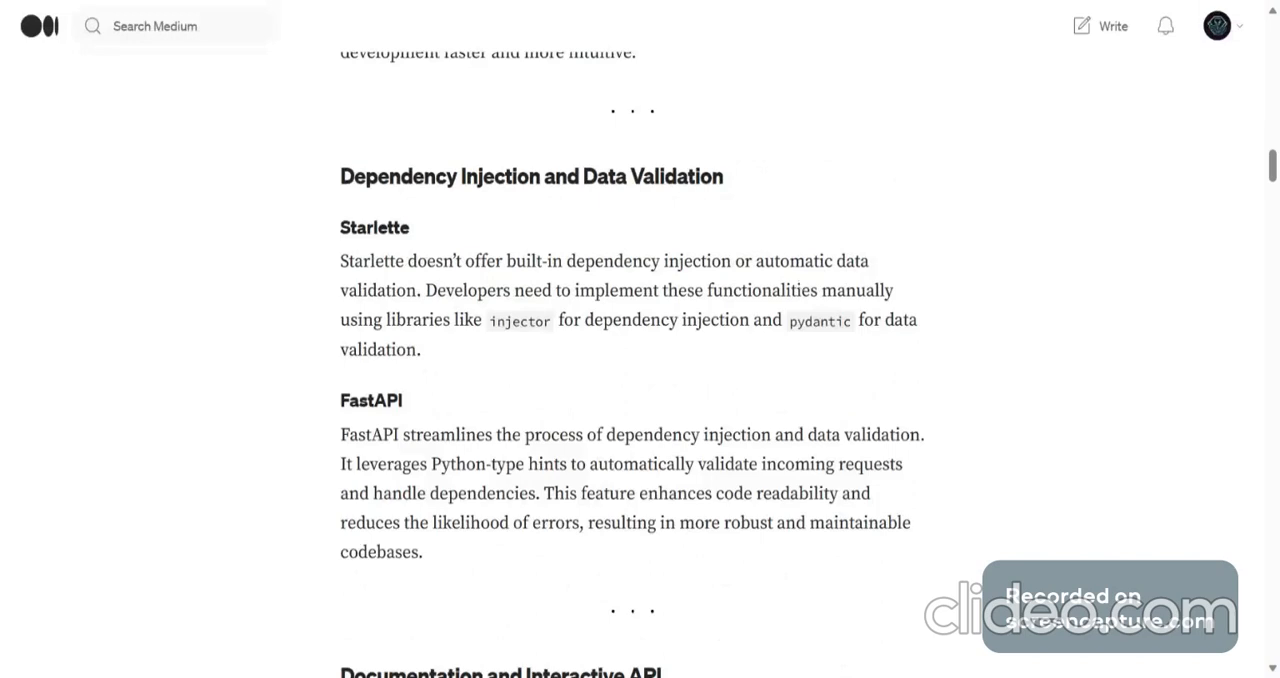
pyautogui.moveTo(625, 311)
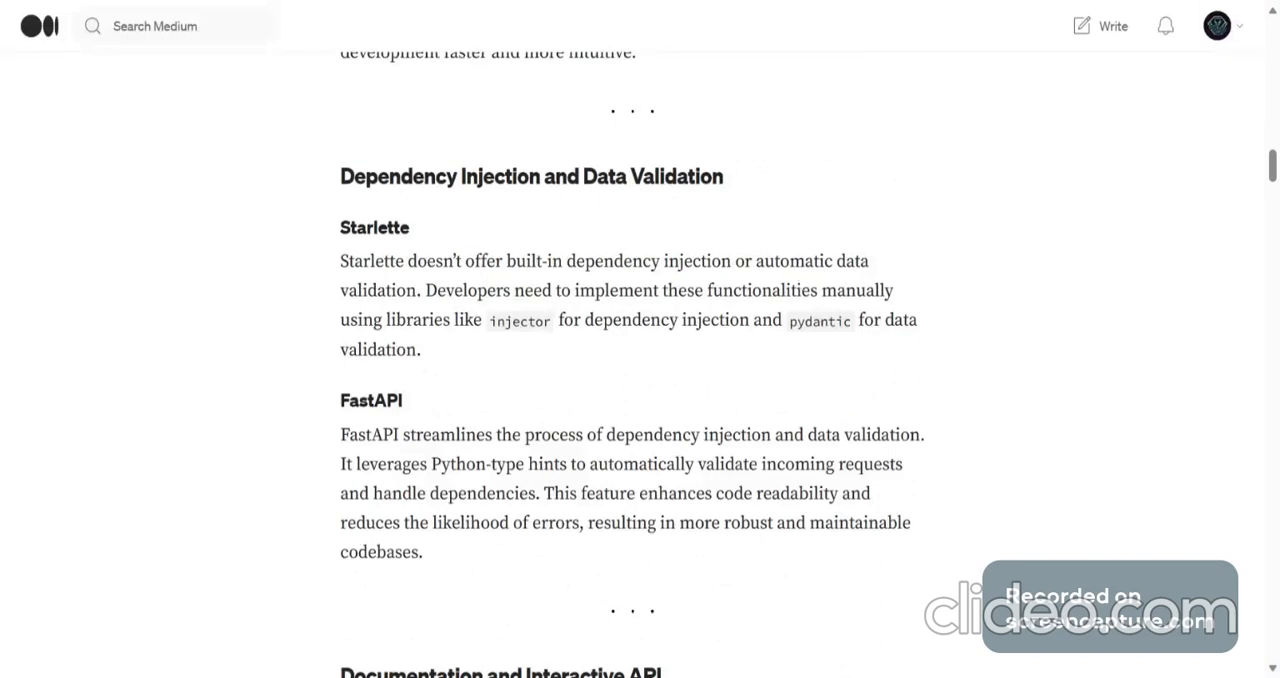
pyautogui.moveTo(544, 358)
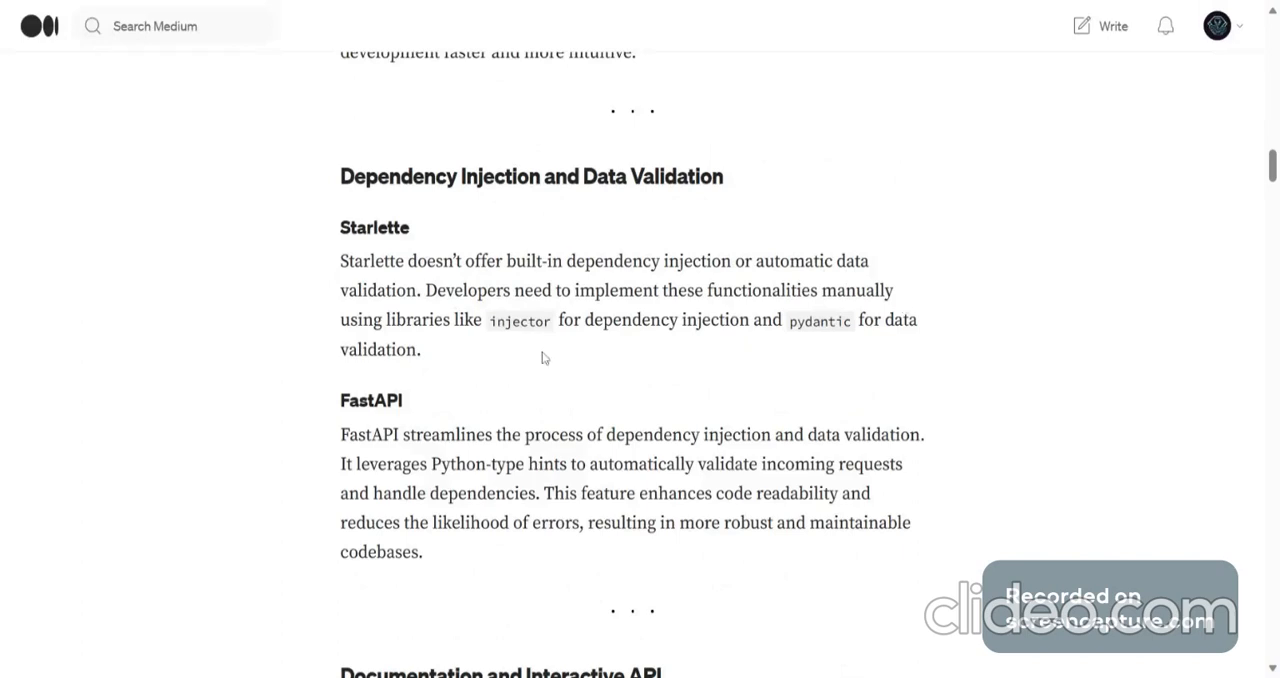
pyautogui.moveTo(694, 349)
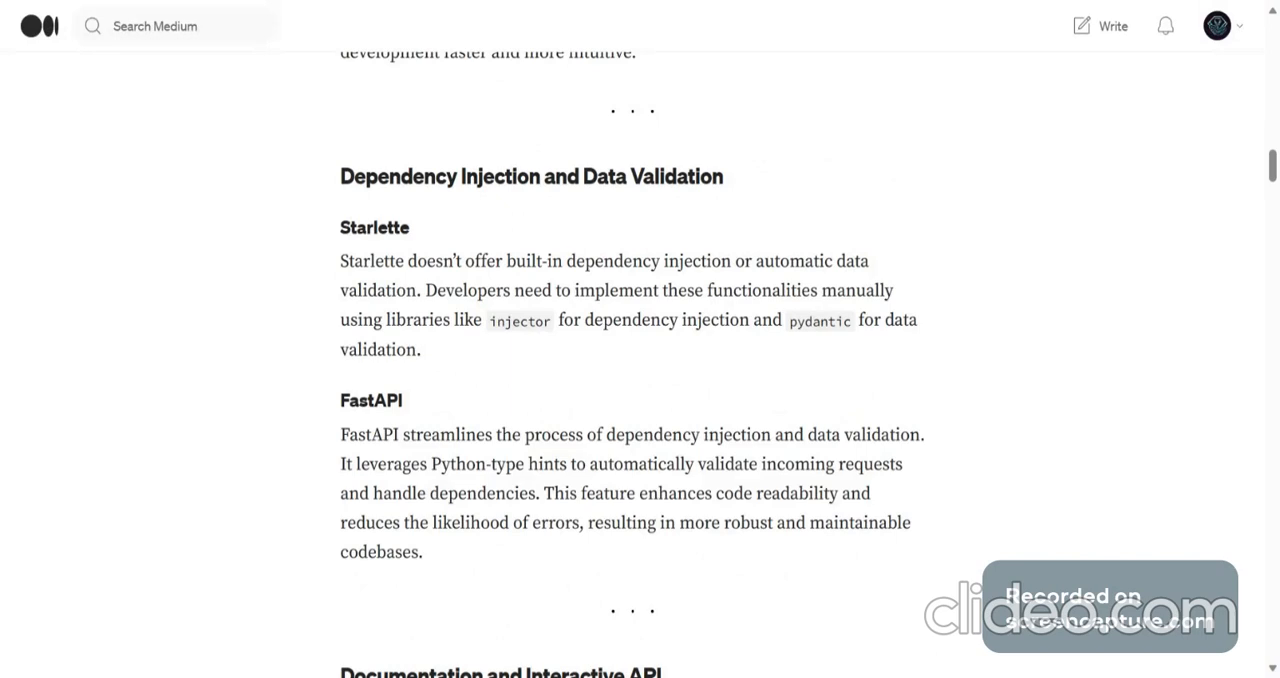
pyautogui.moveTo(571, 453)
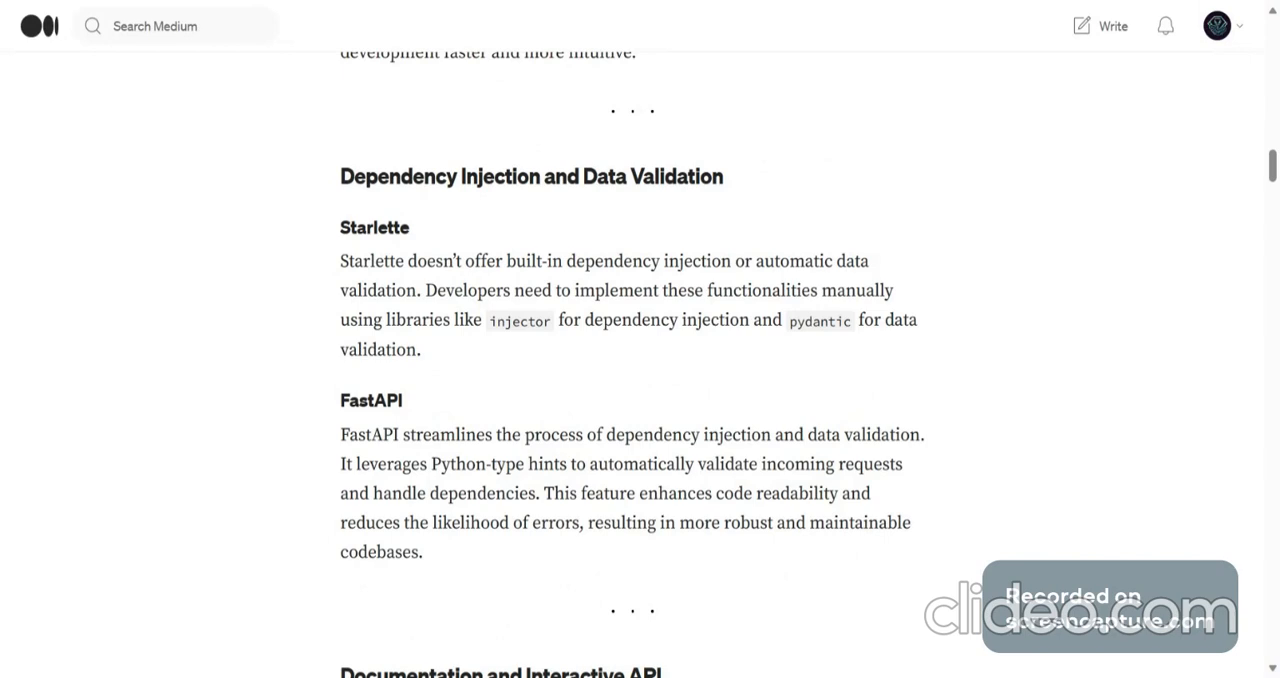
pyautogui.moveTo(330, 540)
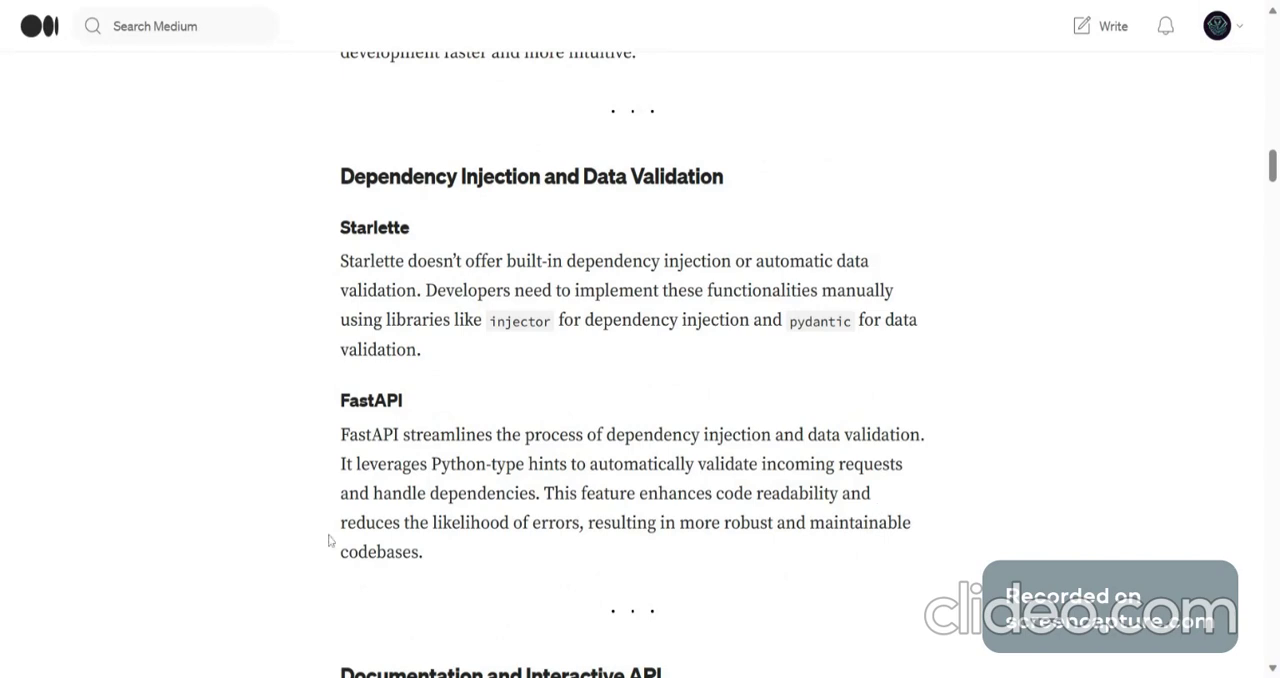
pyautogui.moveTo(591, 548)
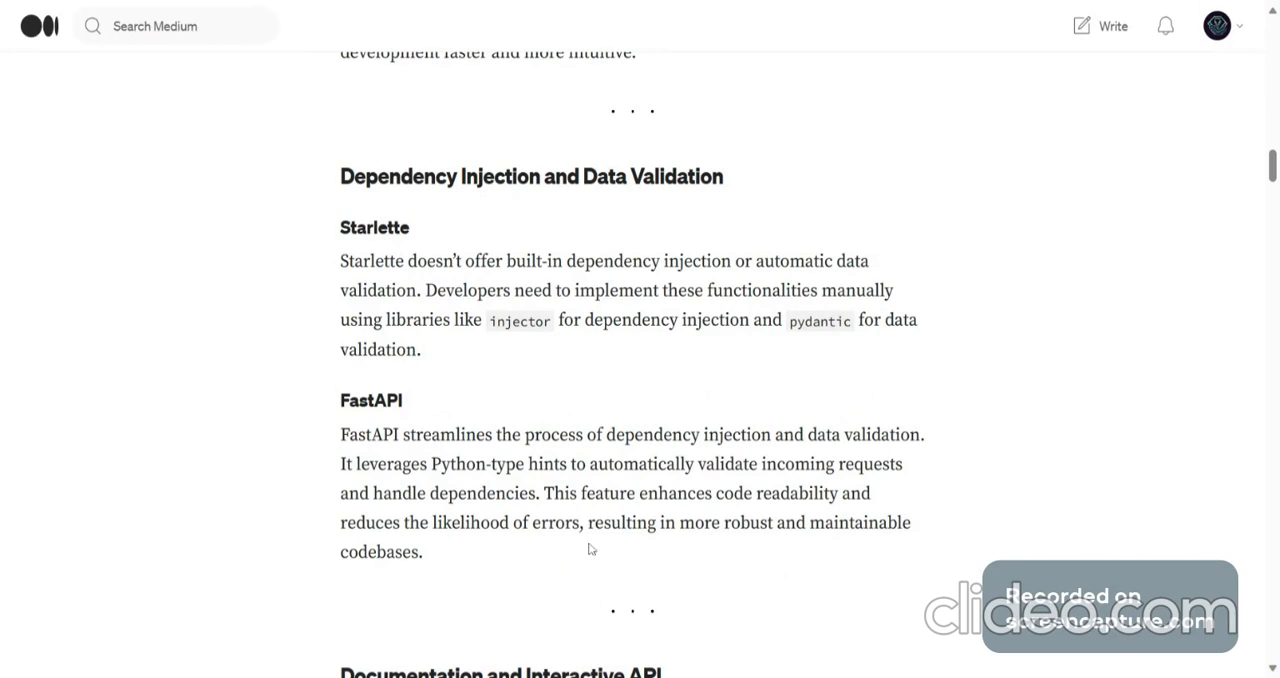
pyautogui.moveTo(429, 569)
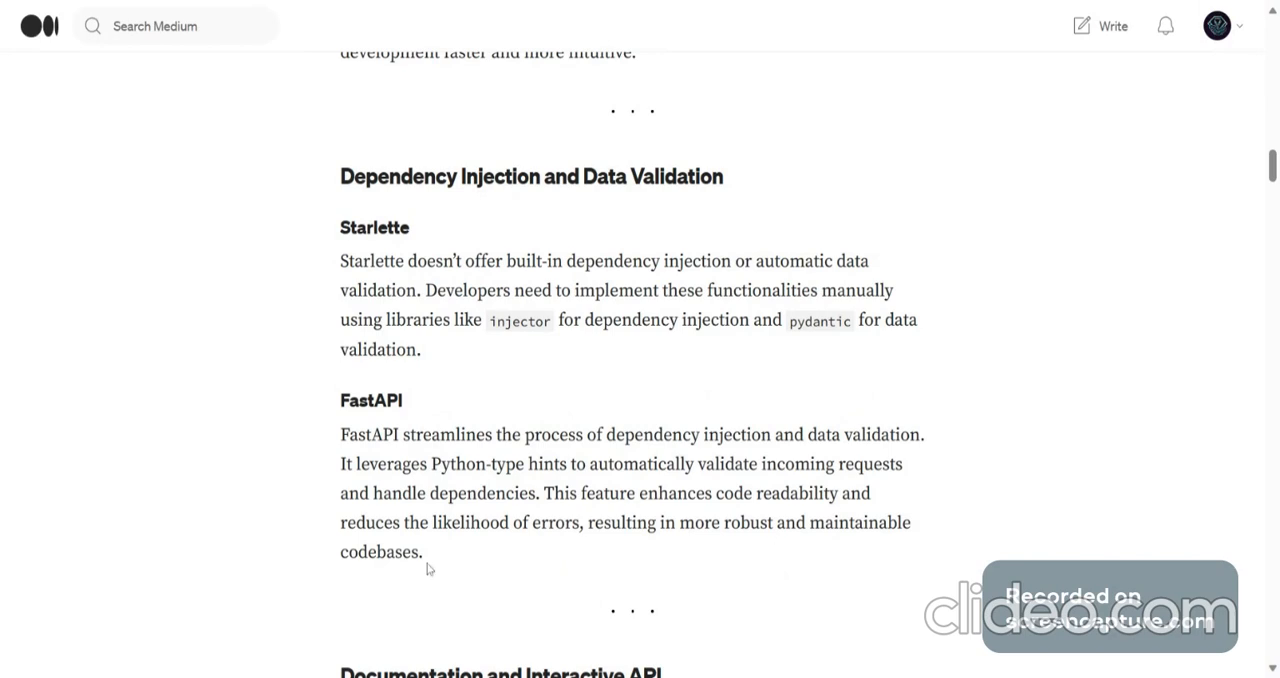
pyautogui.scroll(-3)
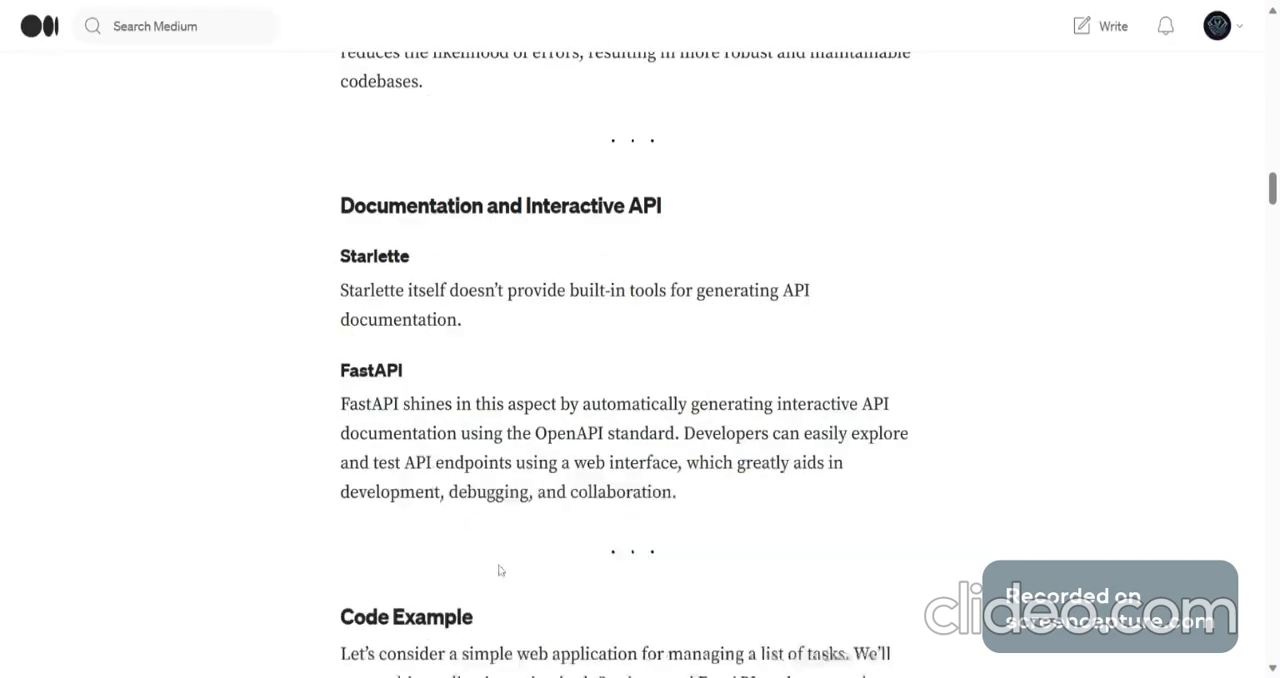
pyautogui.moveTo(617, 246)
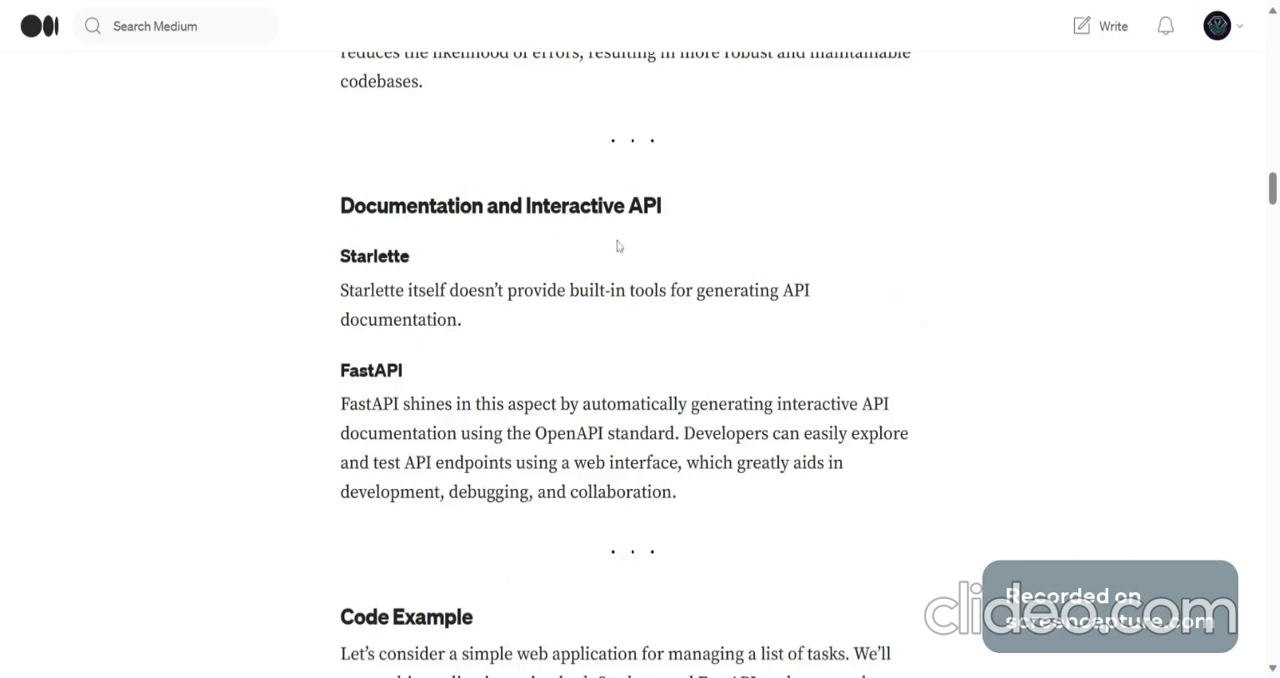
pyautogui.moveTo(669, 233)
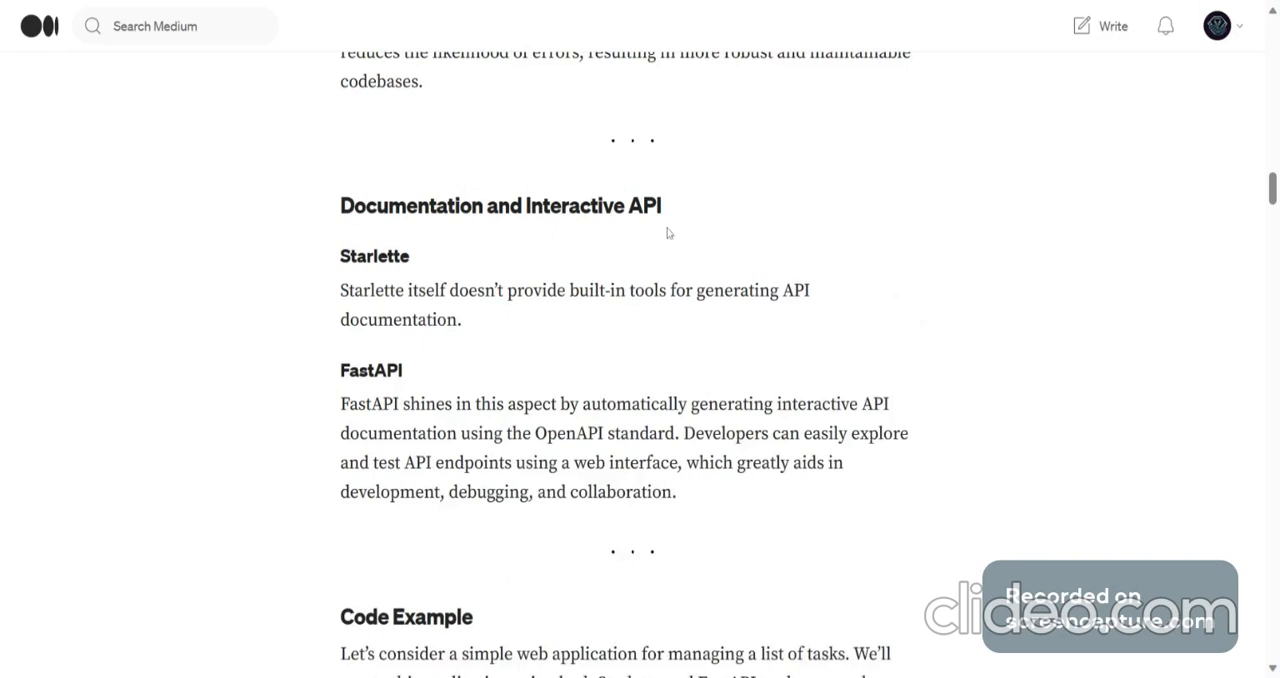
pyautogui.moveTo(575, 314)
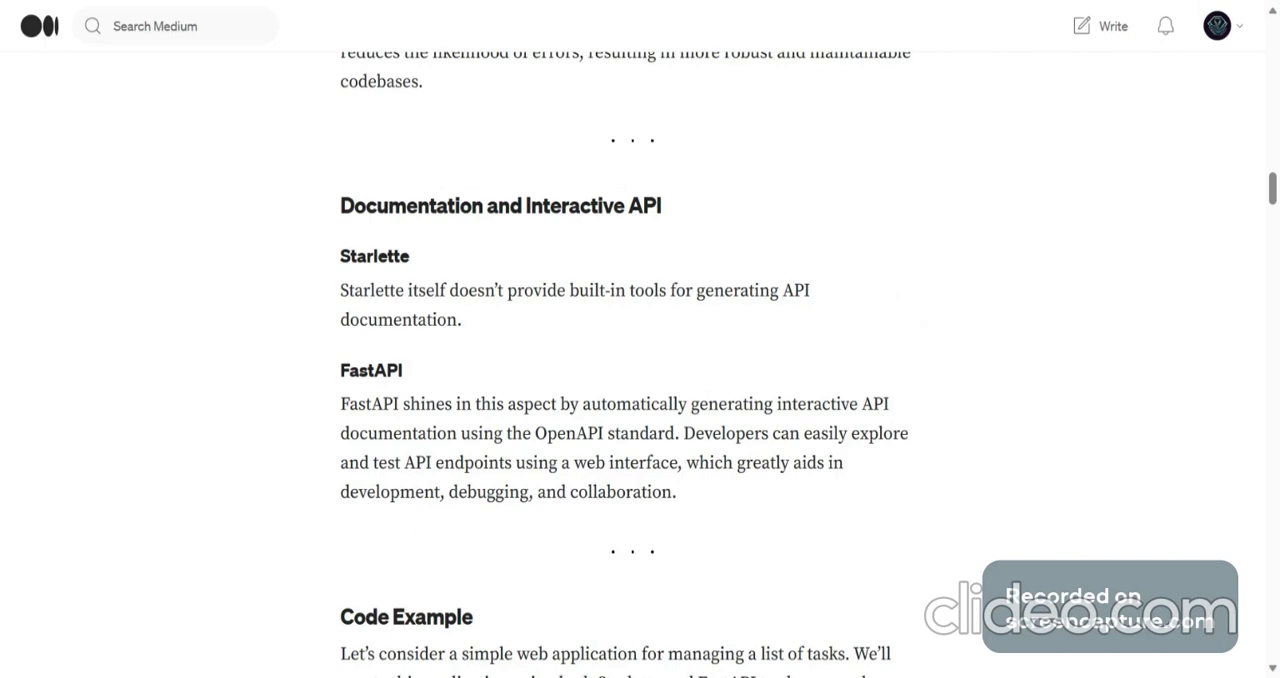
pyautogui.moveTo(898, 468)
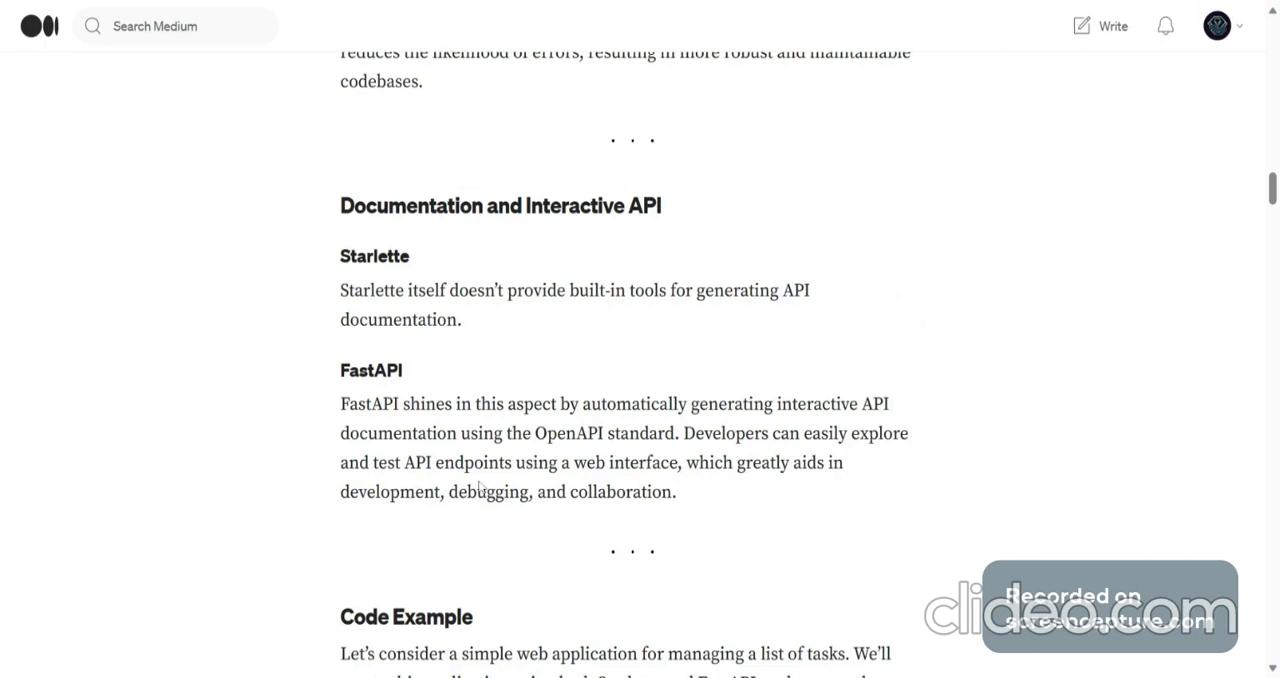
pyautogui.moveTo(592, 482)
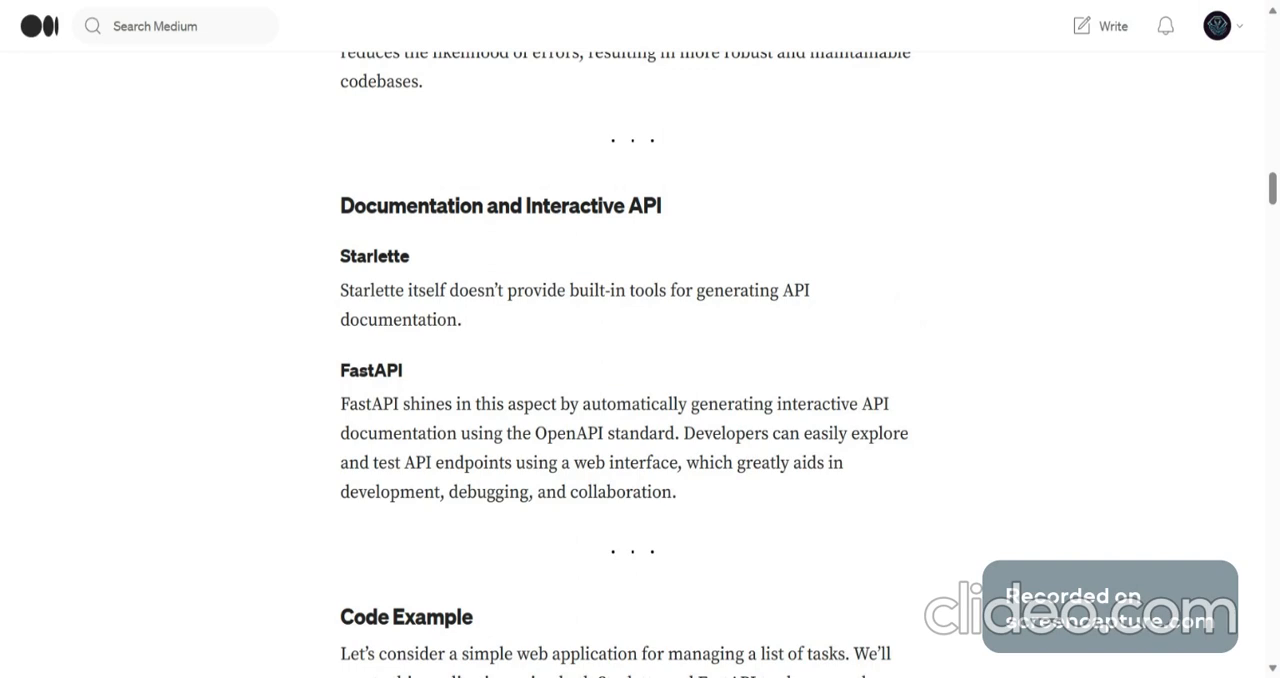
pyautogui.moveTo(457, 527)
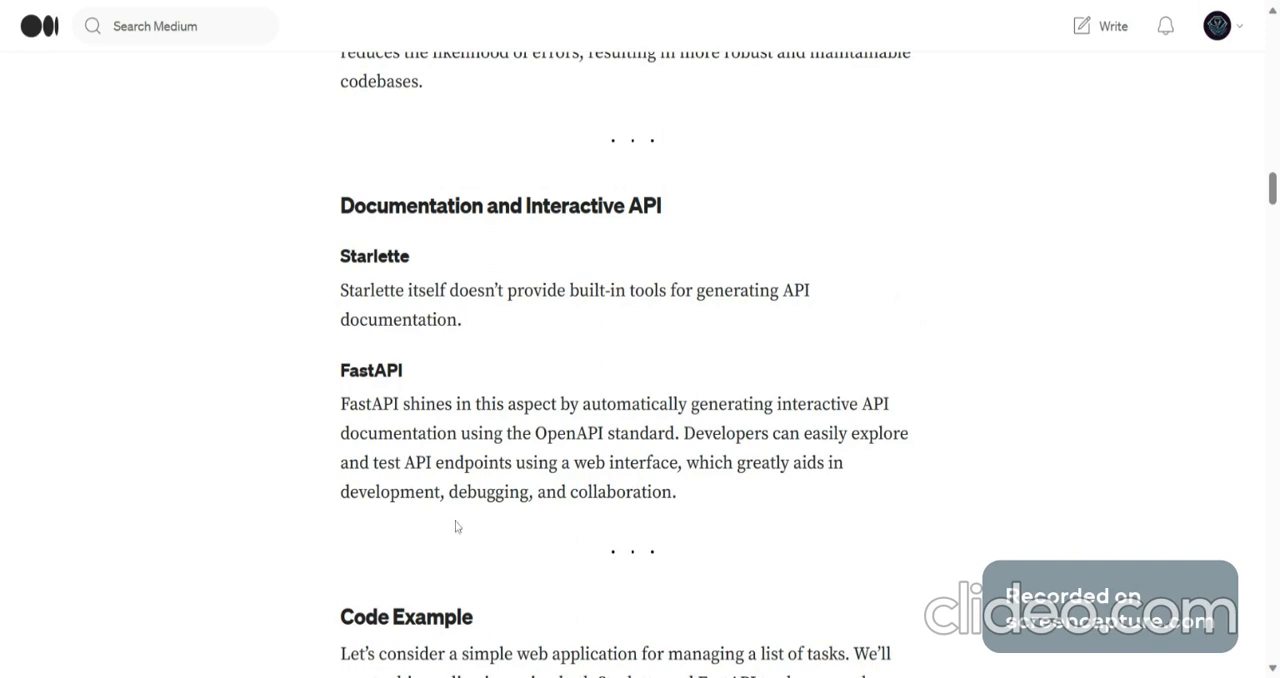
pyautogui.scroll(-3)
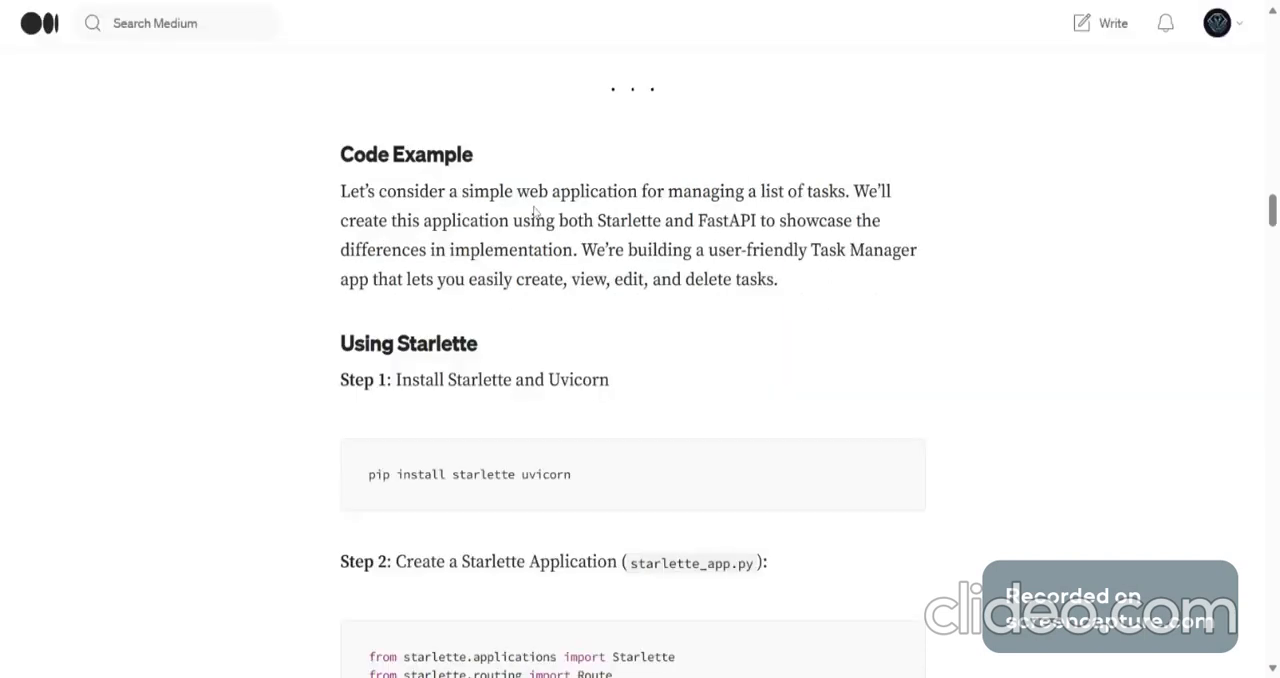
pyautogui.moveTo(764, 212)
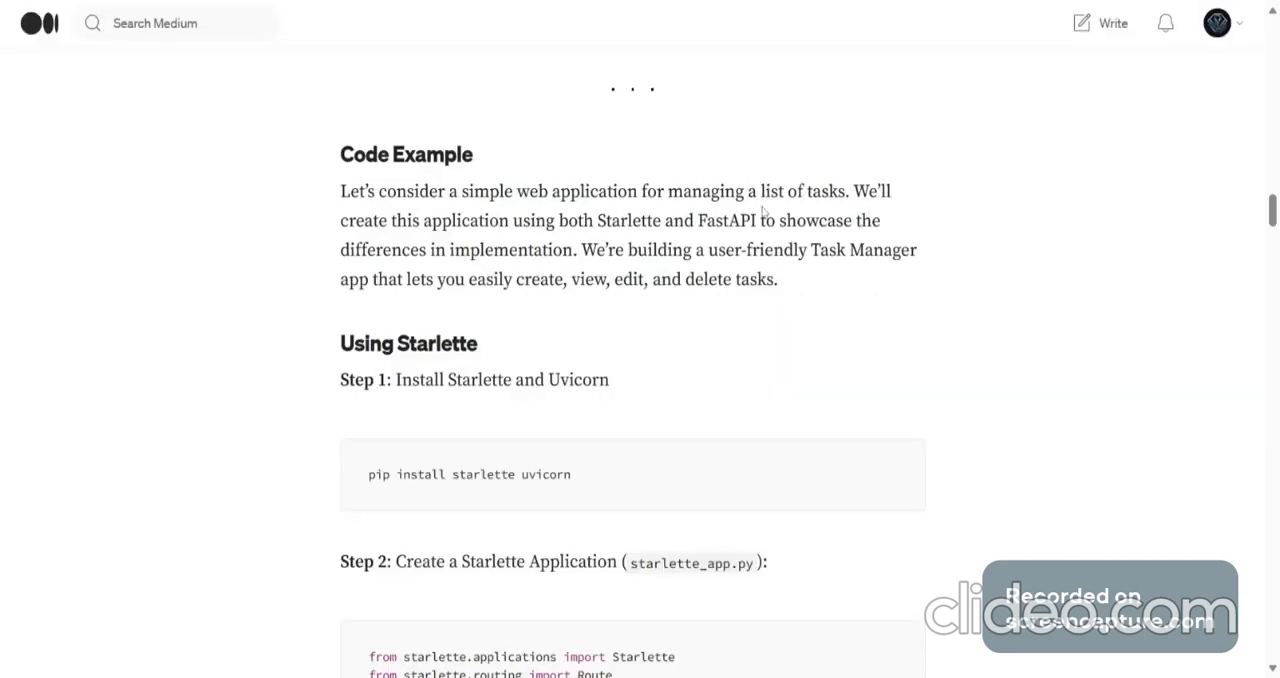
pyautogui.moveTo(909, 205)
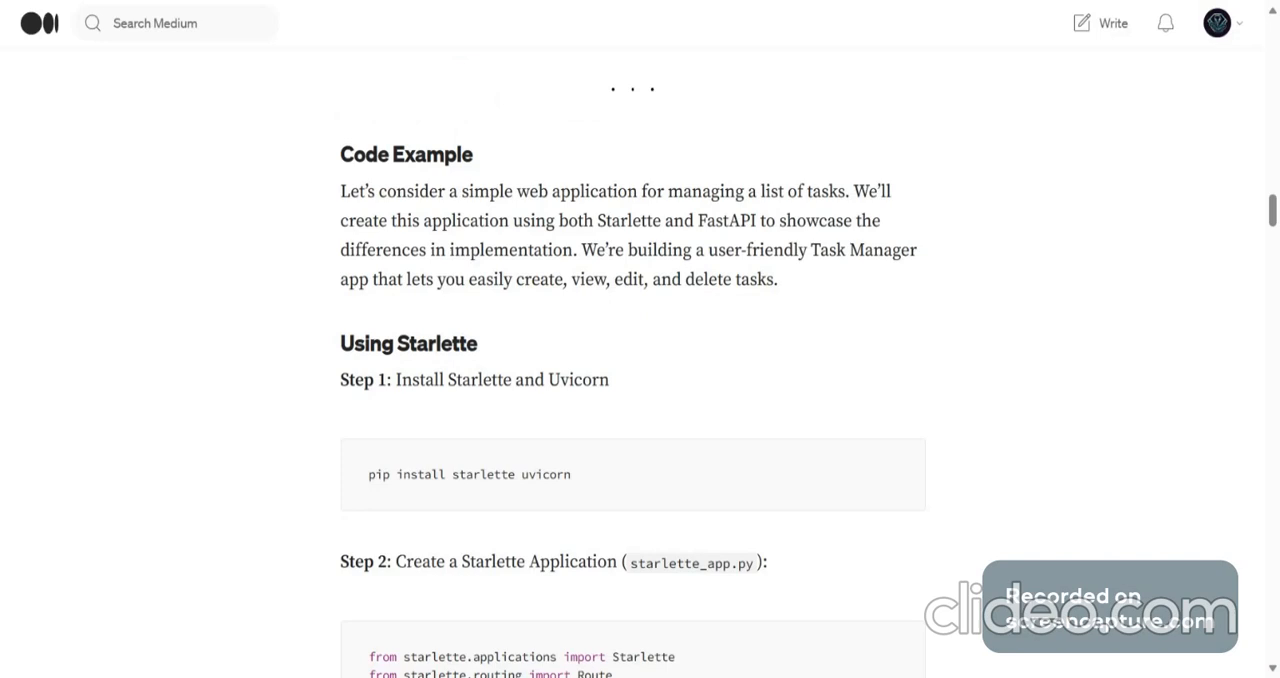
pyautogui.moveTo(337, 303)
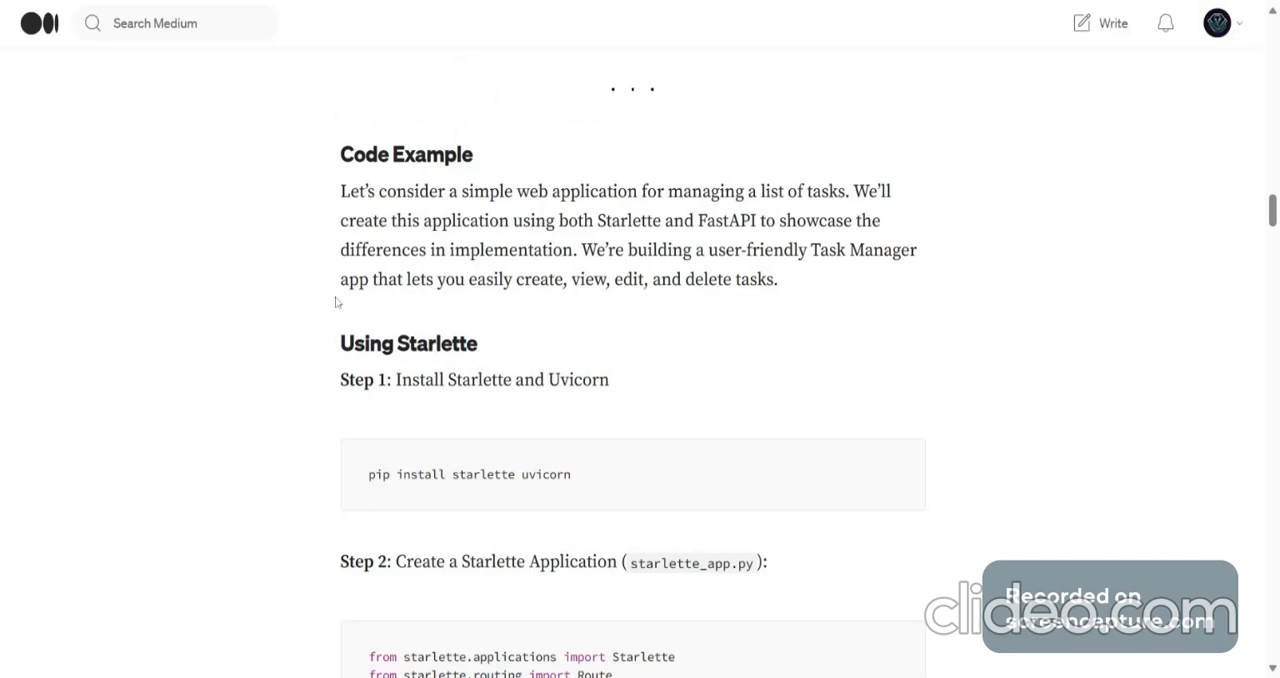
pyautogui.moveTo(575, 310)
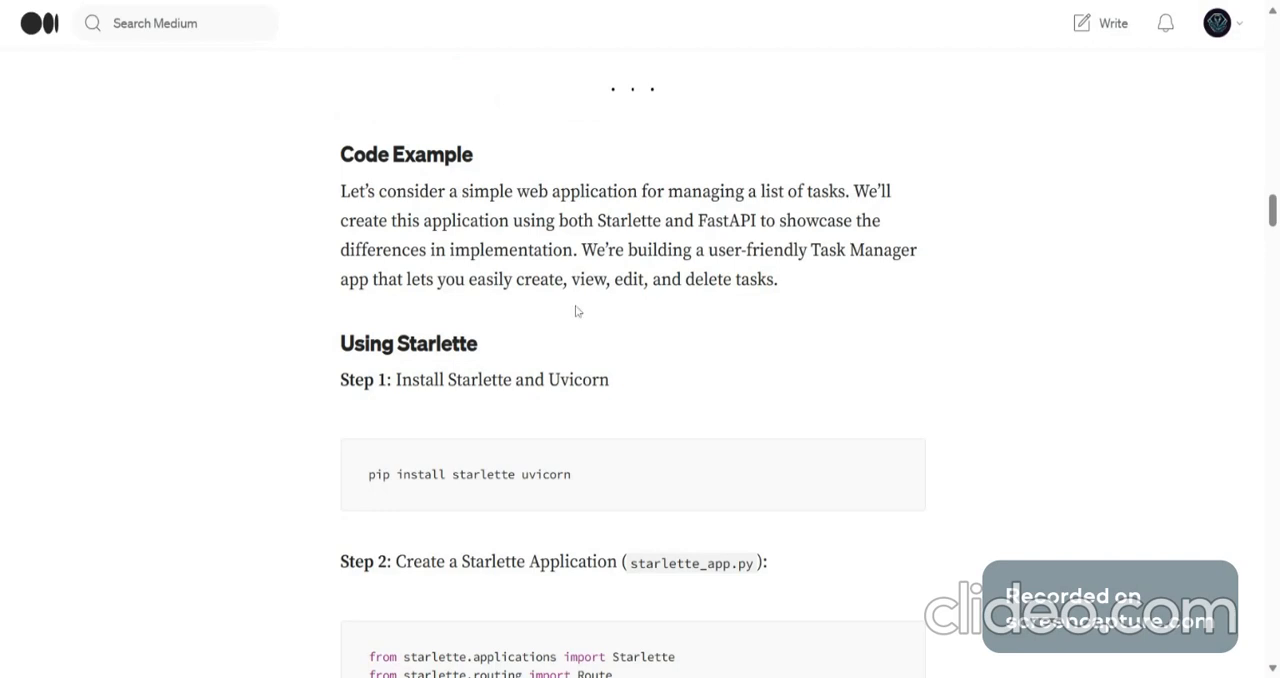
pyautogui.scroll(-3)
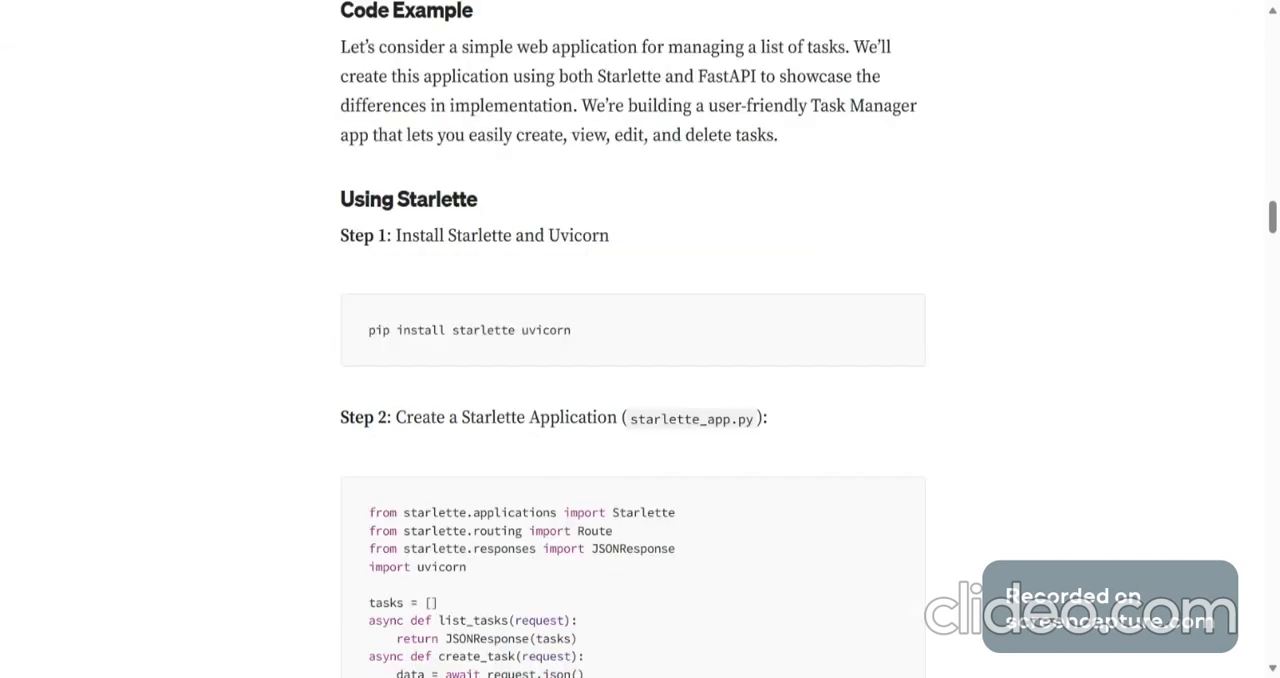
pyautogui.moveTo(583, 254)
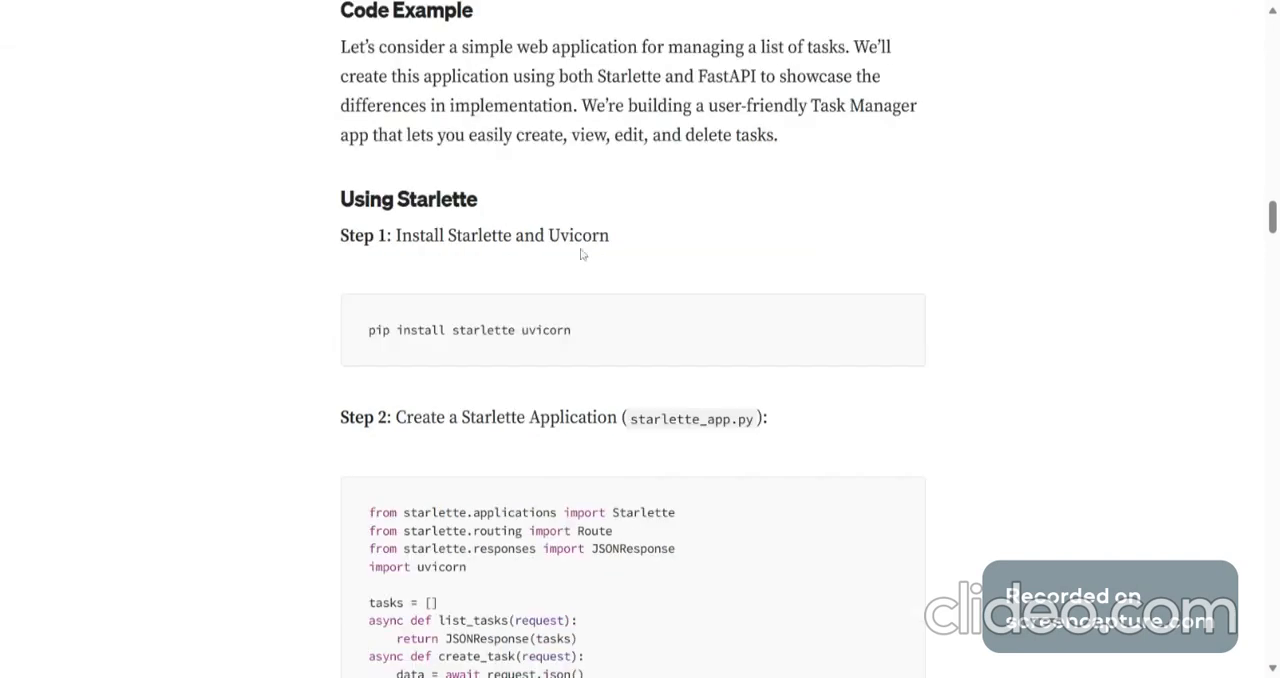
pyautogui.scroll(-3)
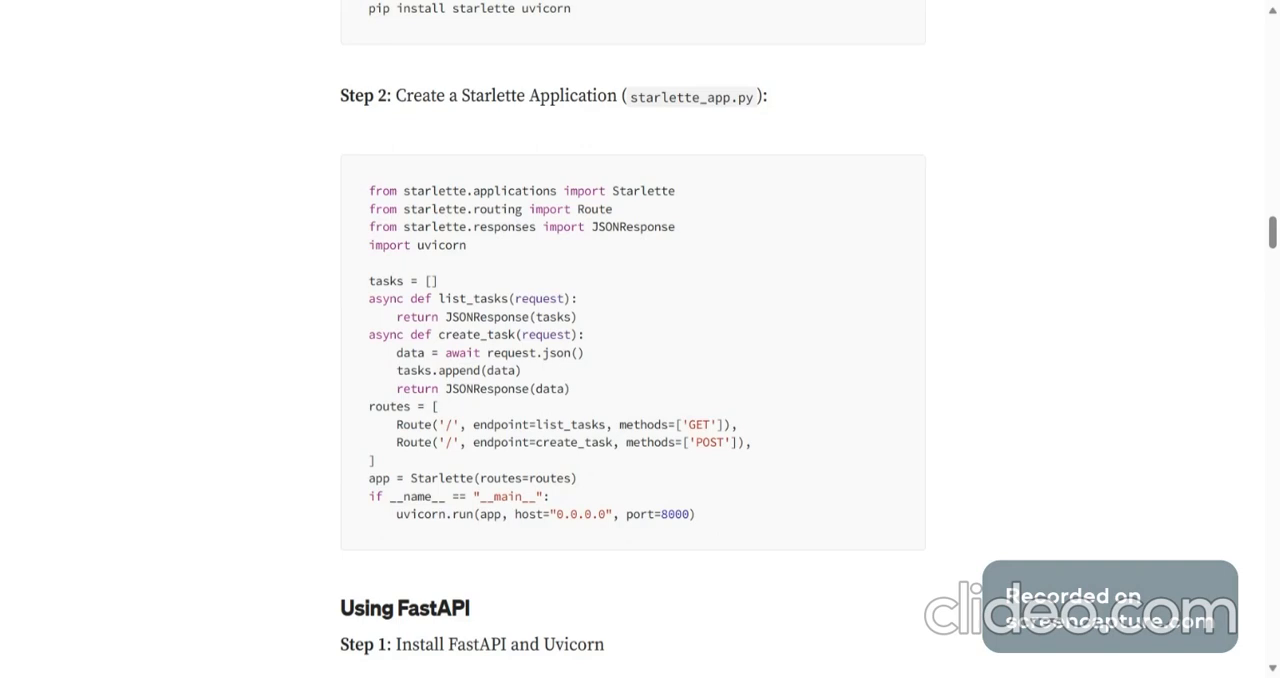
pyautogui.moveTo(448, 284)
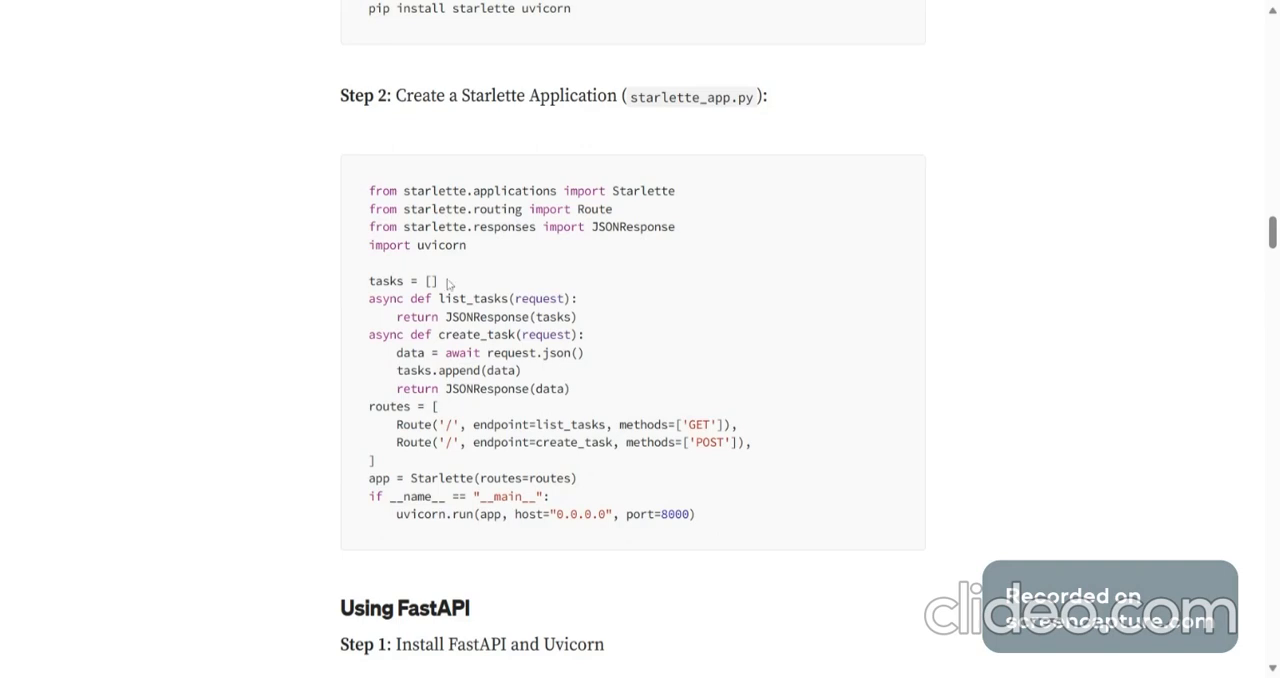
pyautogui.moveTo(448, 283)
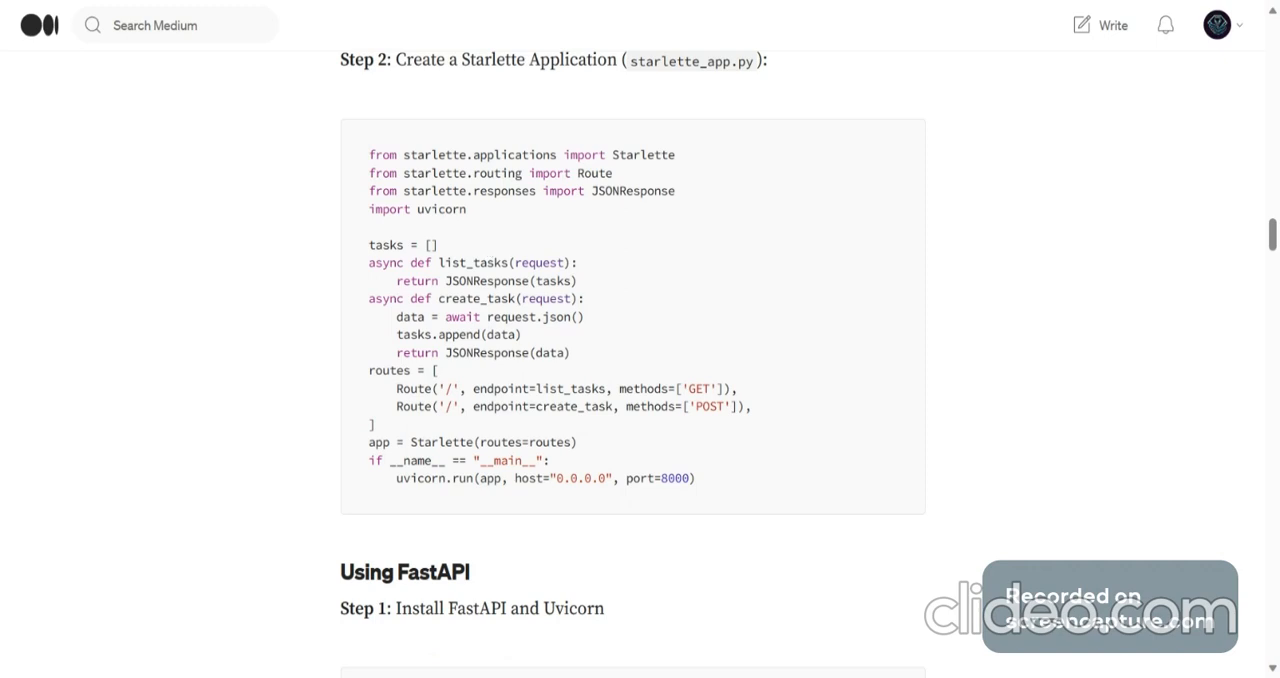
pyautogui.moveTo(524, 255)
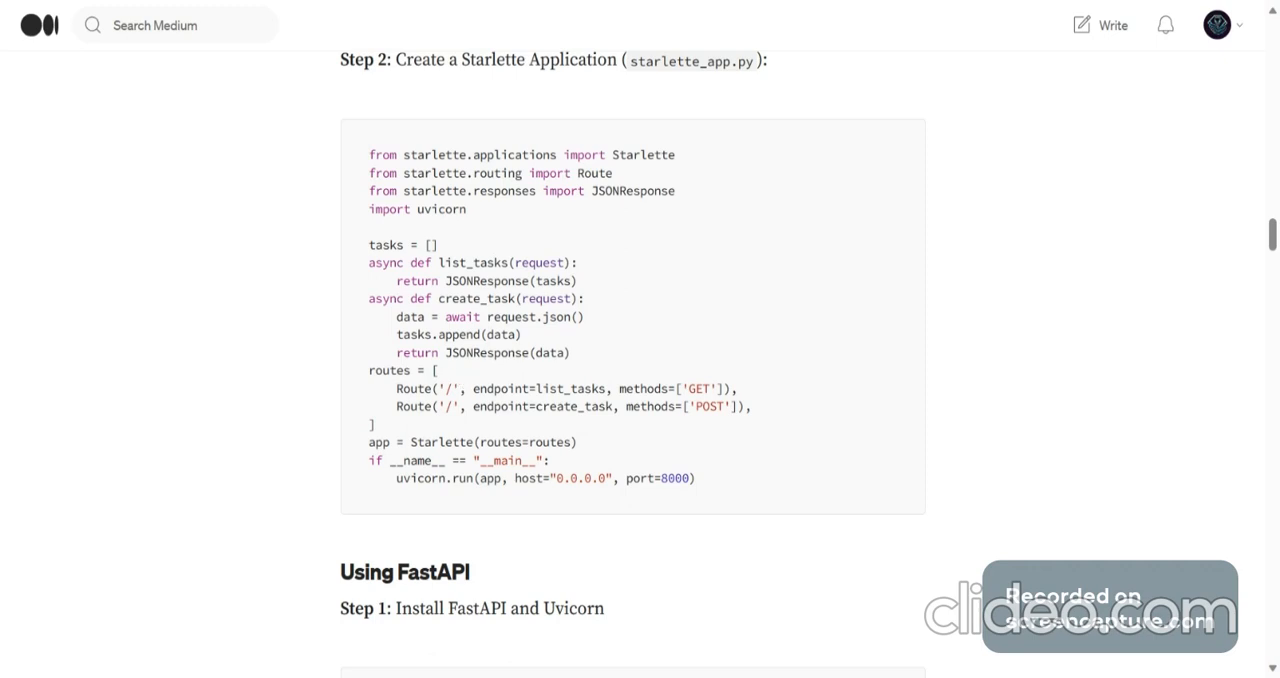
pyautogui.moveTo(677, 366)
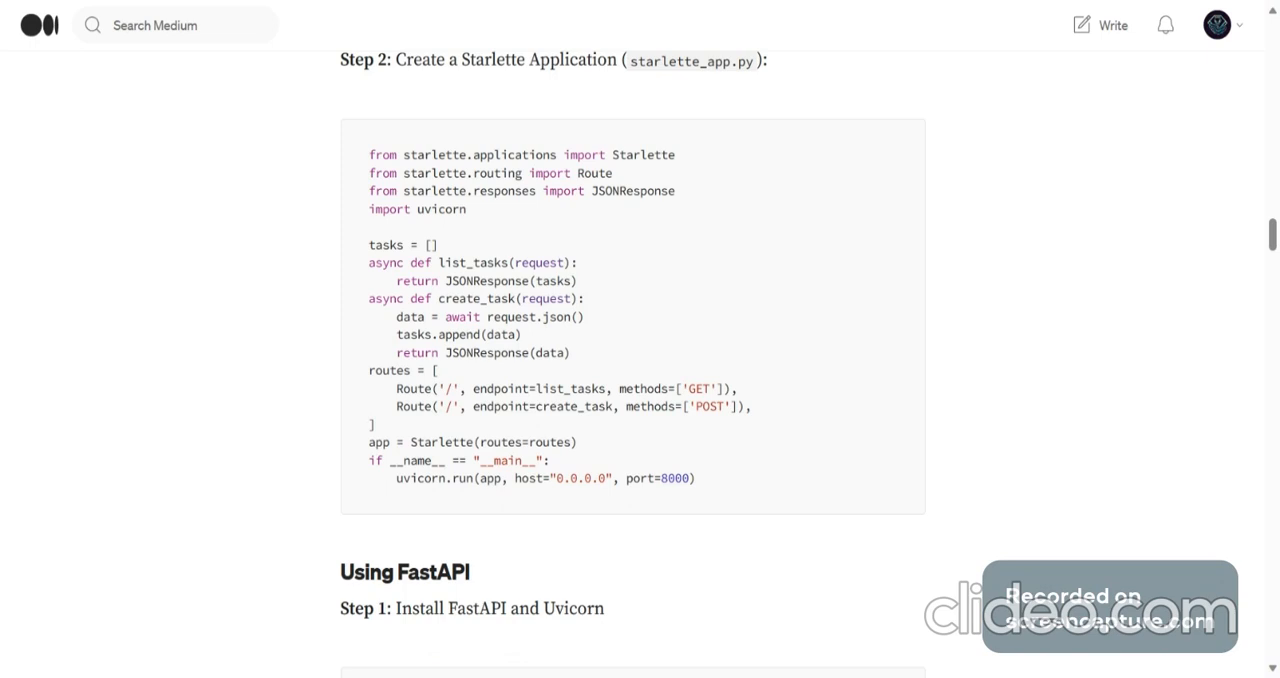
pyautogui.moveTo(653, 424)
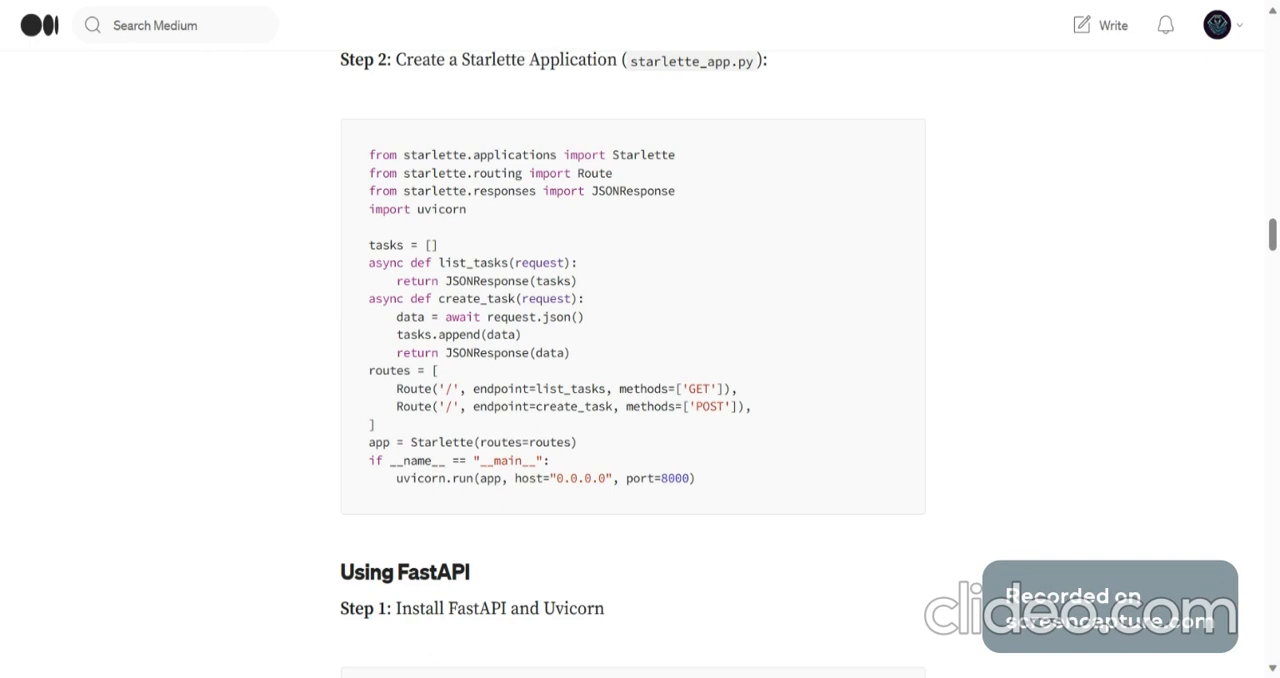
pyautogui.scroll(-3)
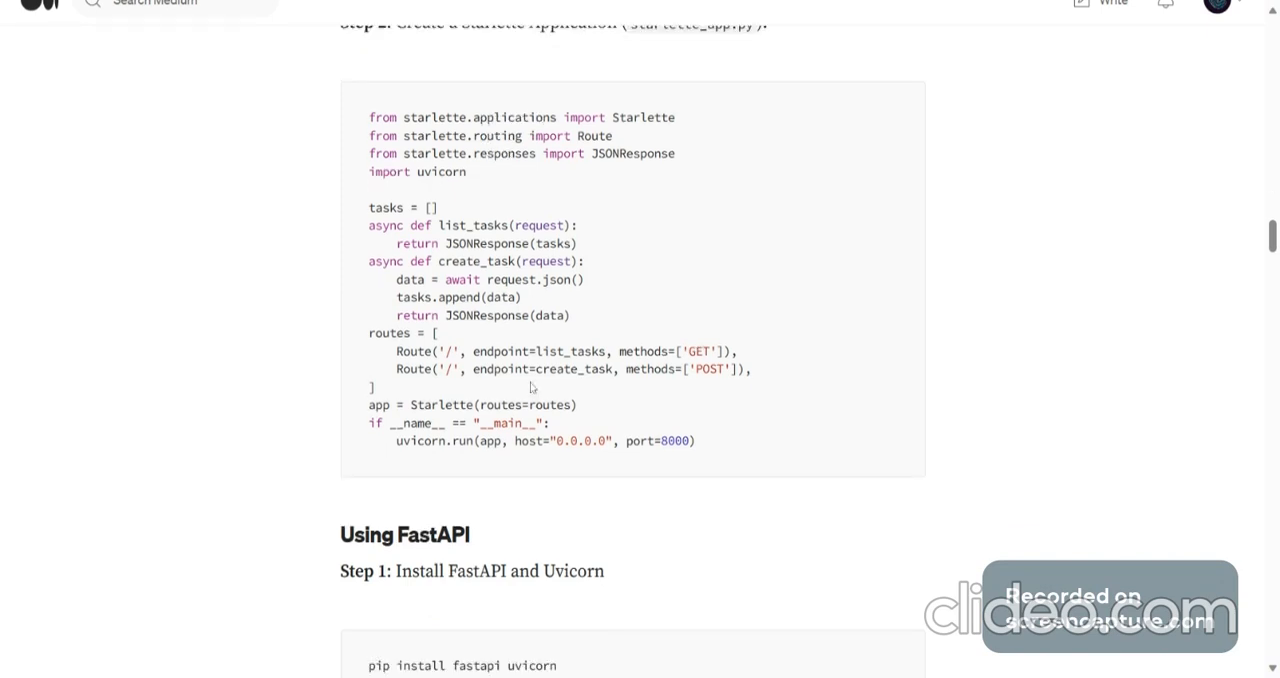
pyautogui.scroll(-3)
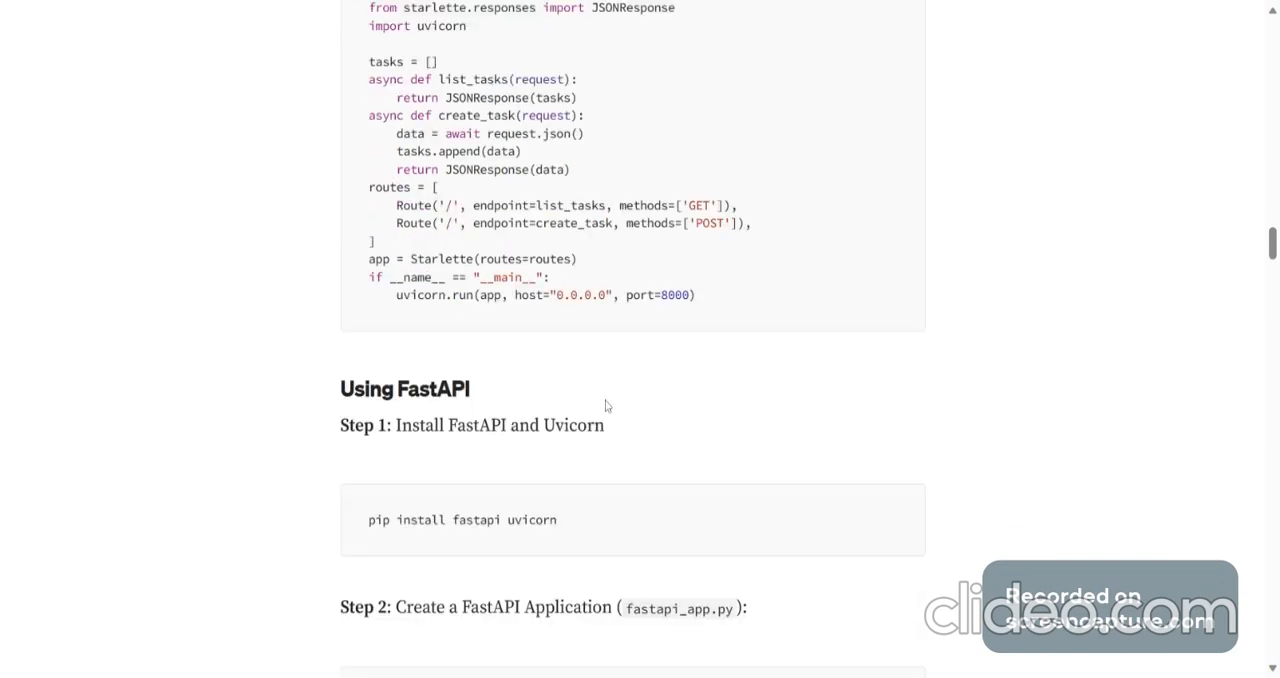
pyautogui.scroll(-3)
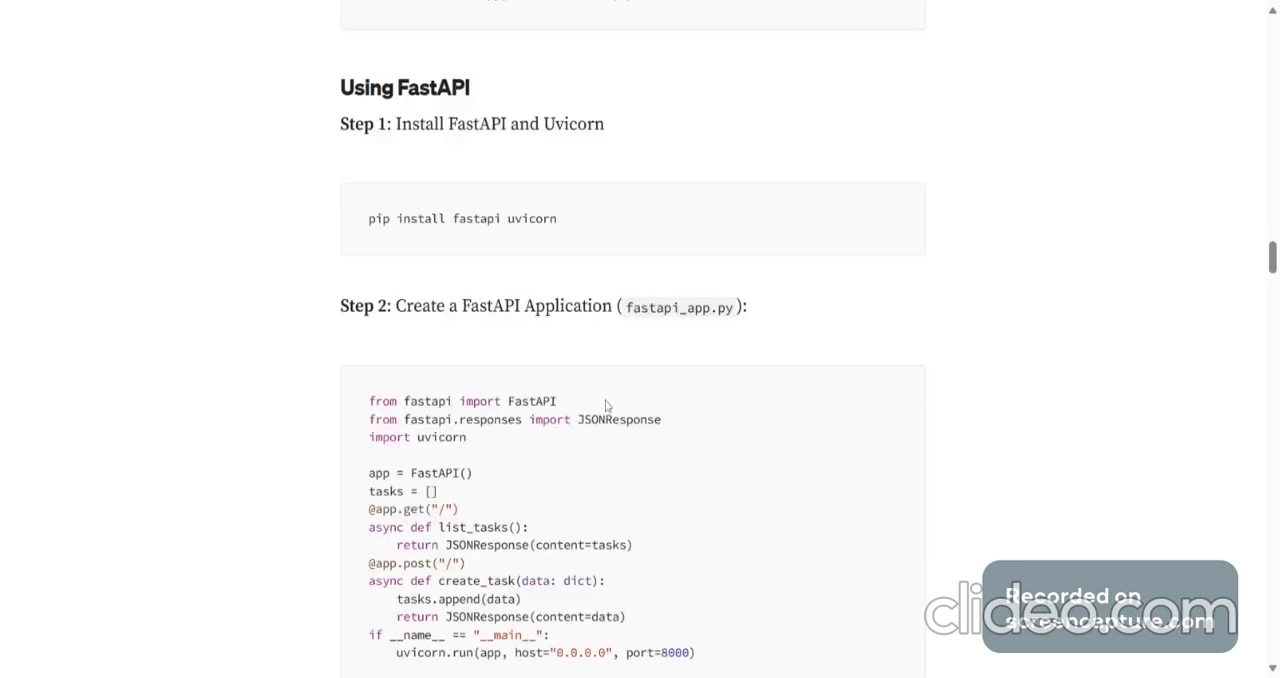
pyautogui.scroll(-3)
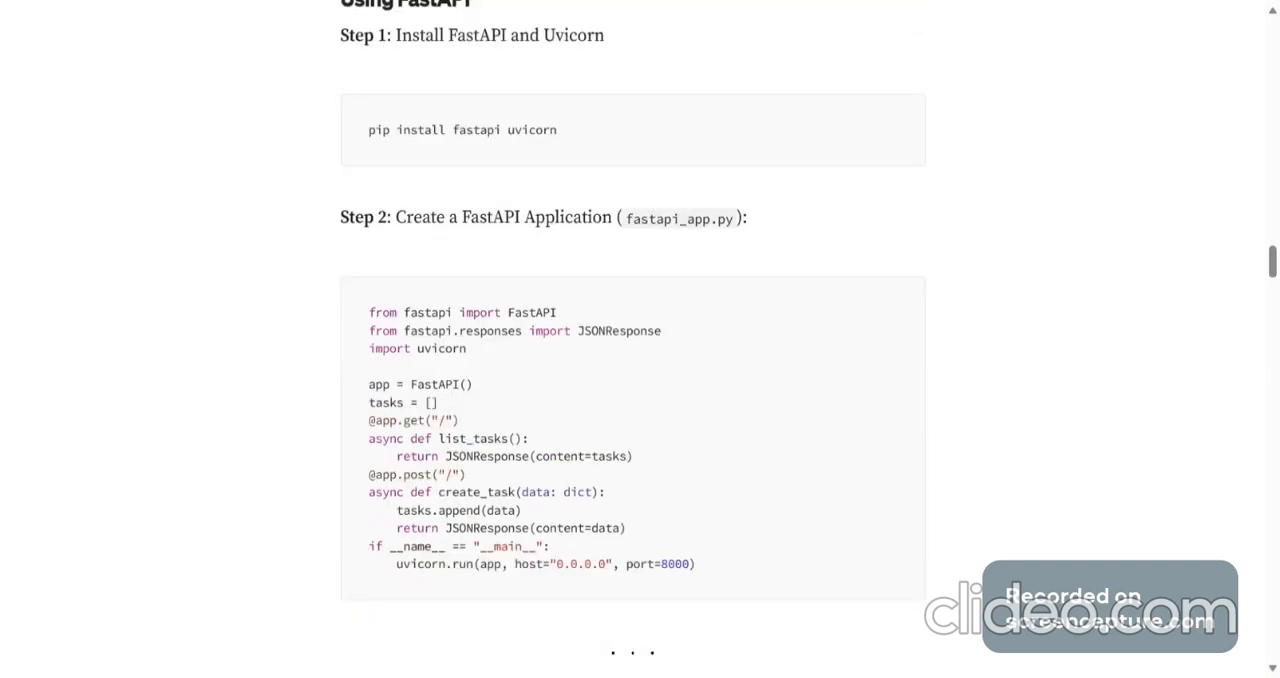
pyautogui.scroll(-3)
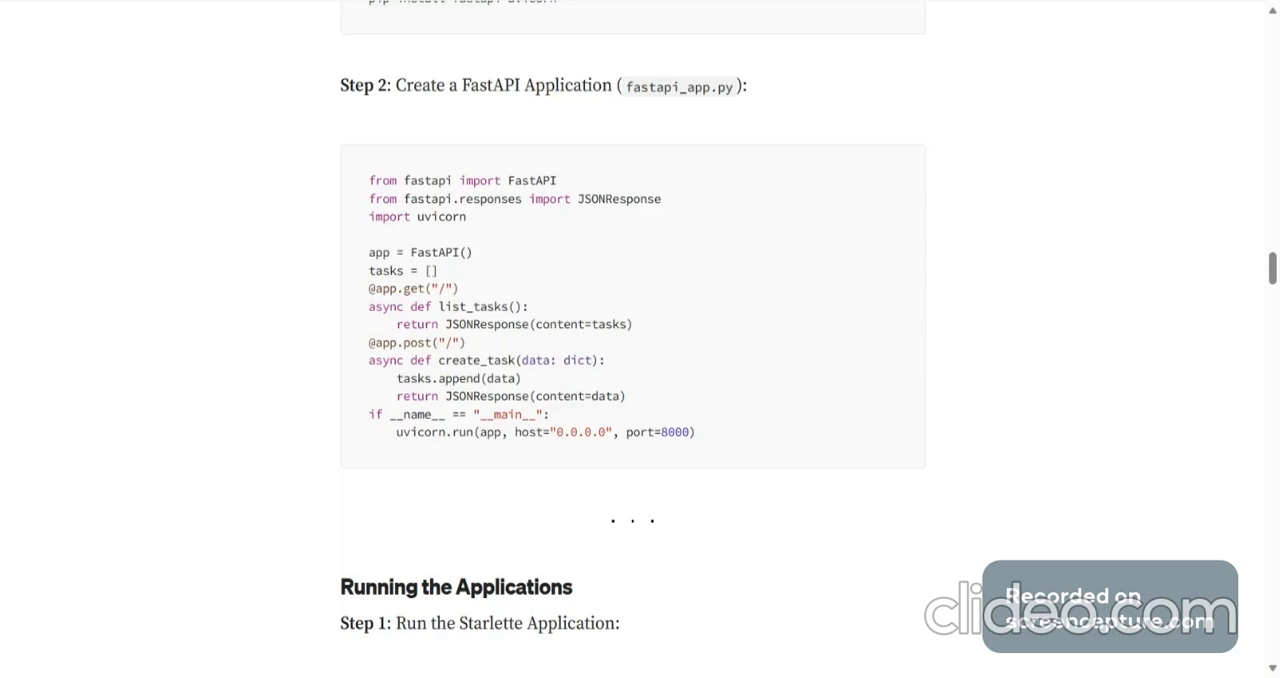
pyautogui.scroll(3)
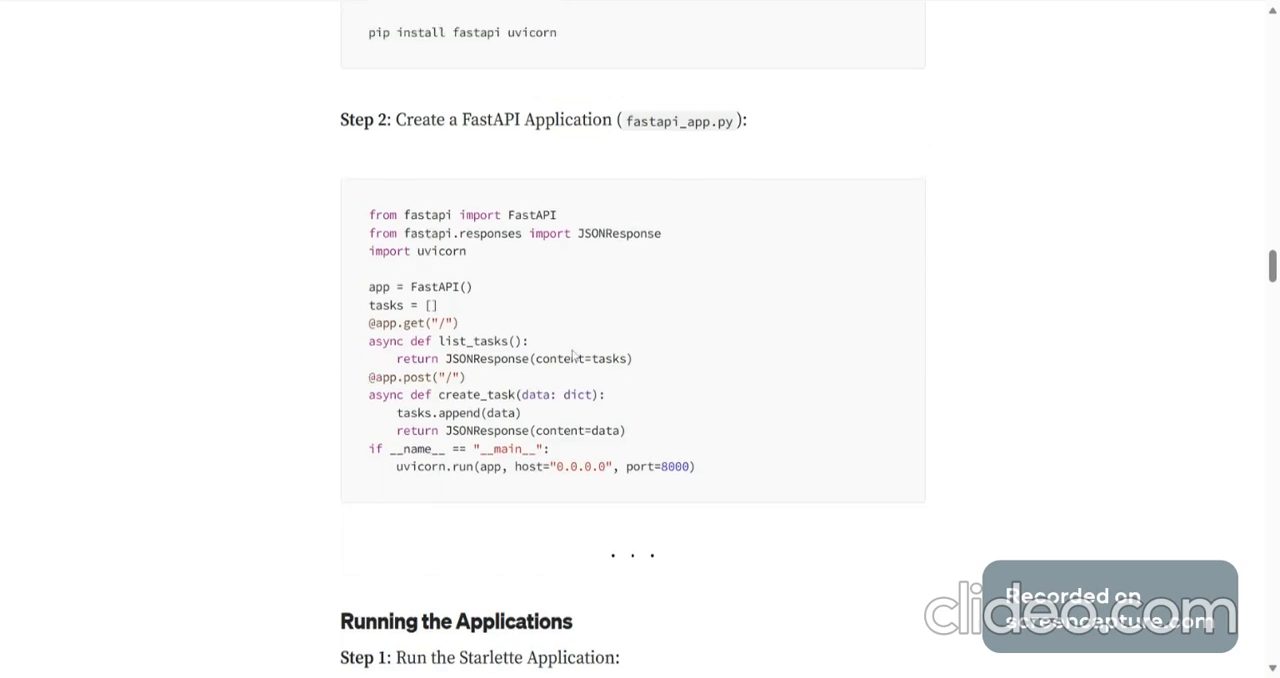
pyautogui.scroll(3)
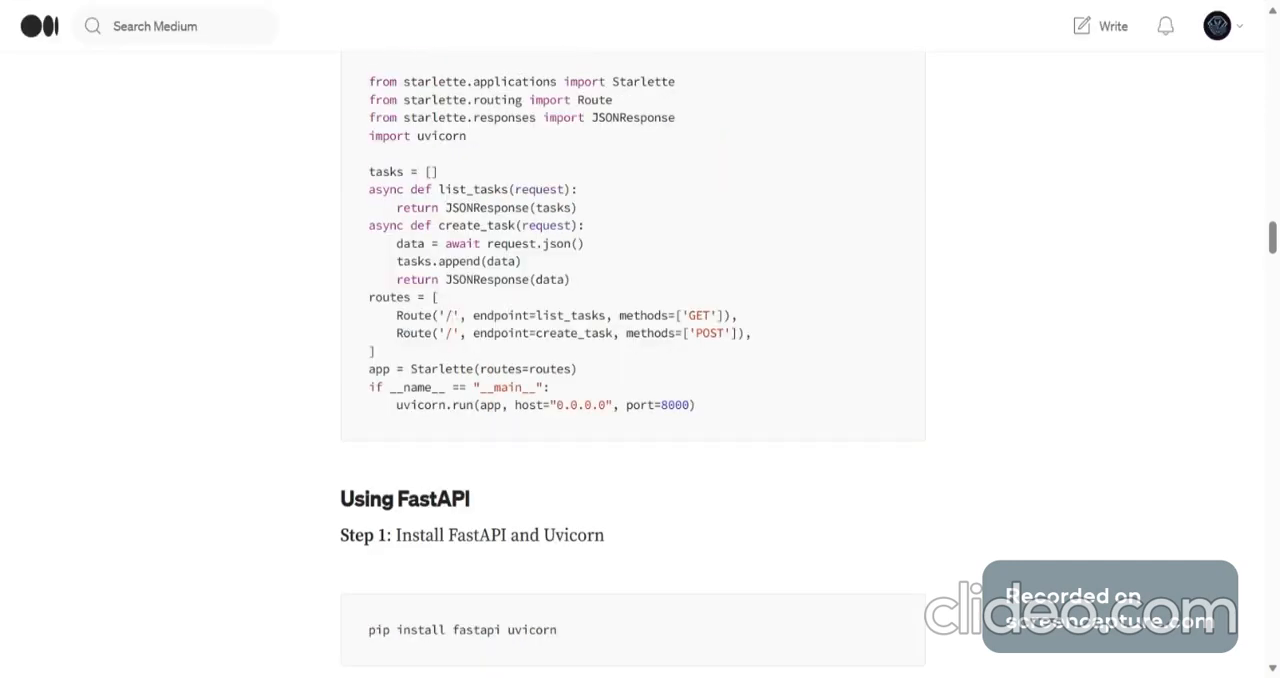
pyautogui.scroll(-3)
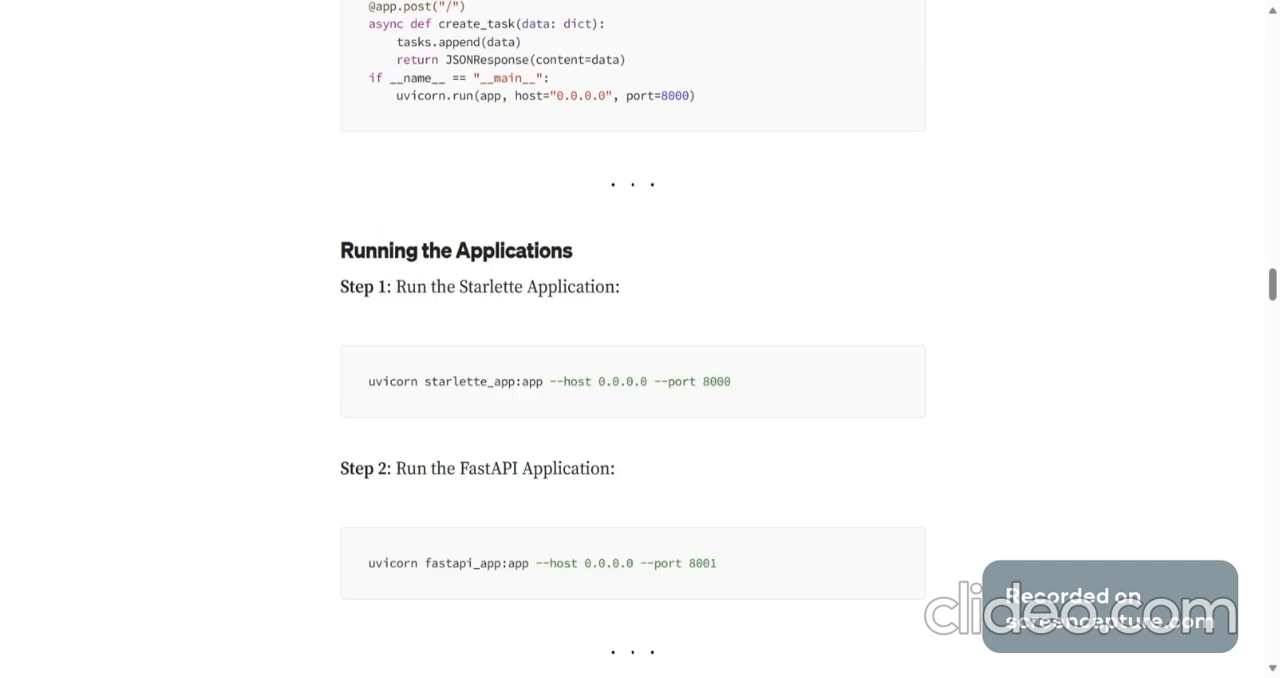
pyautogui.scroll(-3)
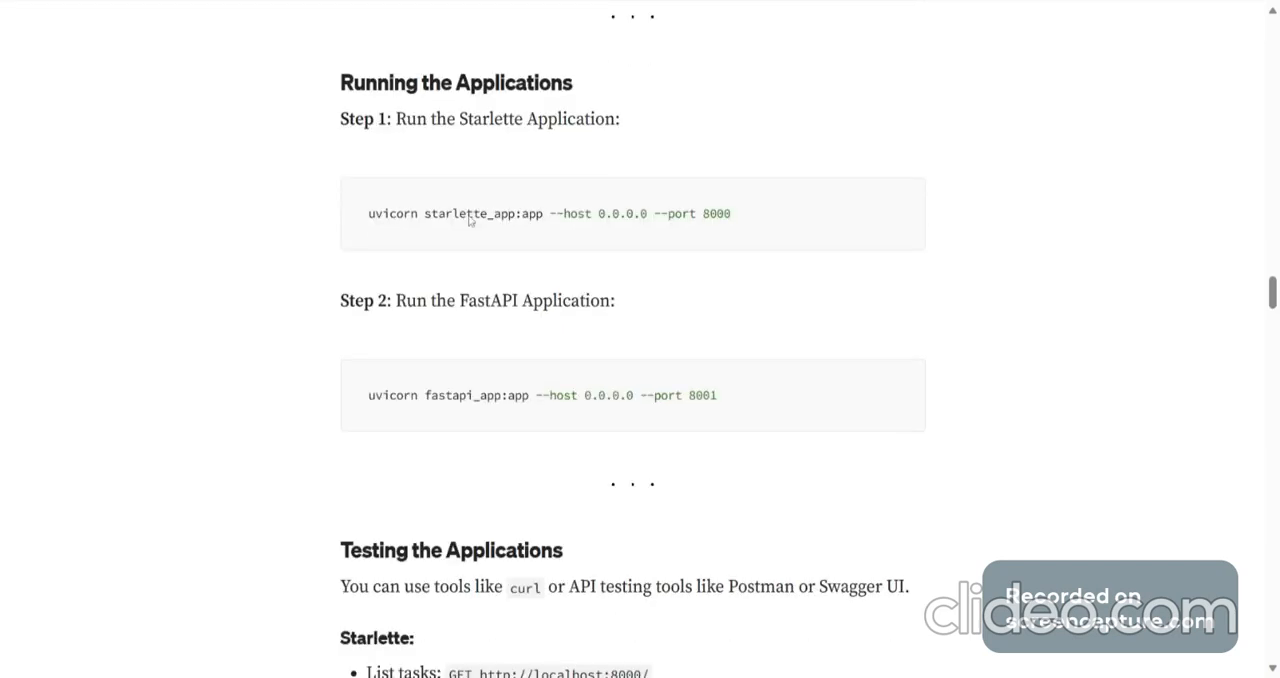
pyautogui.scroll(-3)
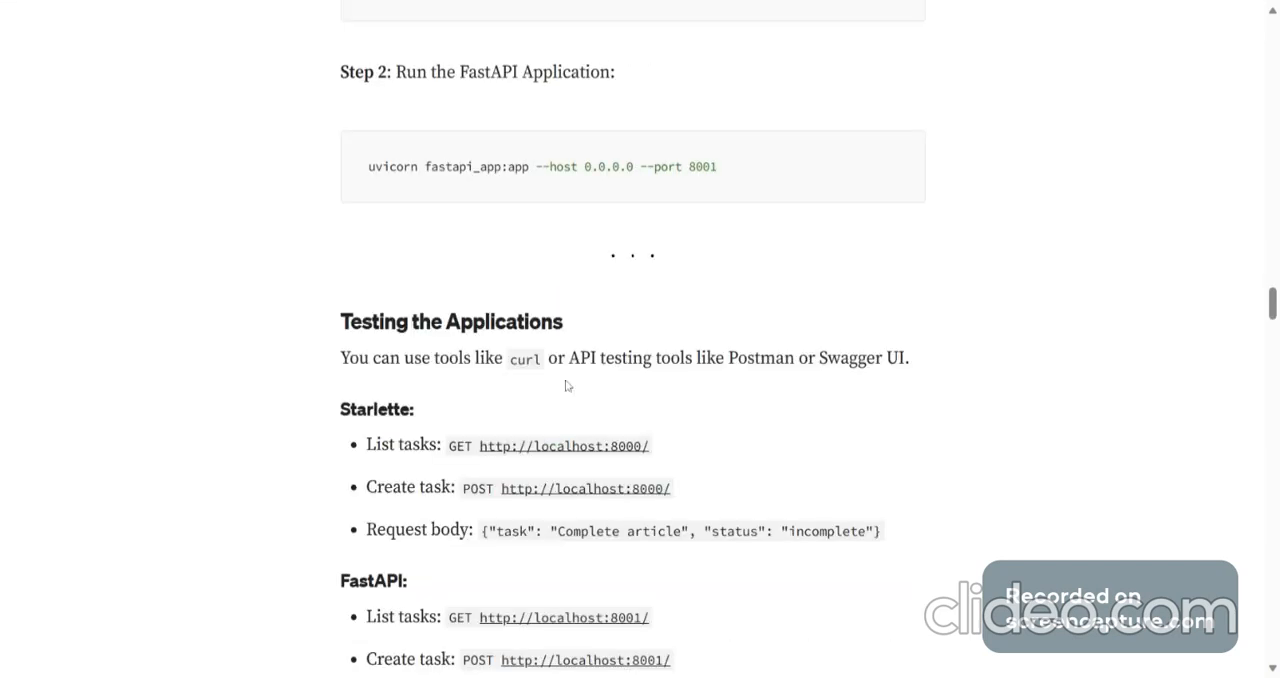
pyautogui.scroll(-3)
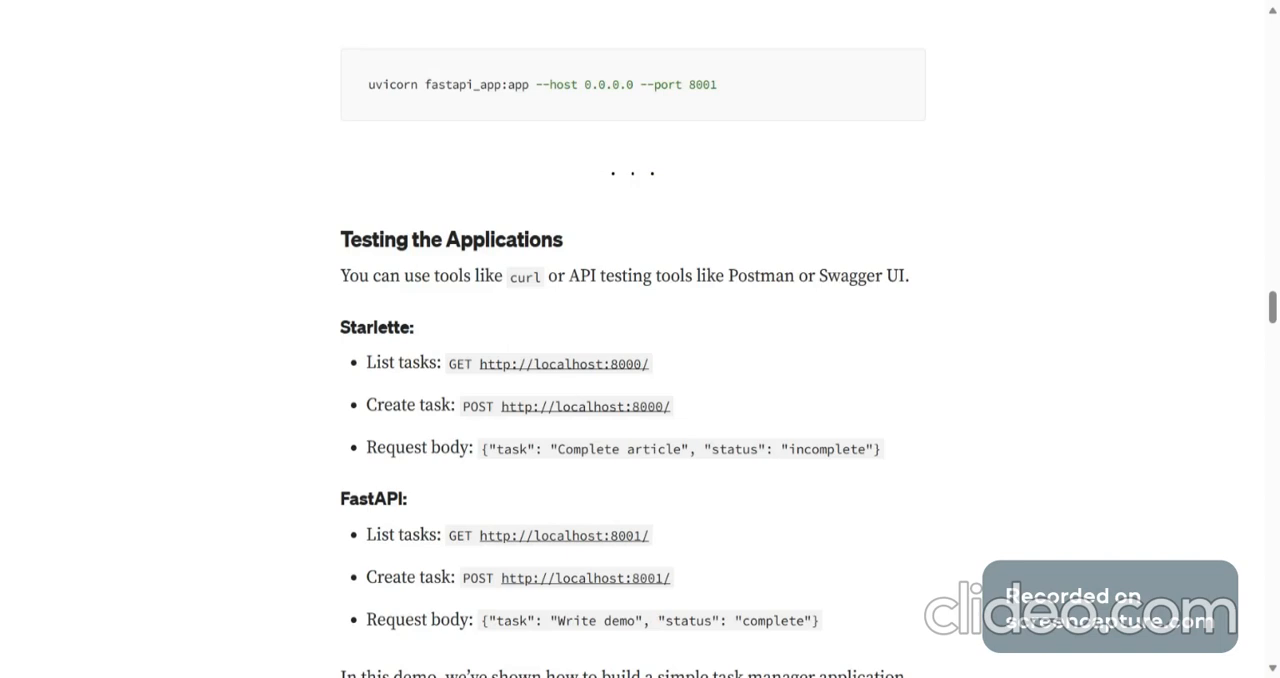
pyautogui.scroll(-3)
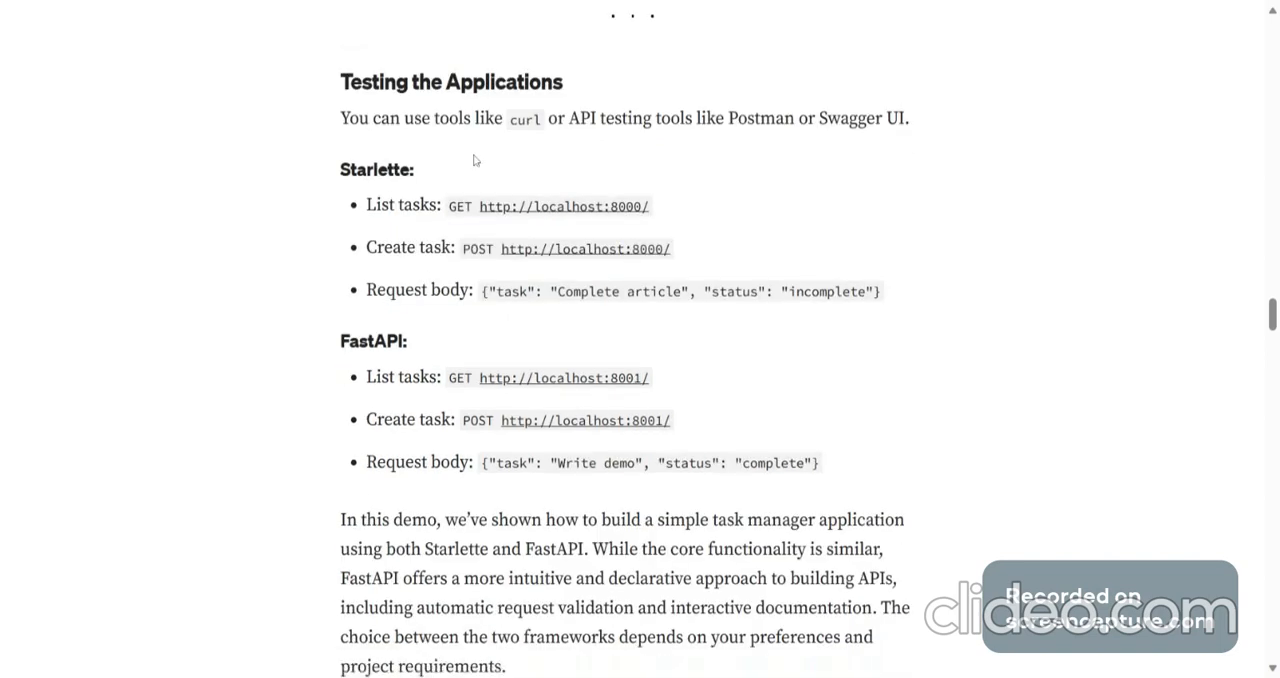
pyautogui.moveTo(604, 162)
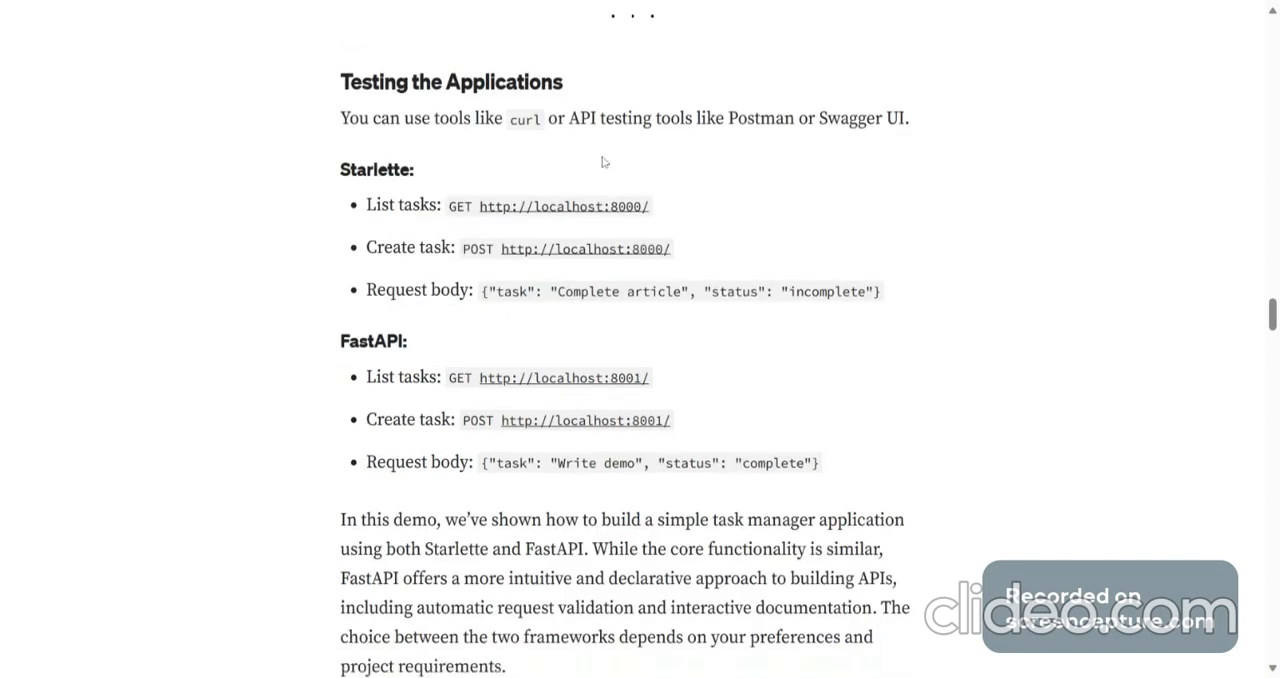
pyautogui.moveTo(796, 182)
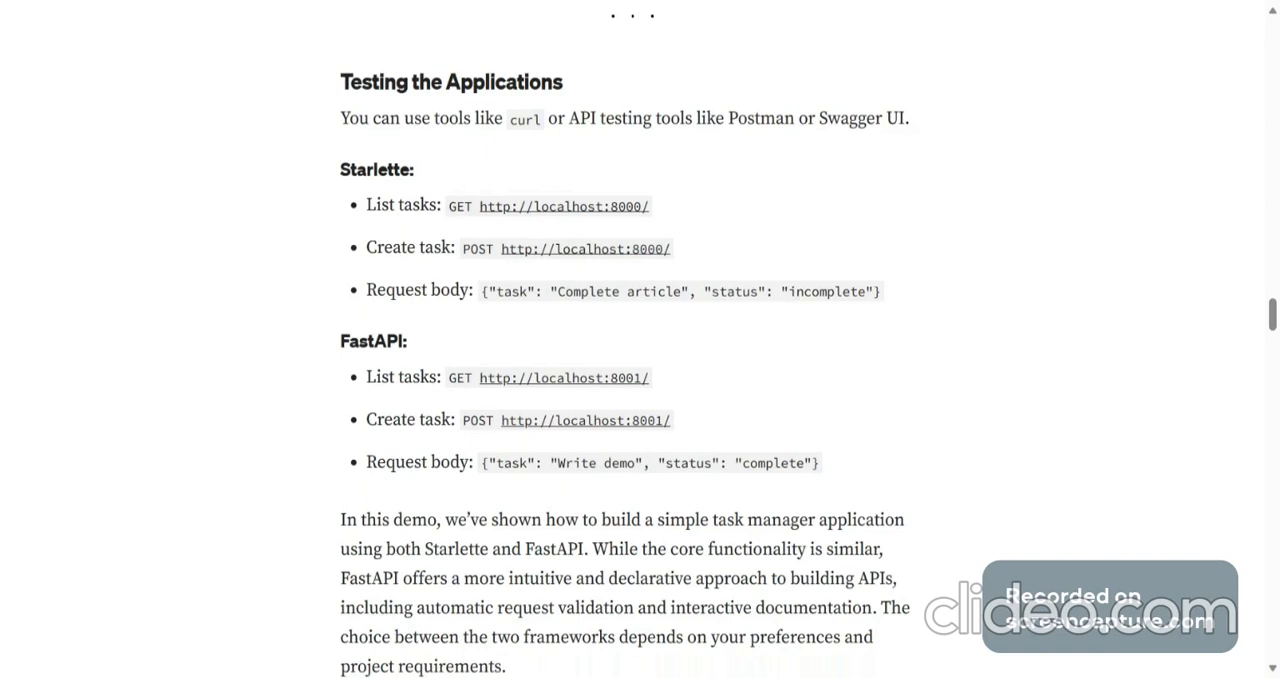
pyautogui.scroll(-3)
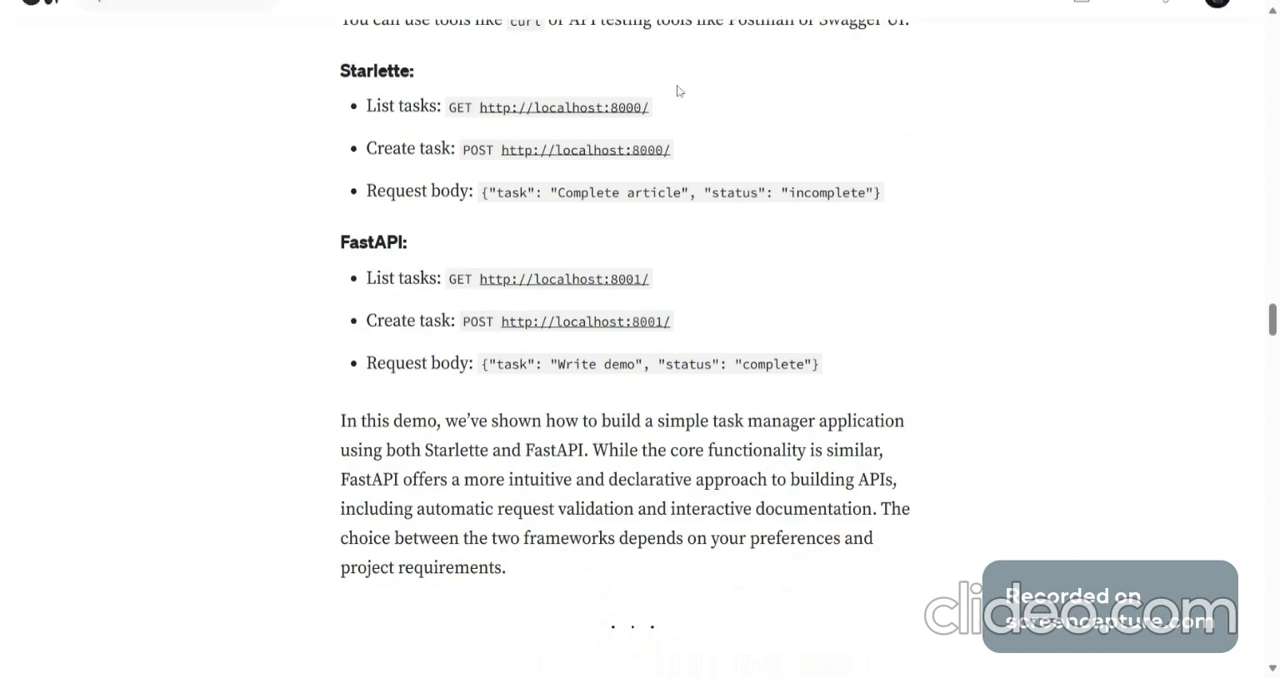
pyautogui.moveTo(558, 407)
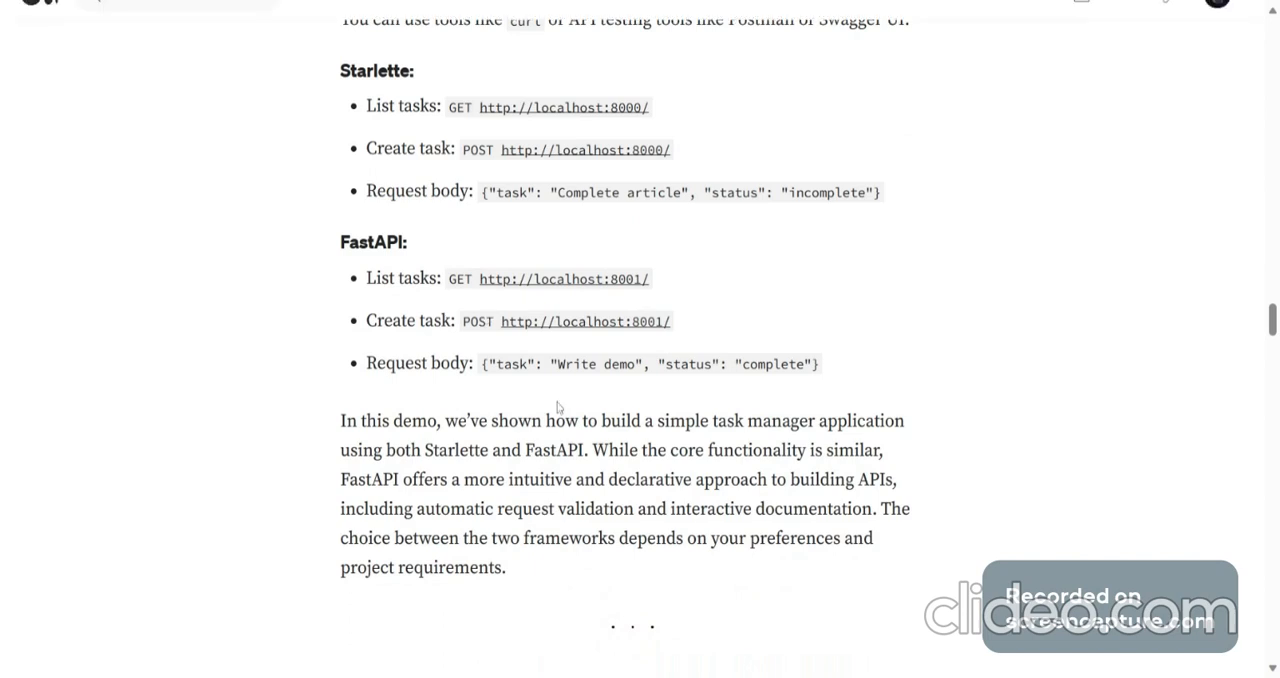
pyautogui.scroll(-3)
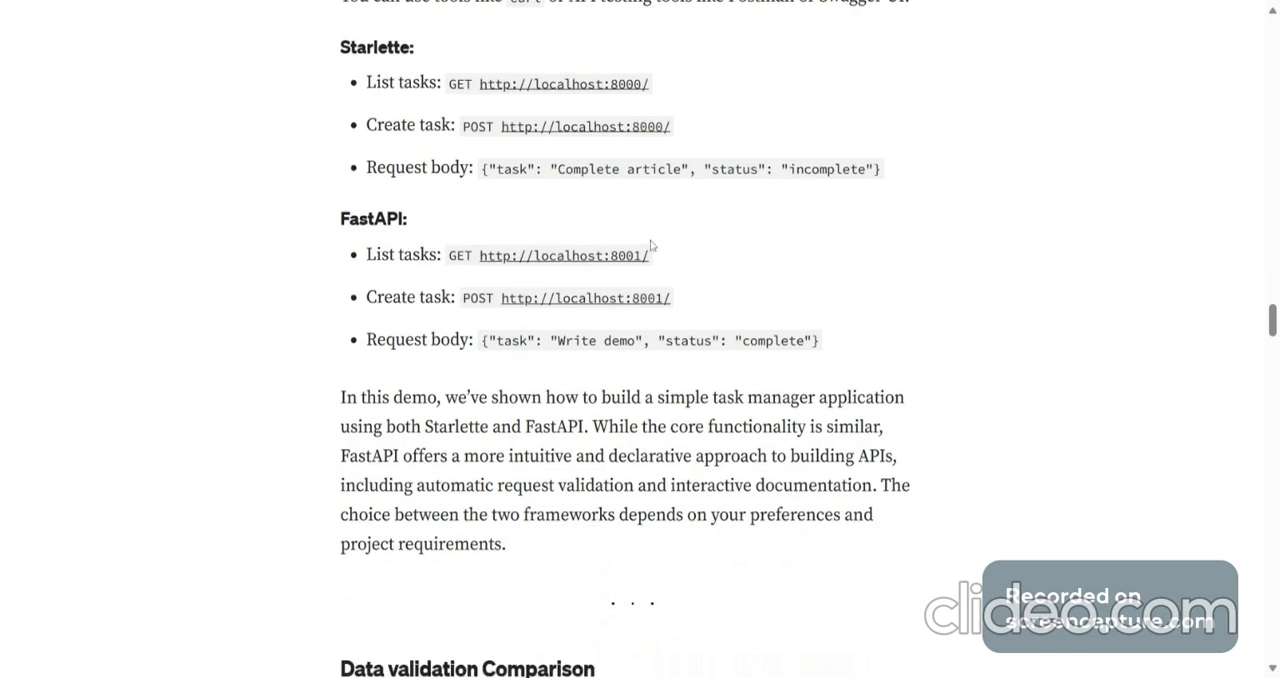
pyautogui.scroll(-3)
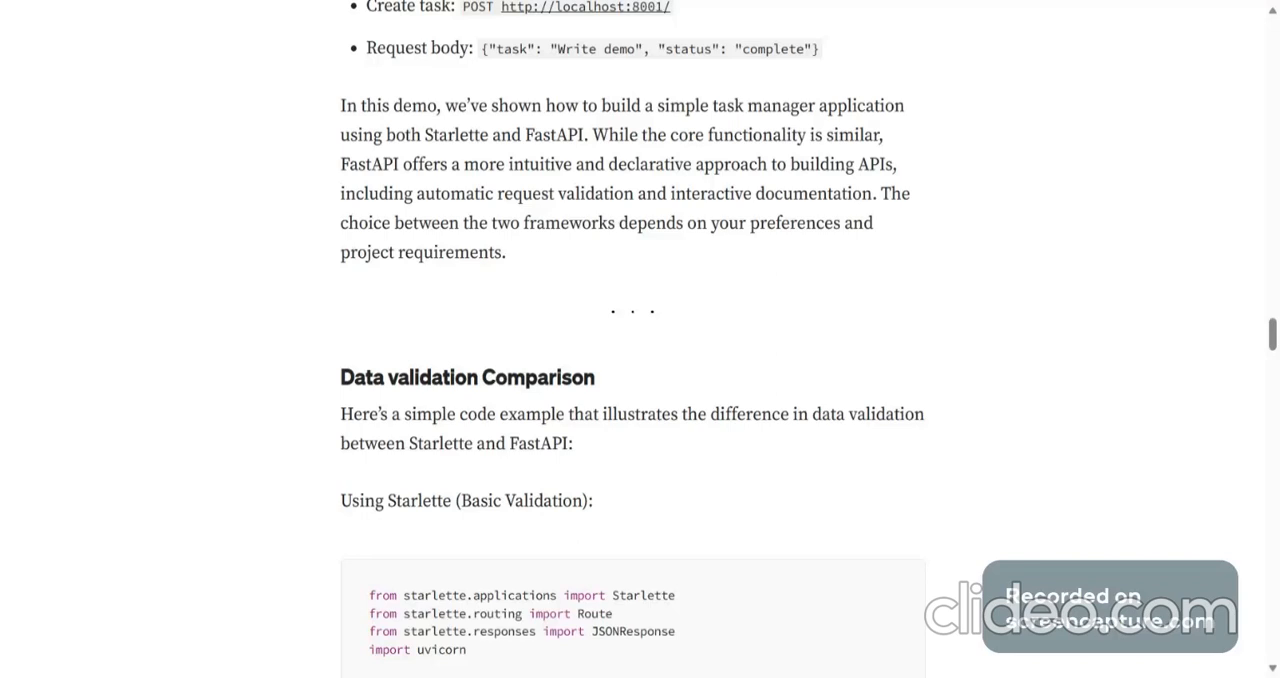
pyautogui.scroll(-3)
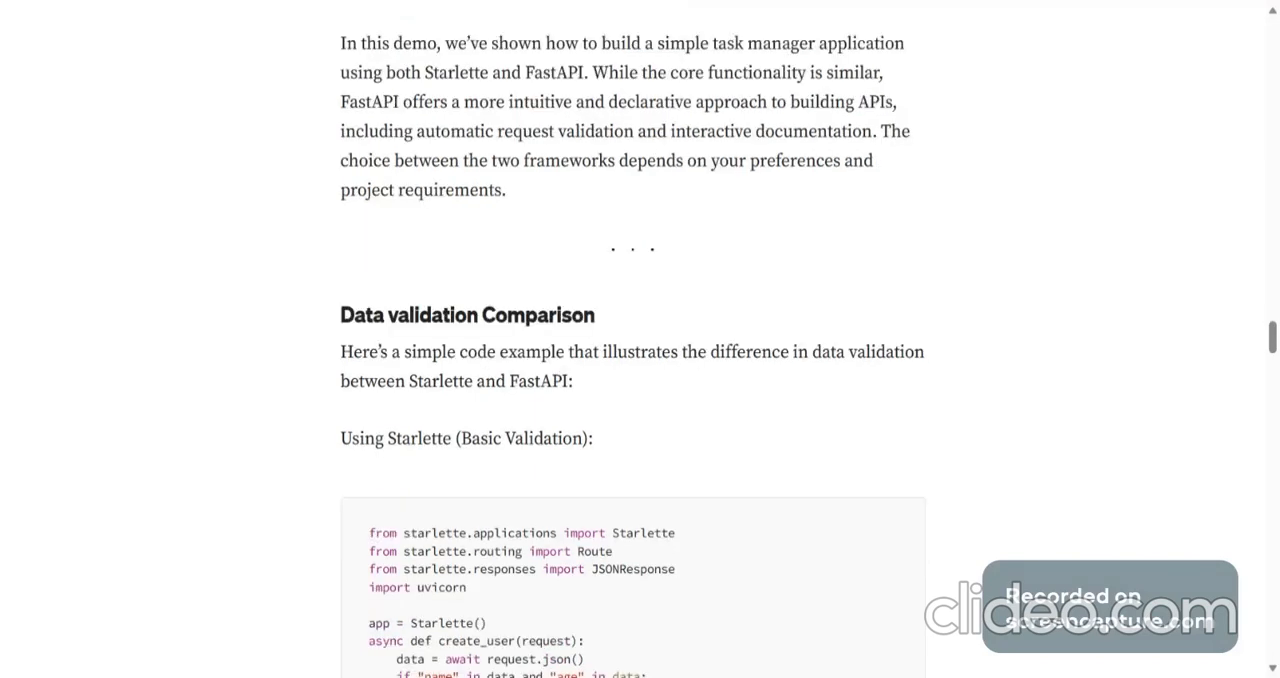
pyautogui.scroll(-3)
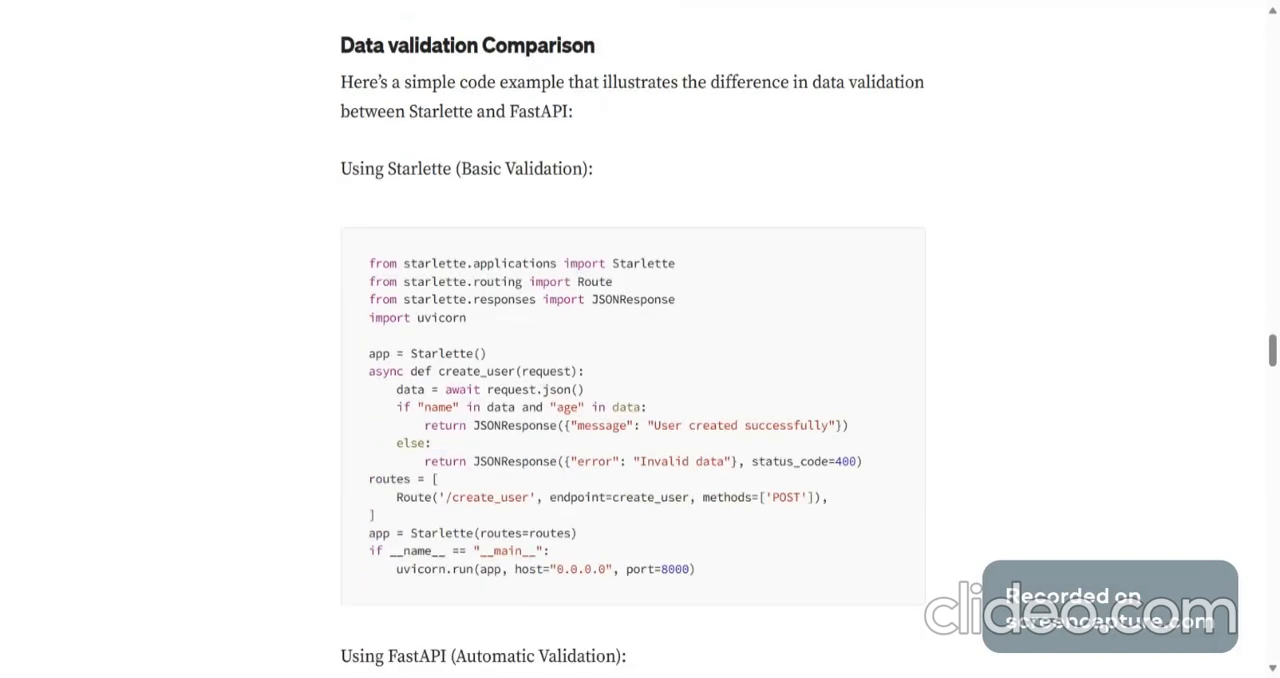
pyautogui.moveTo(713, 102)
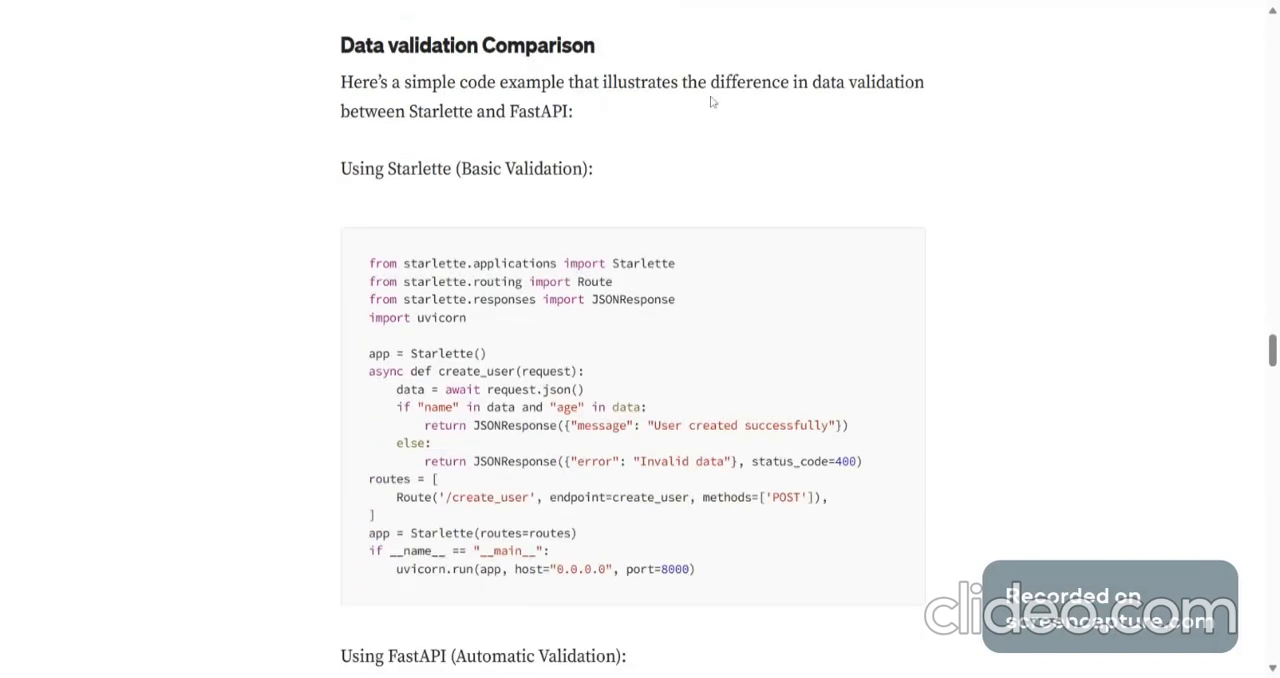
pyautogui.moveTo(645, 137)
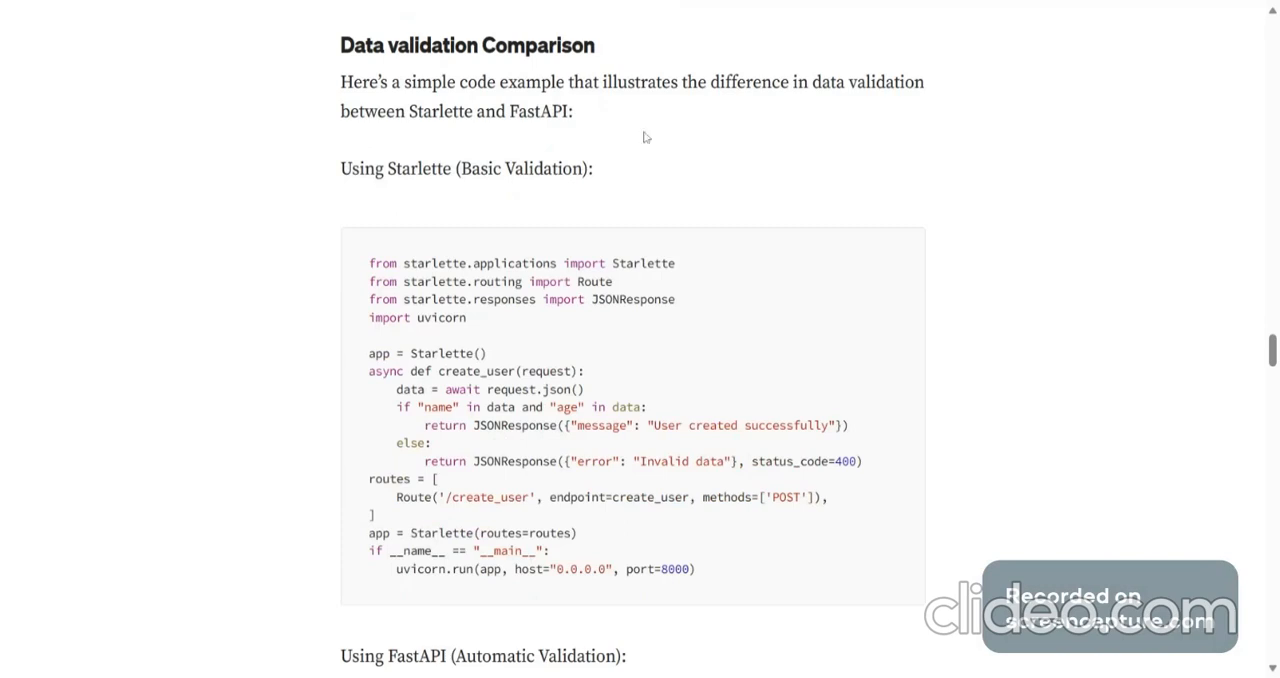
pyautogui.moveTo(575, 138)
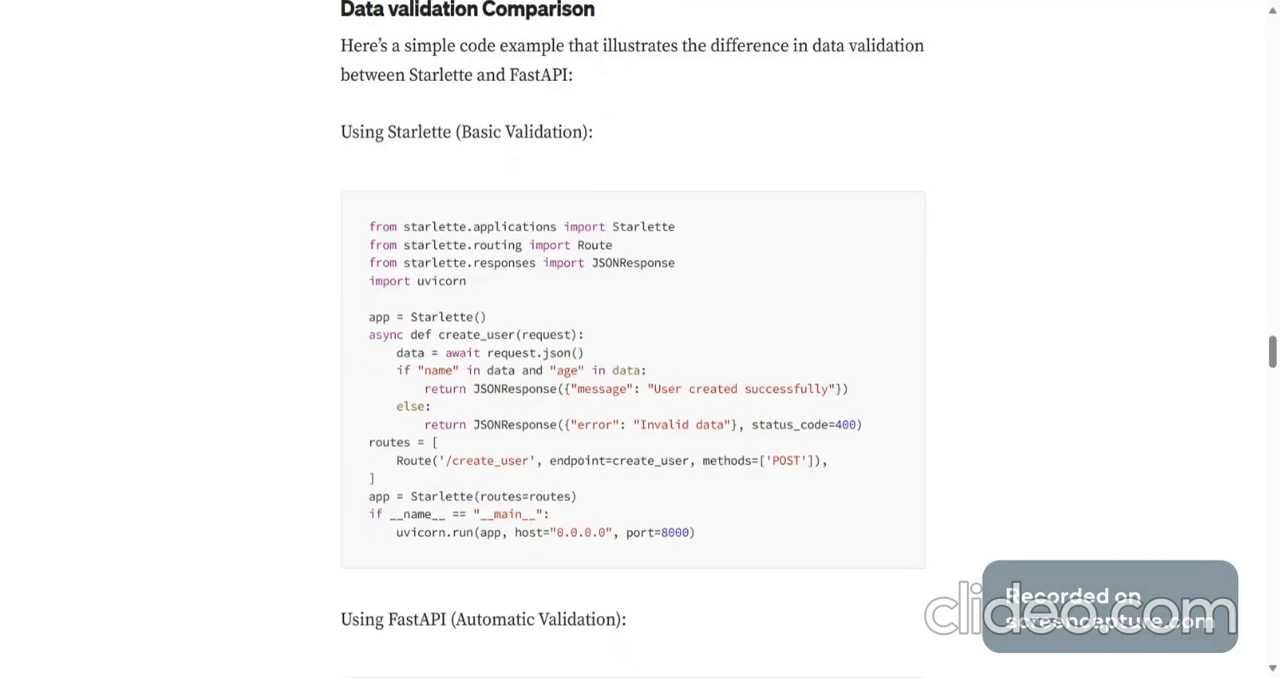
pyautogui.scroll(-3)
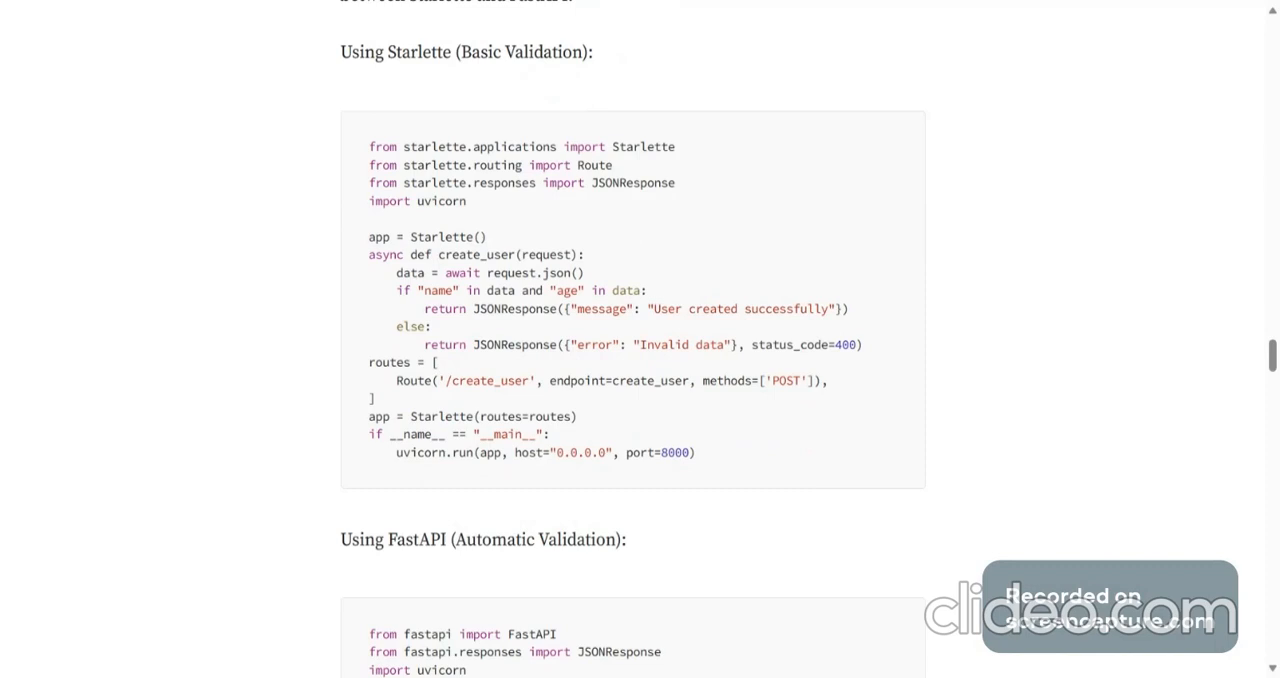
pyautogui.moveTo(862, 315)
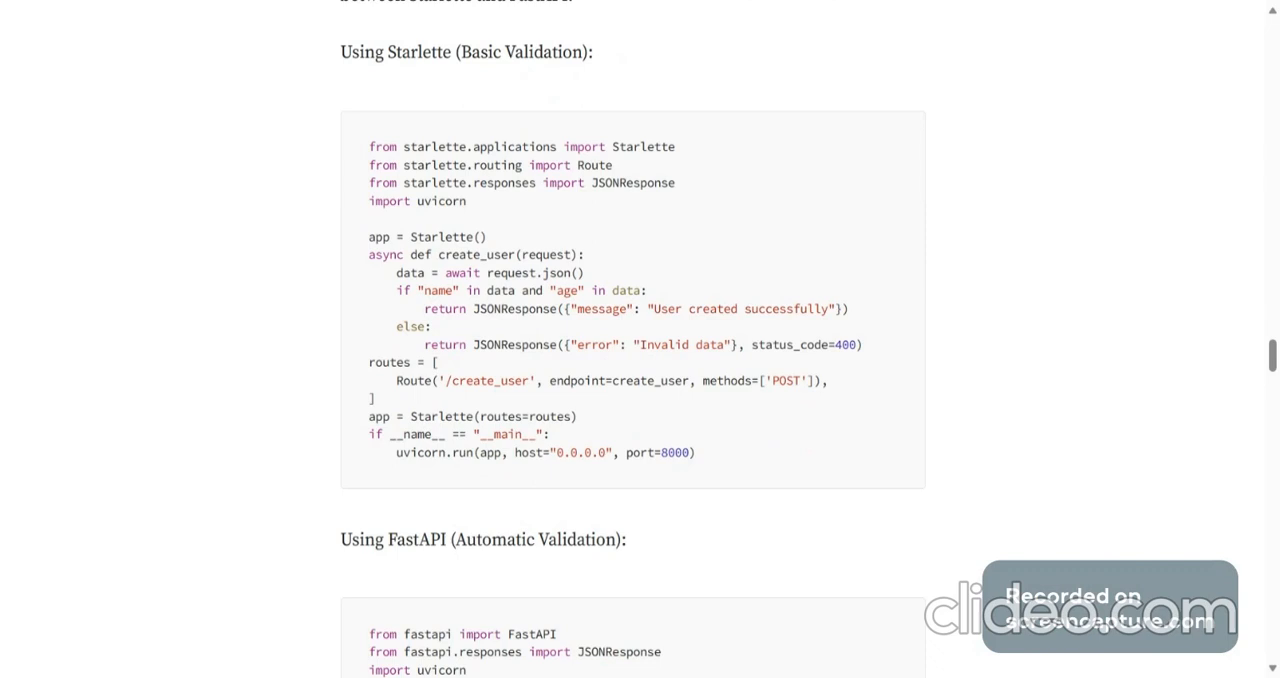
pyautogui.scroll(-3)
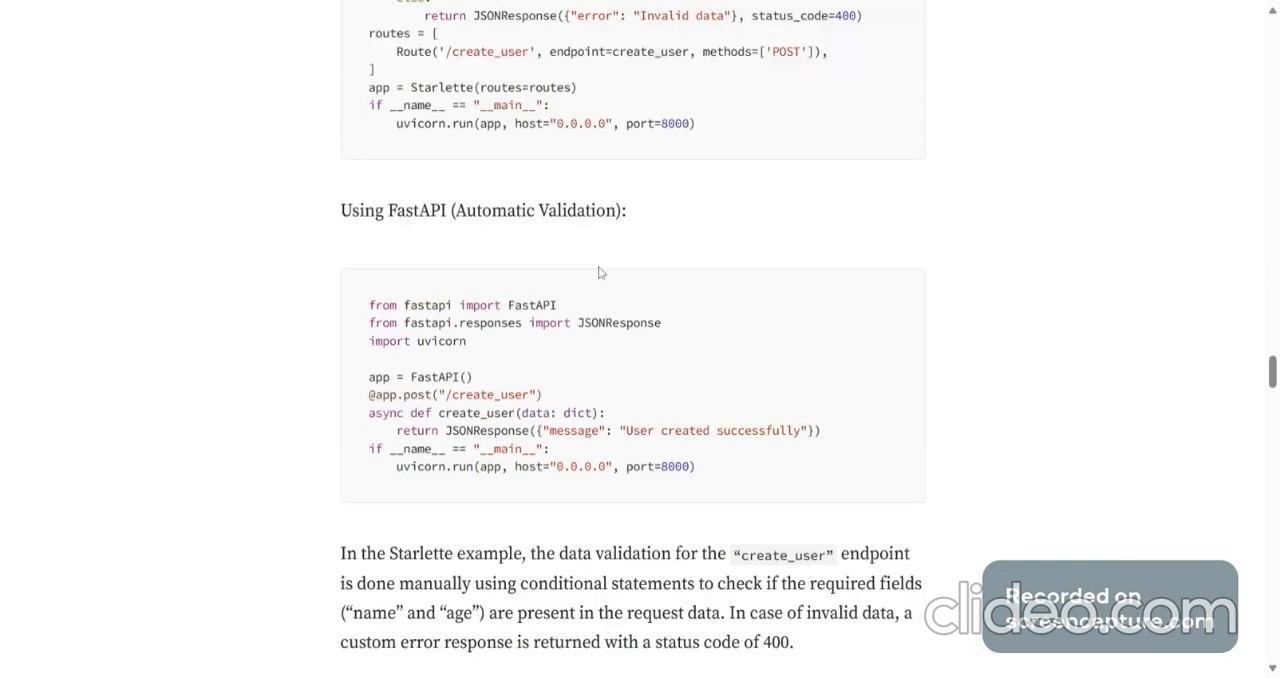
pyautogui.scroll(-3)
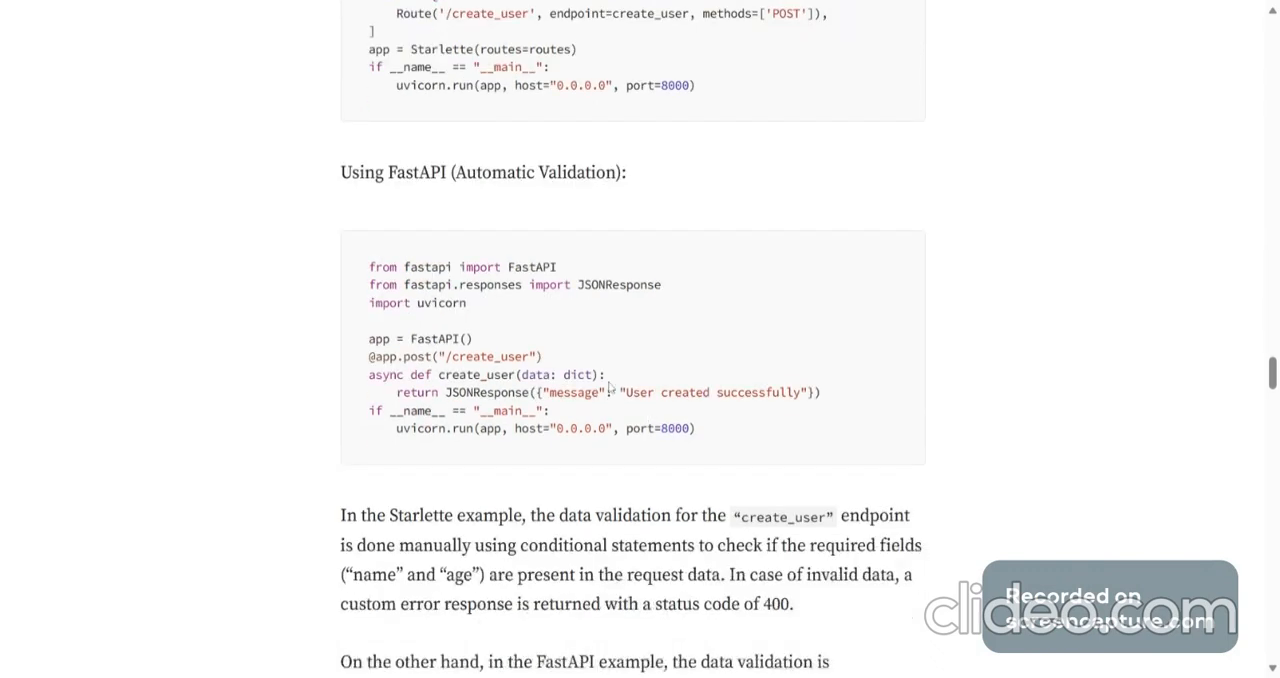
pyautogui.scroll(3)
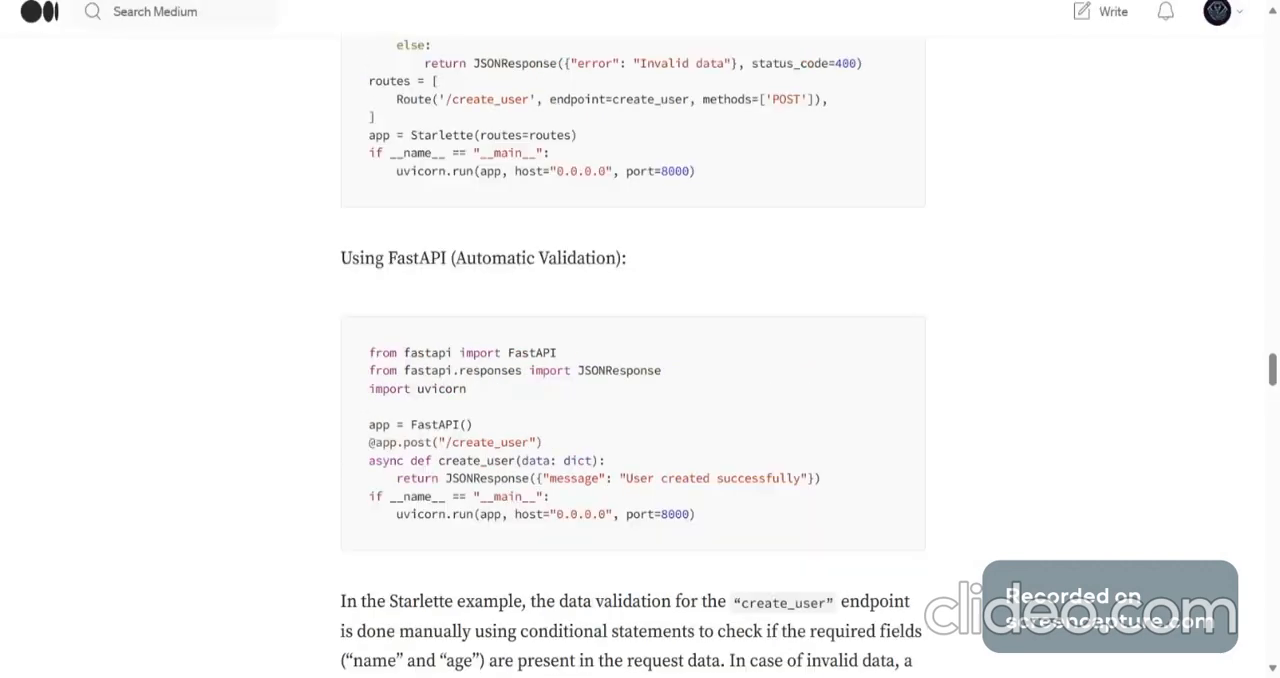
pyautogui.scroll(-3)
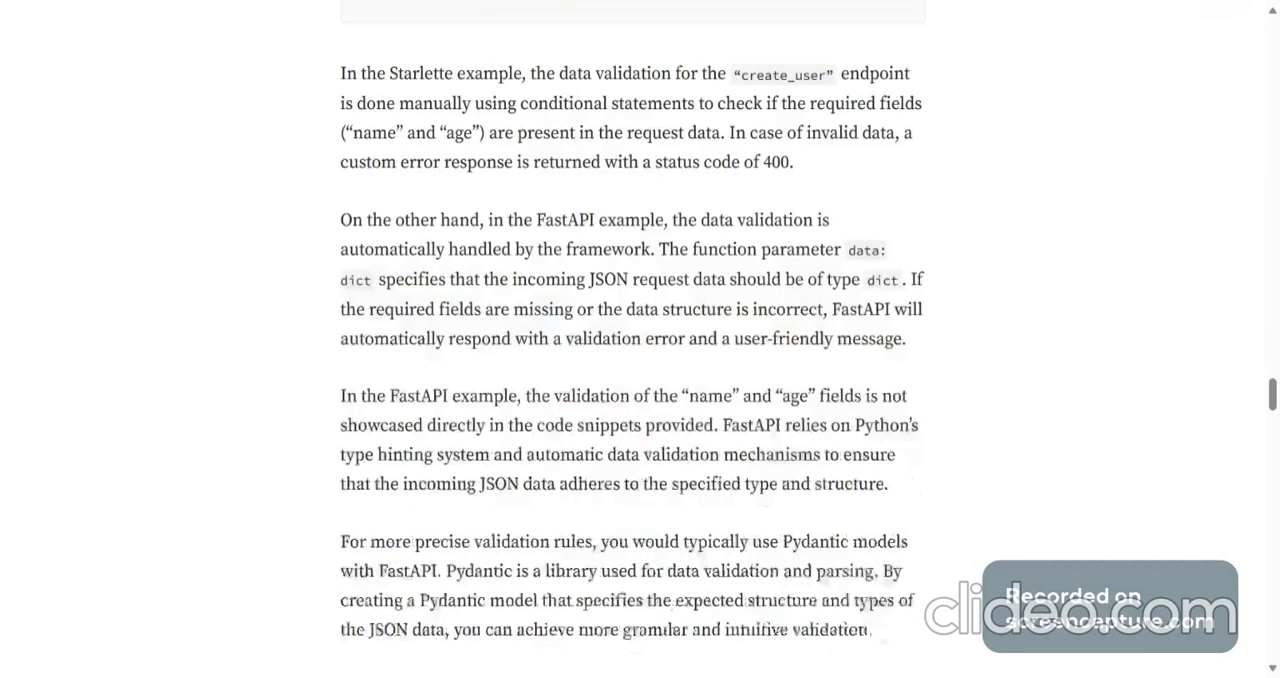
pyautogui.scroll(3)
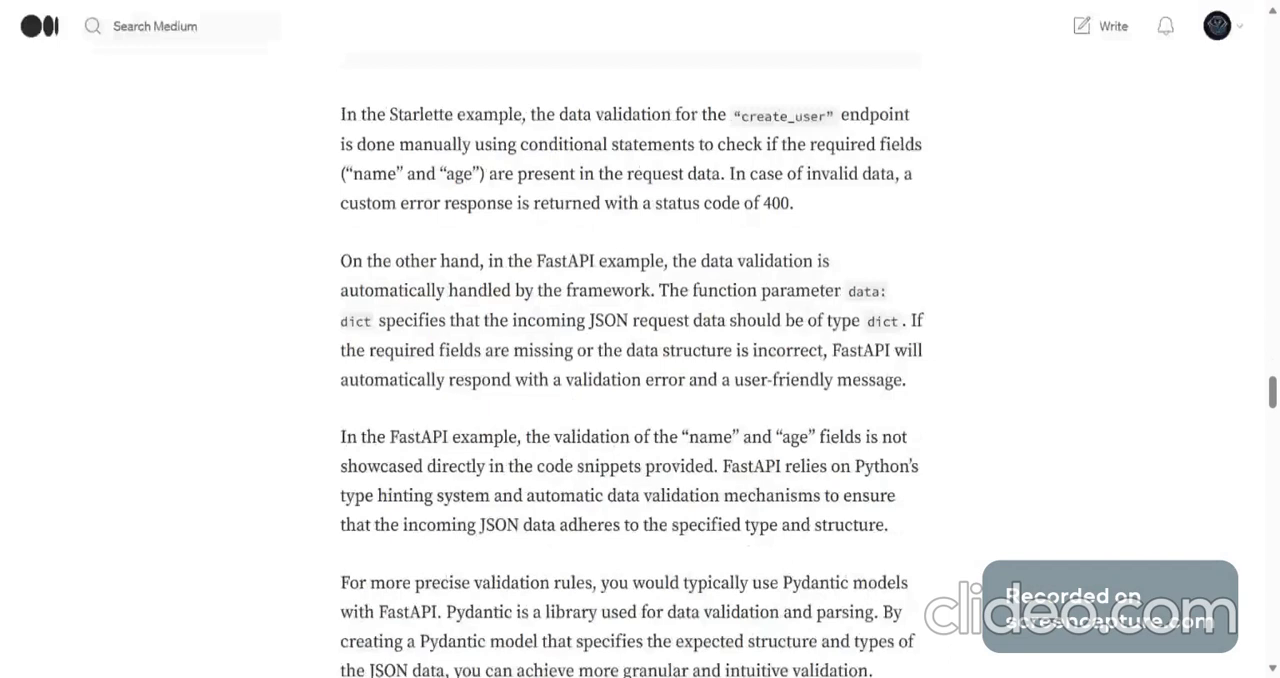
pyautogui.moveTo(860, 139)
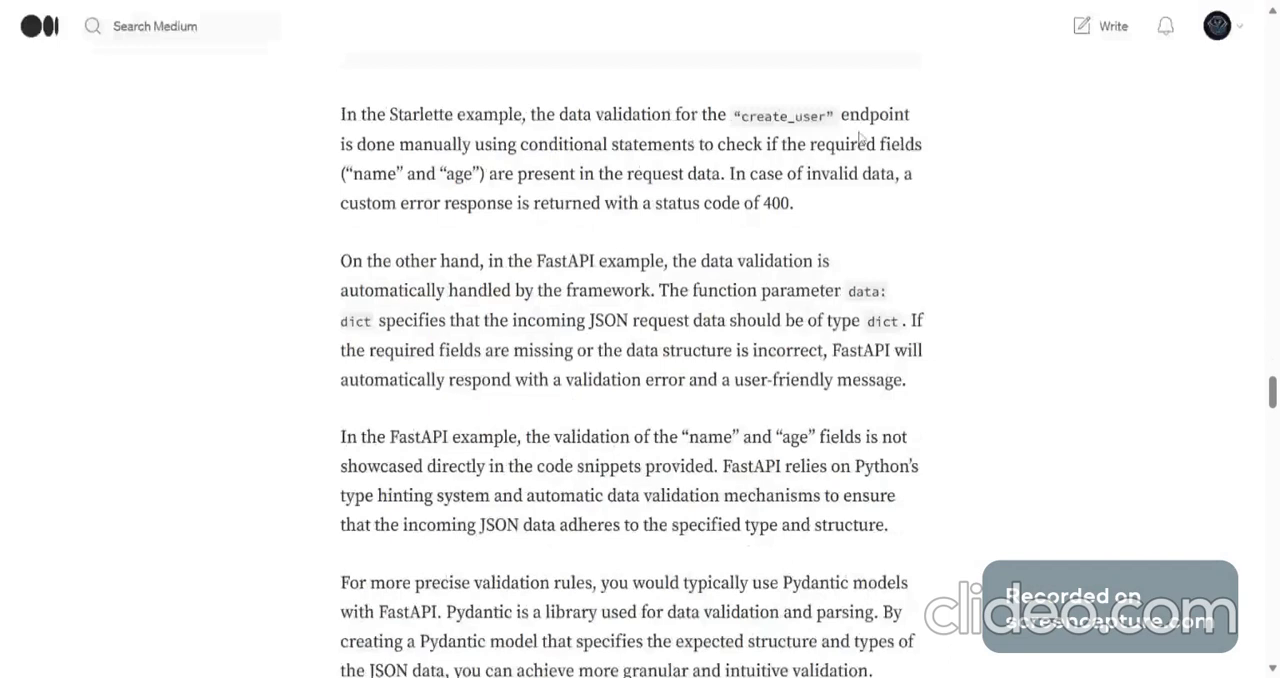
pyautogui.moveTo(858, 138)
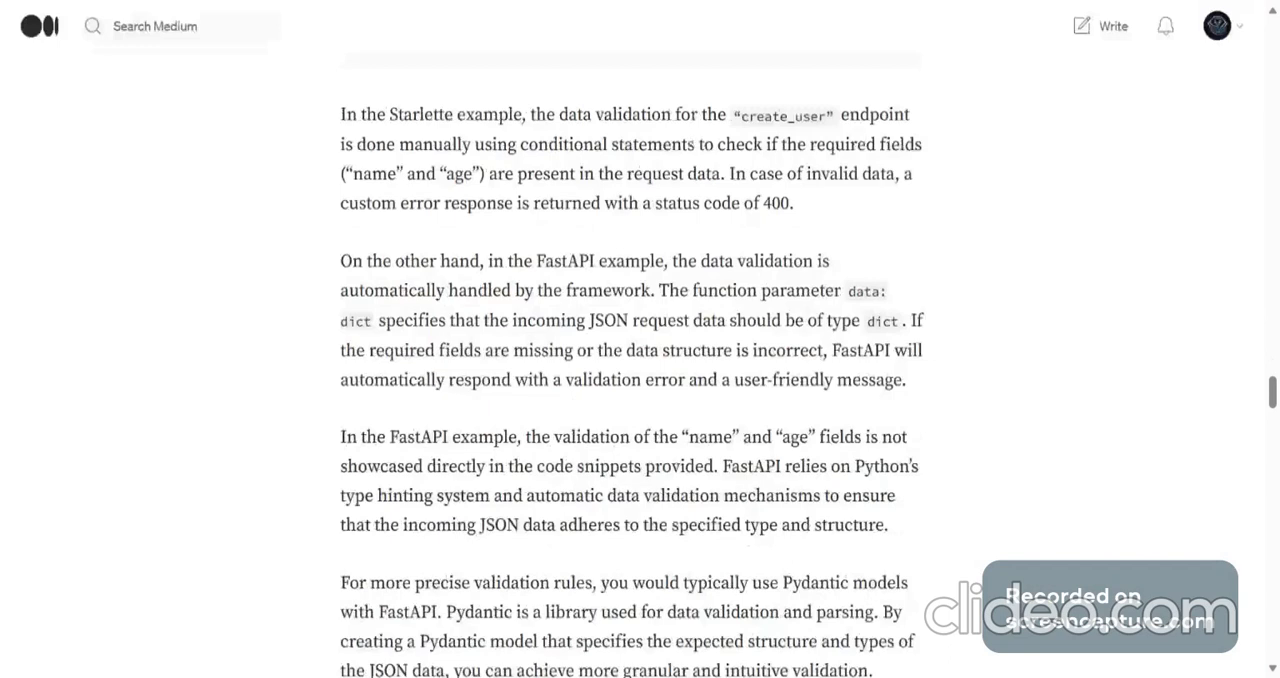
pyautogui.moveTo(378, 238)
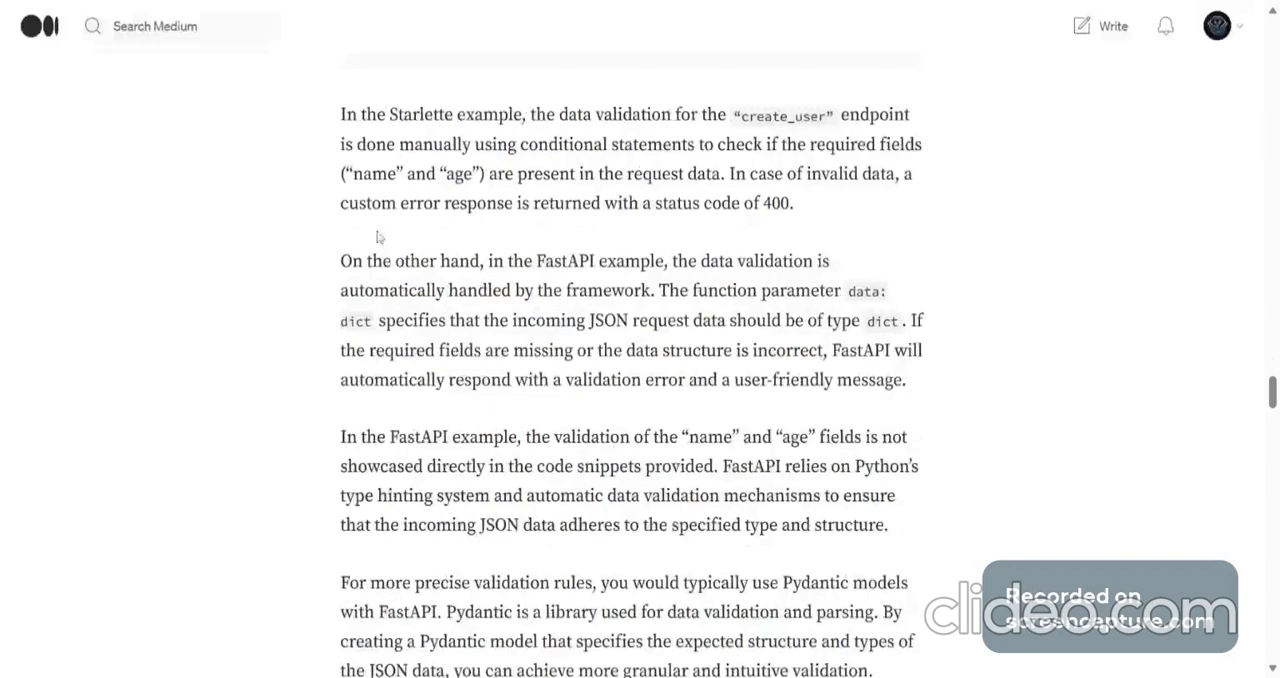
pyautogui.moveTo(379, 237)
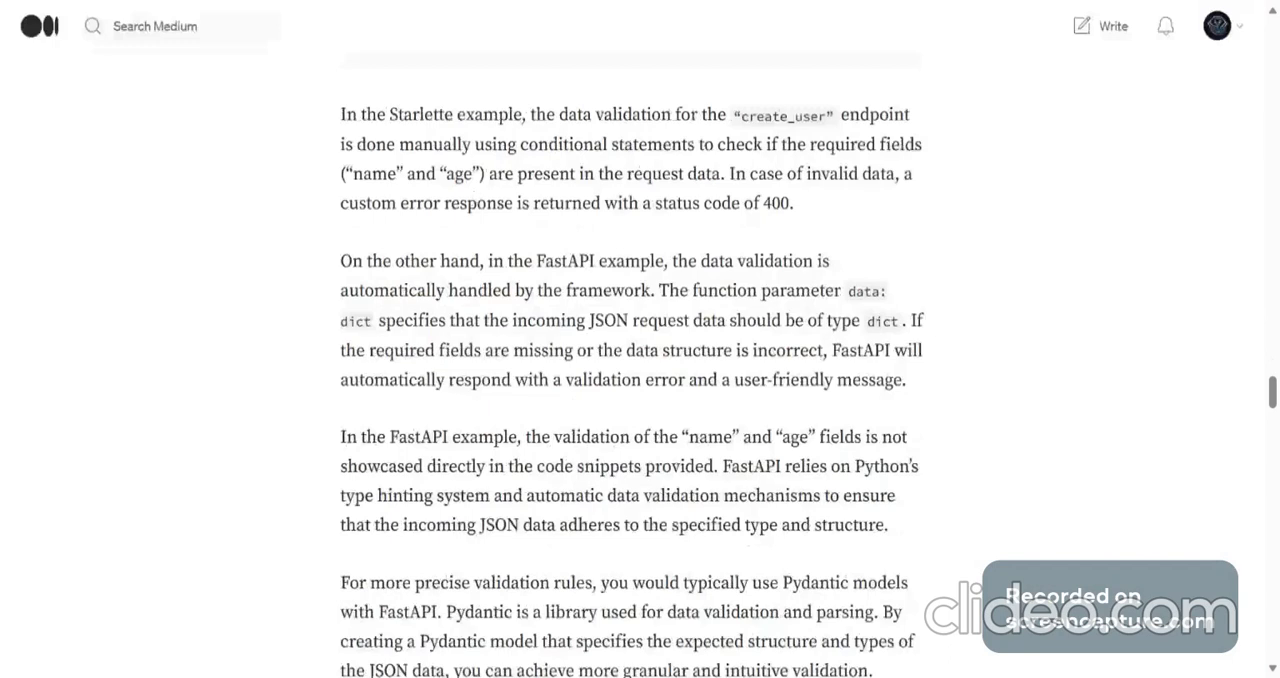
pyautogui.moveTo(908, 204)
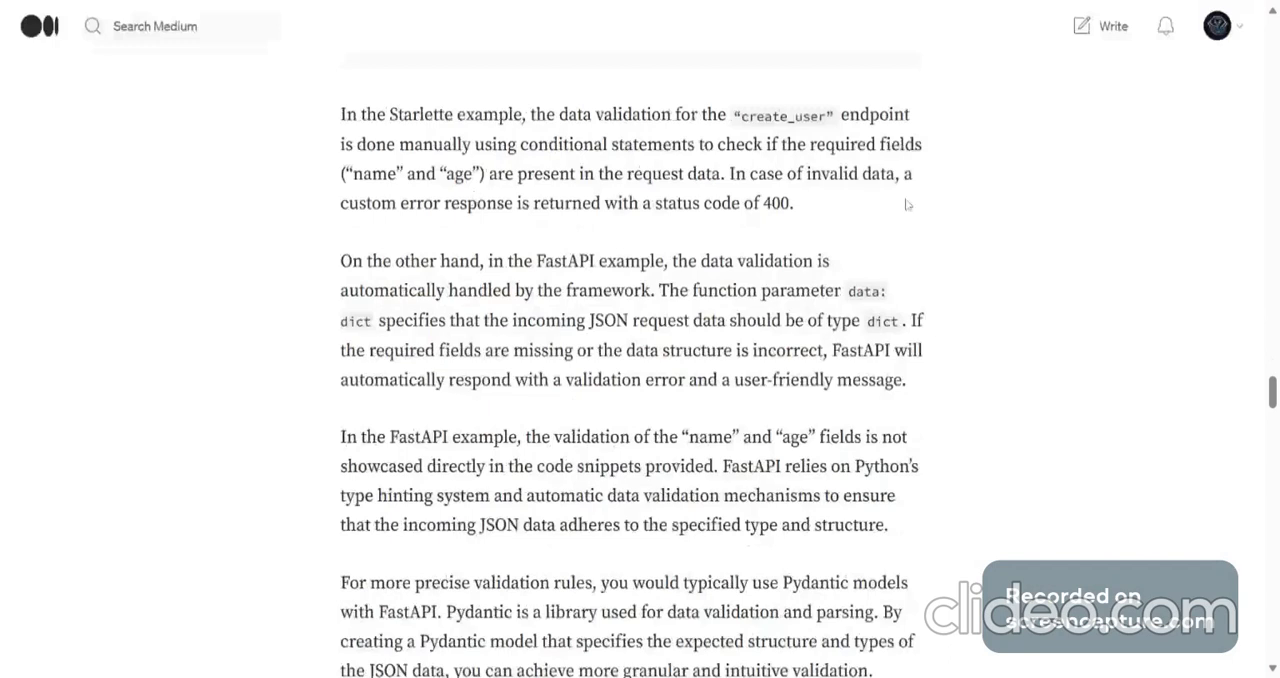
pyautogui.moveTo(695, 227)
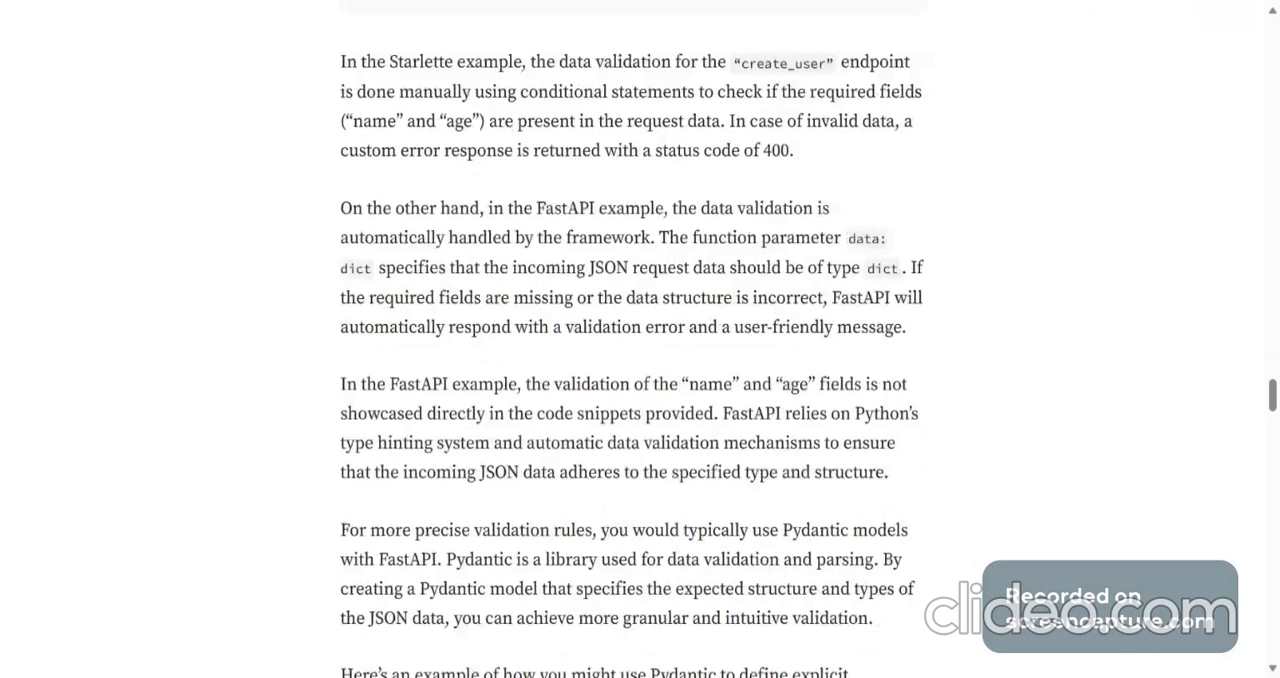
pyautogui.moveTo(632, 288)
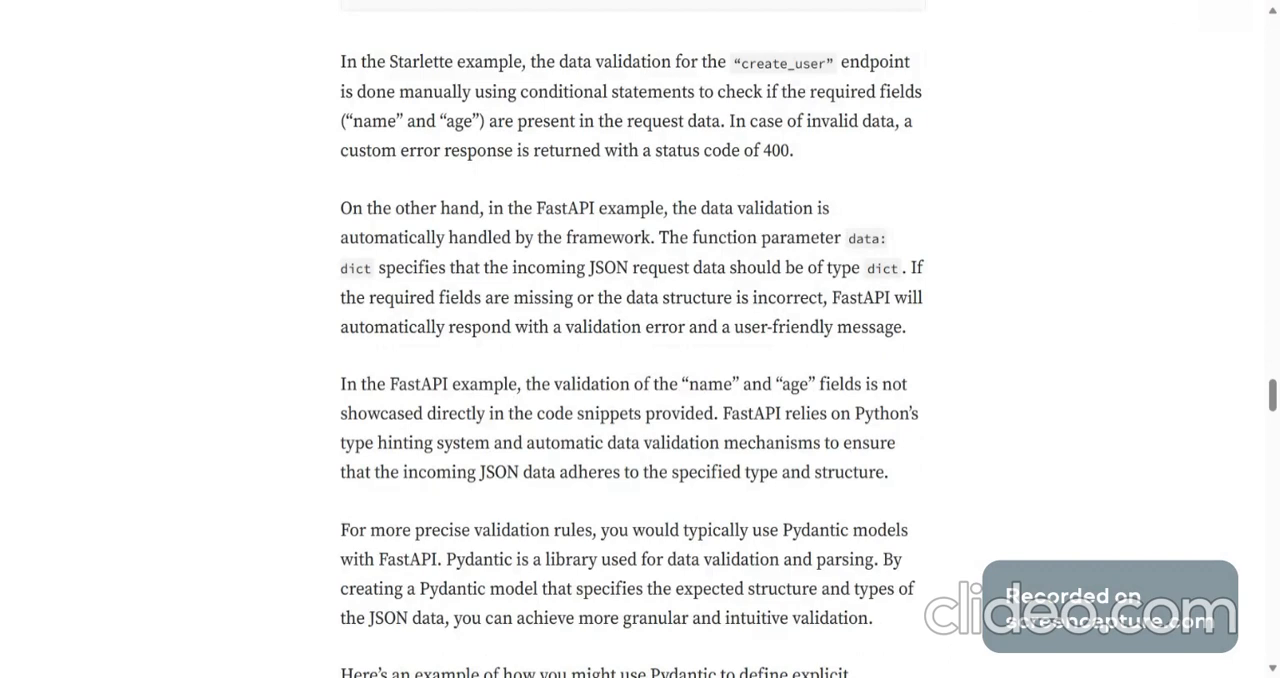
pyautogui.moveTo(905, 308)
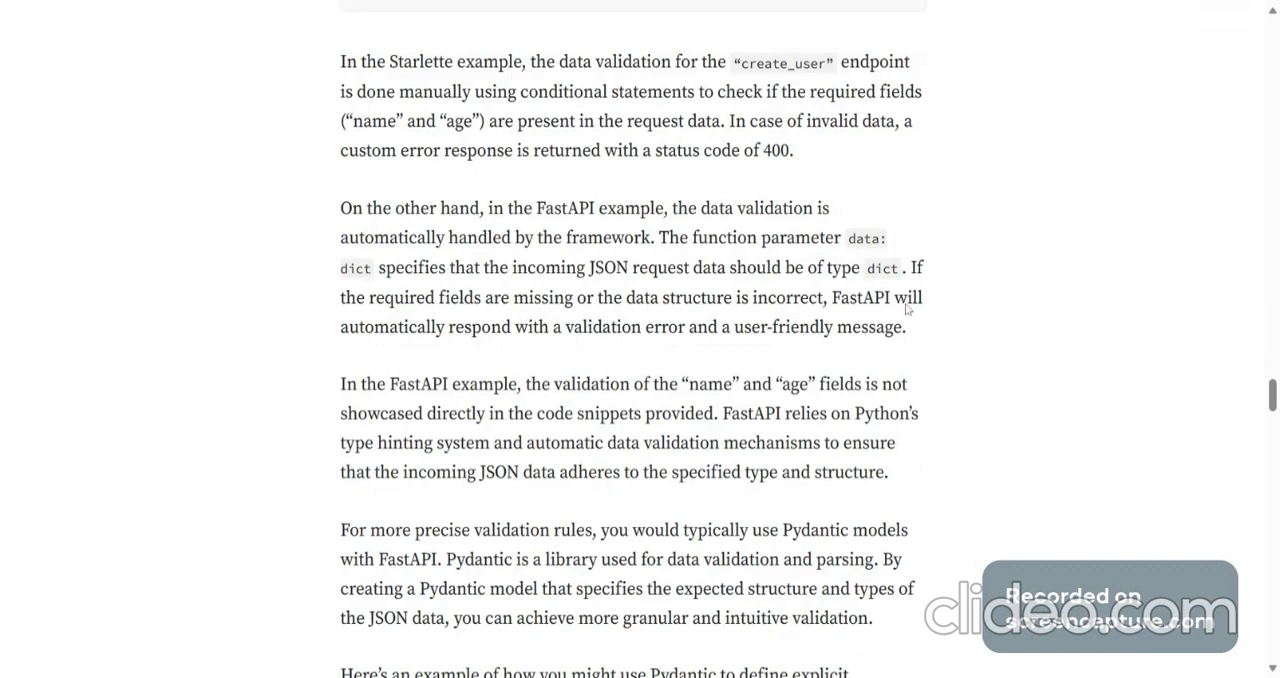
pyautogui.scroll(-3)
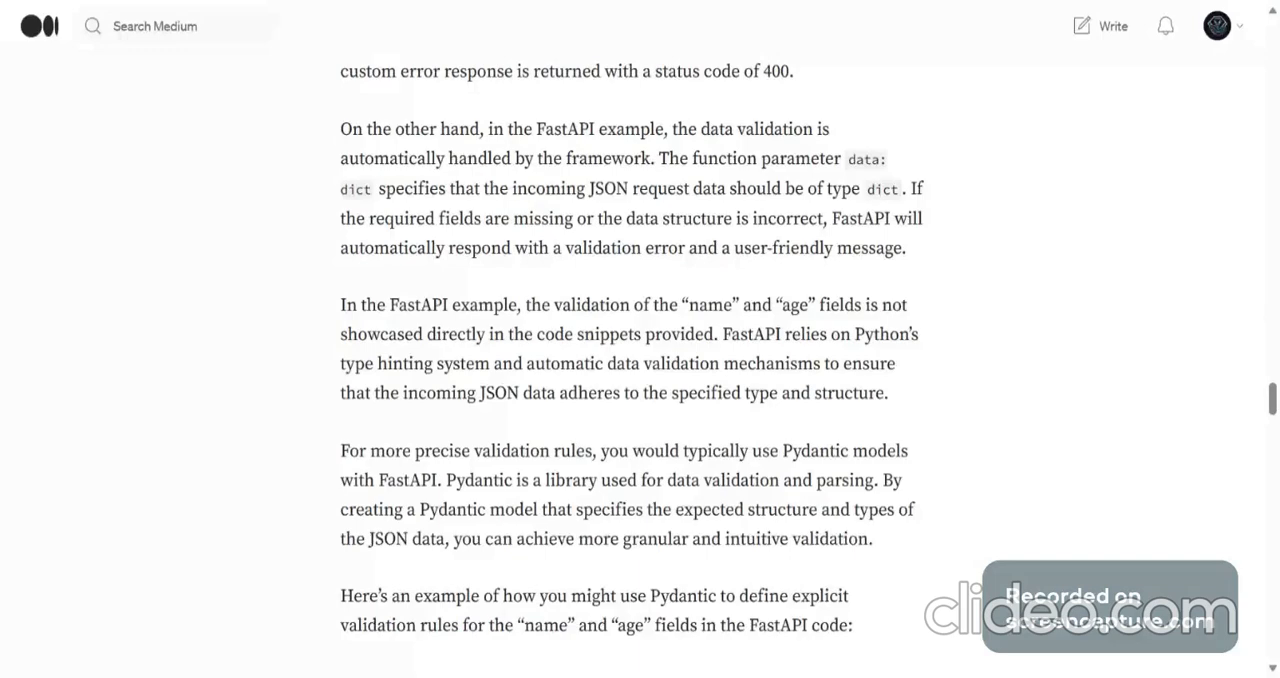
pyautogui.scroll(-3)
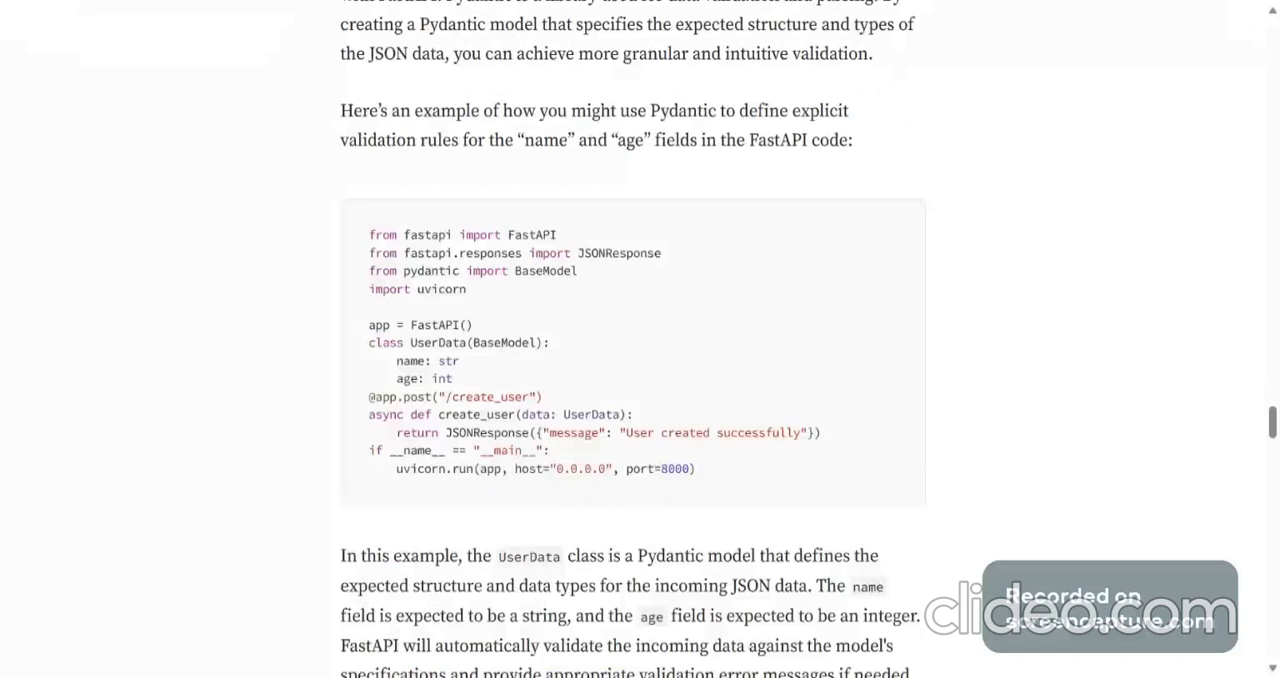
pyautogui.scroll(3)
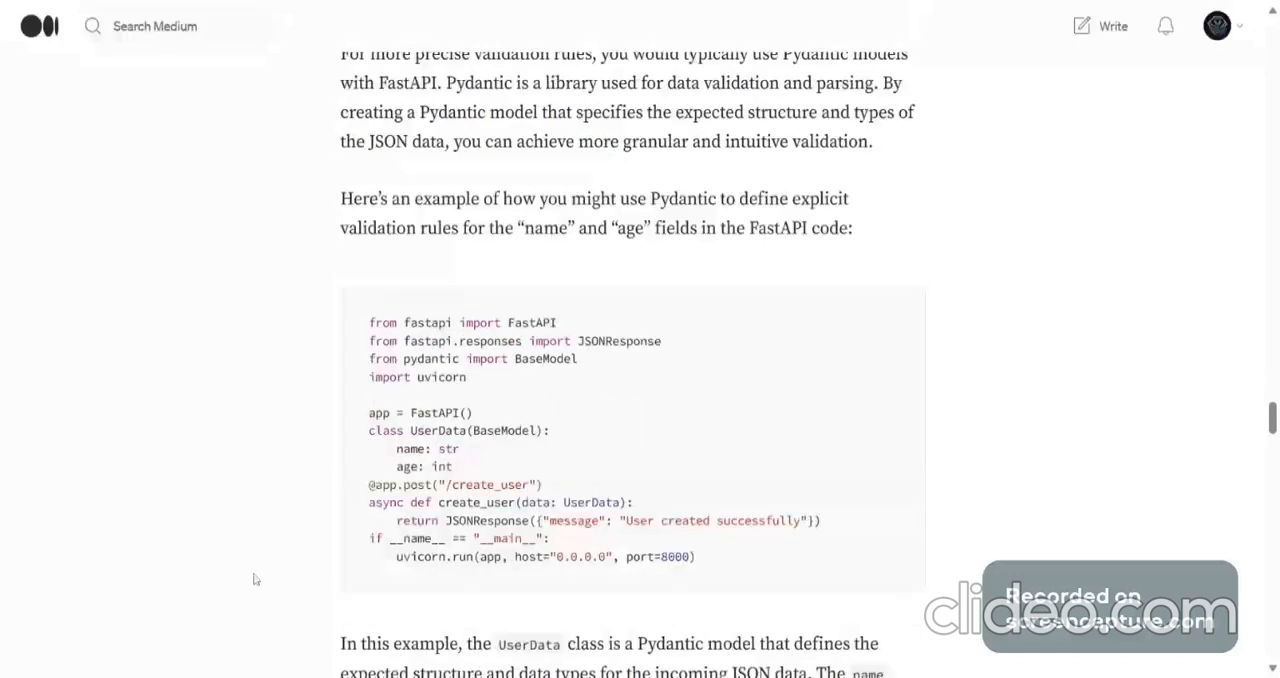
pyautogui.moveTo(659, 508)
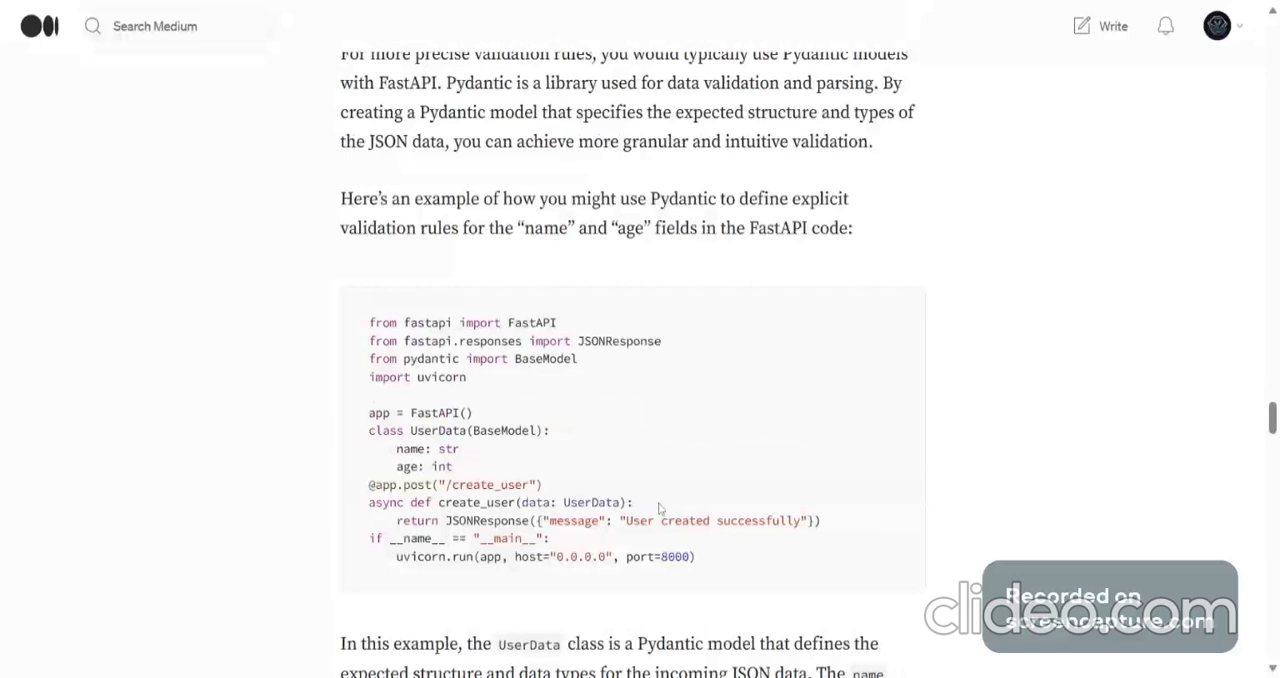
pyautogui.moveTo(779, 418)
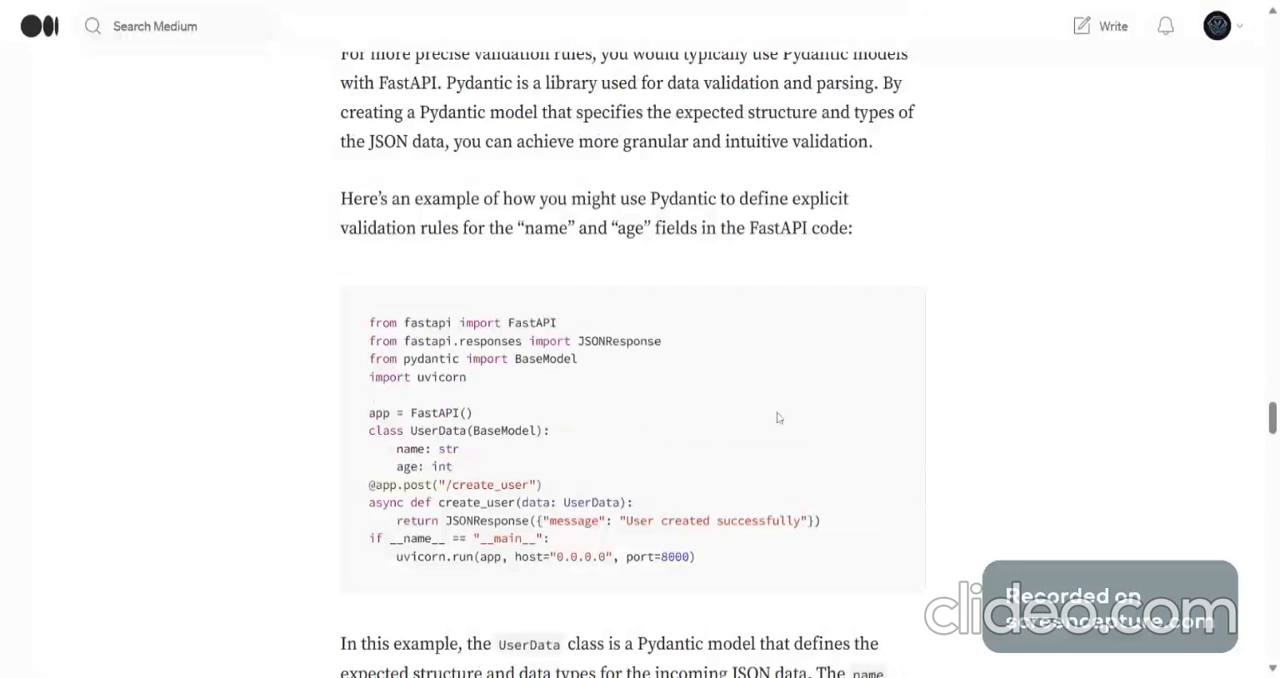
pyautogui.moveTo(580, 414)
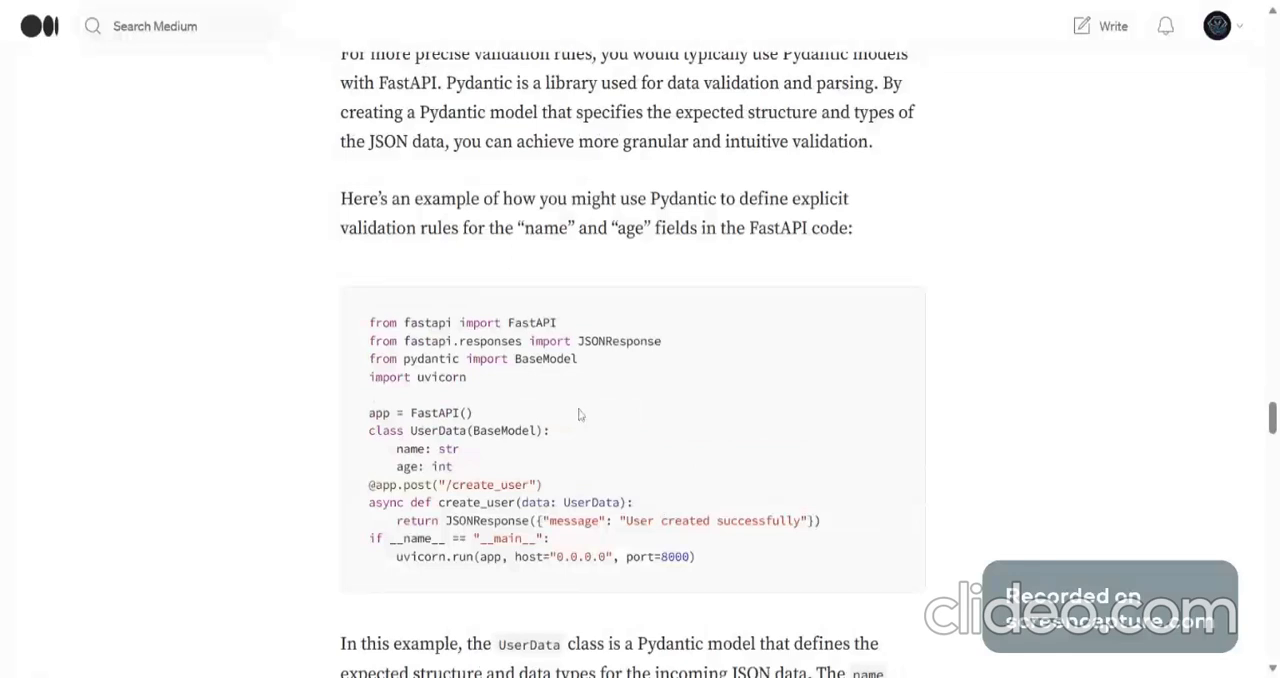
pyautogui.moveTo(476, 448)
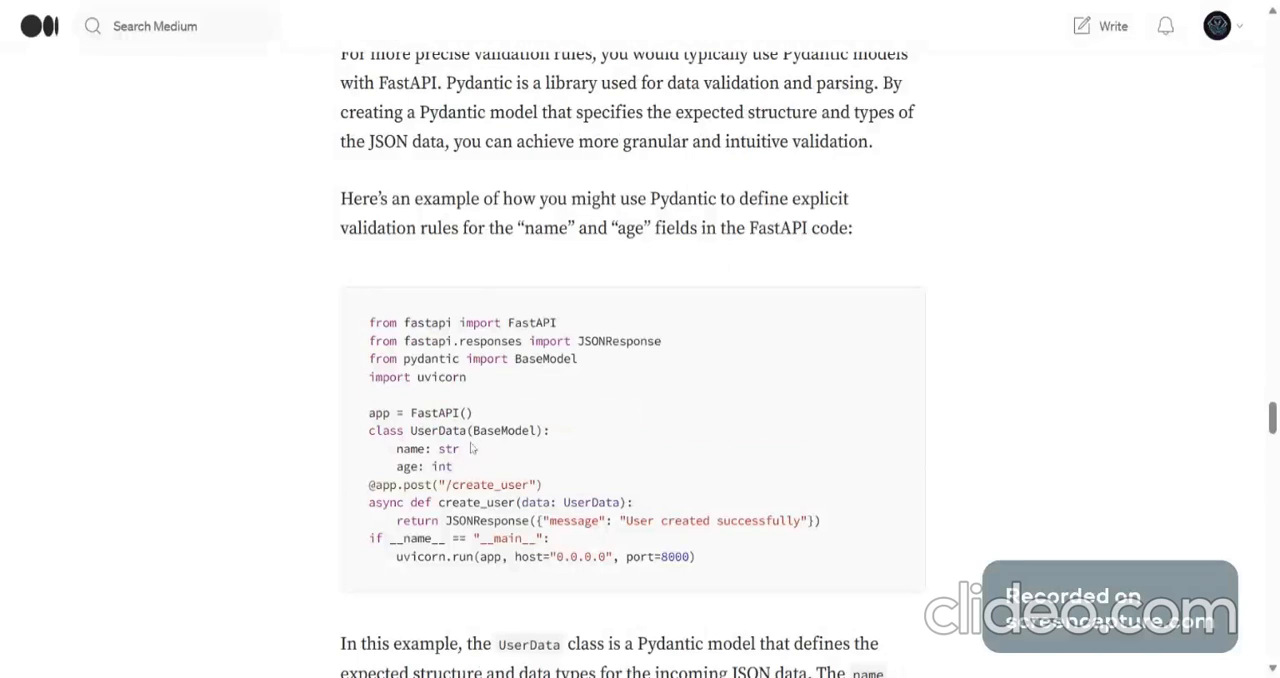
pyautogui.moveTo(628, 500)
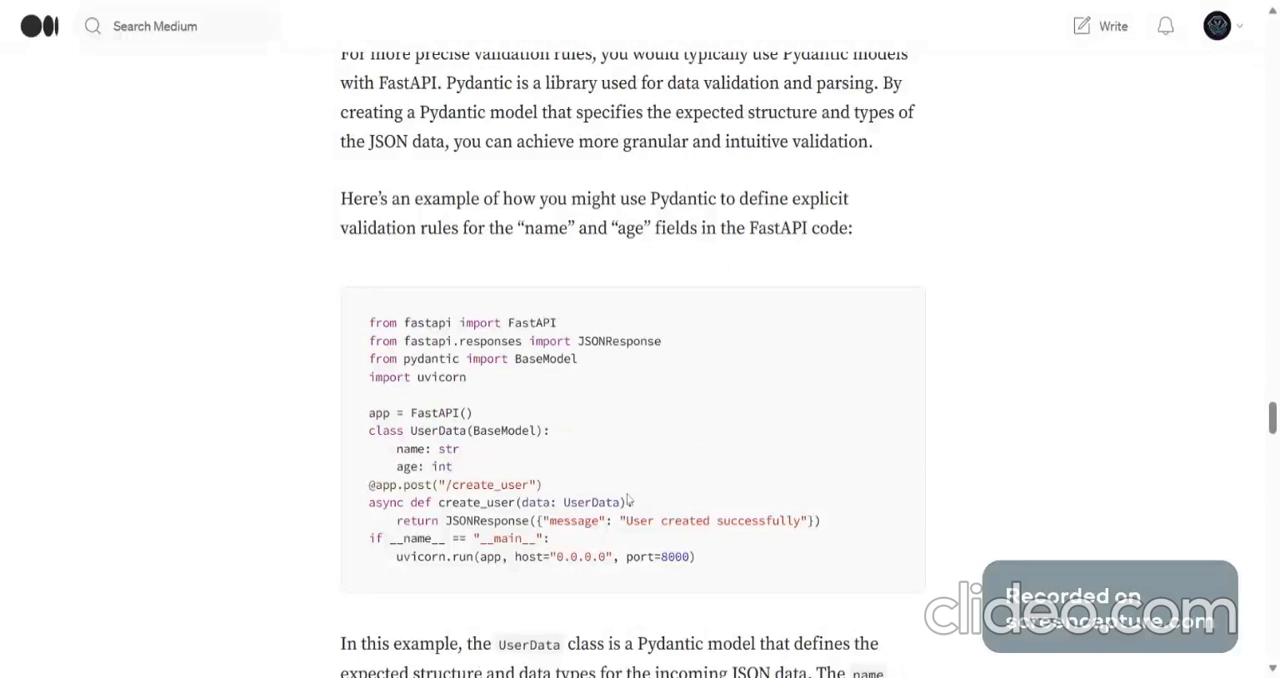
pyautogui.moveTo(627, 500)
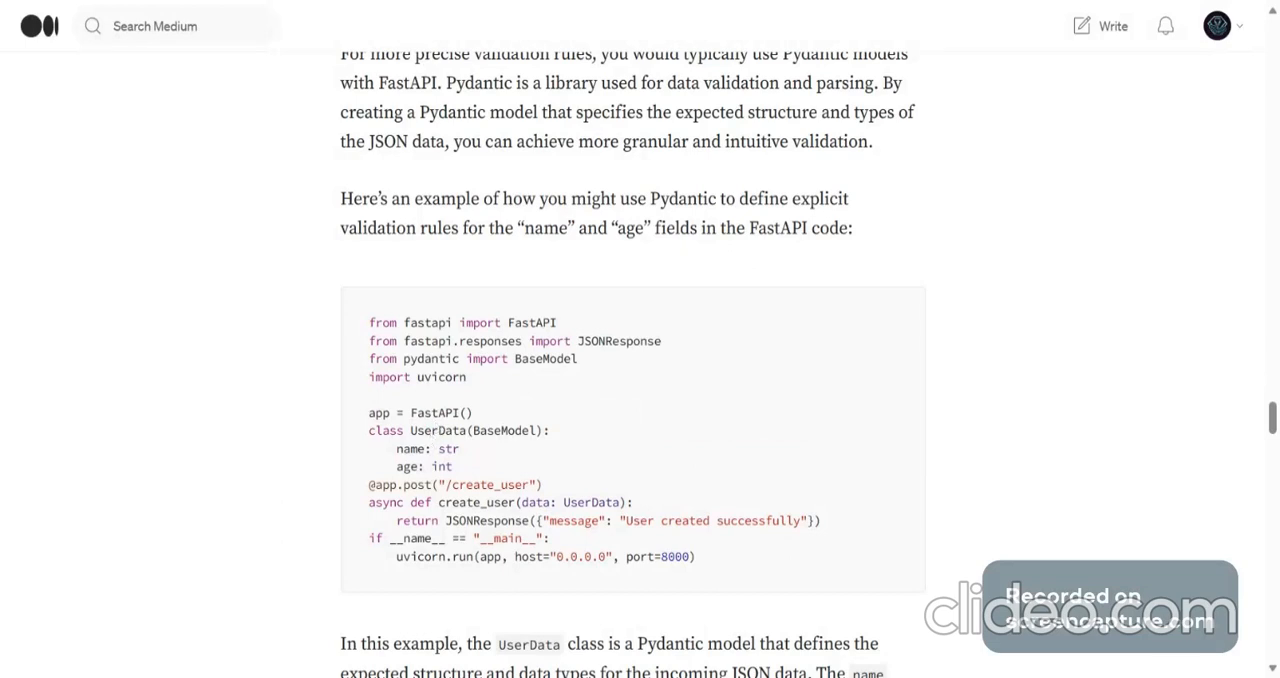
pyautogui.scroll(-3)
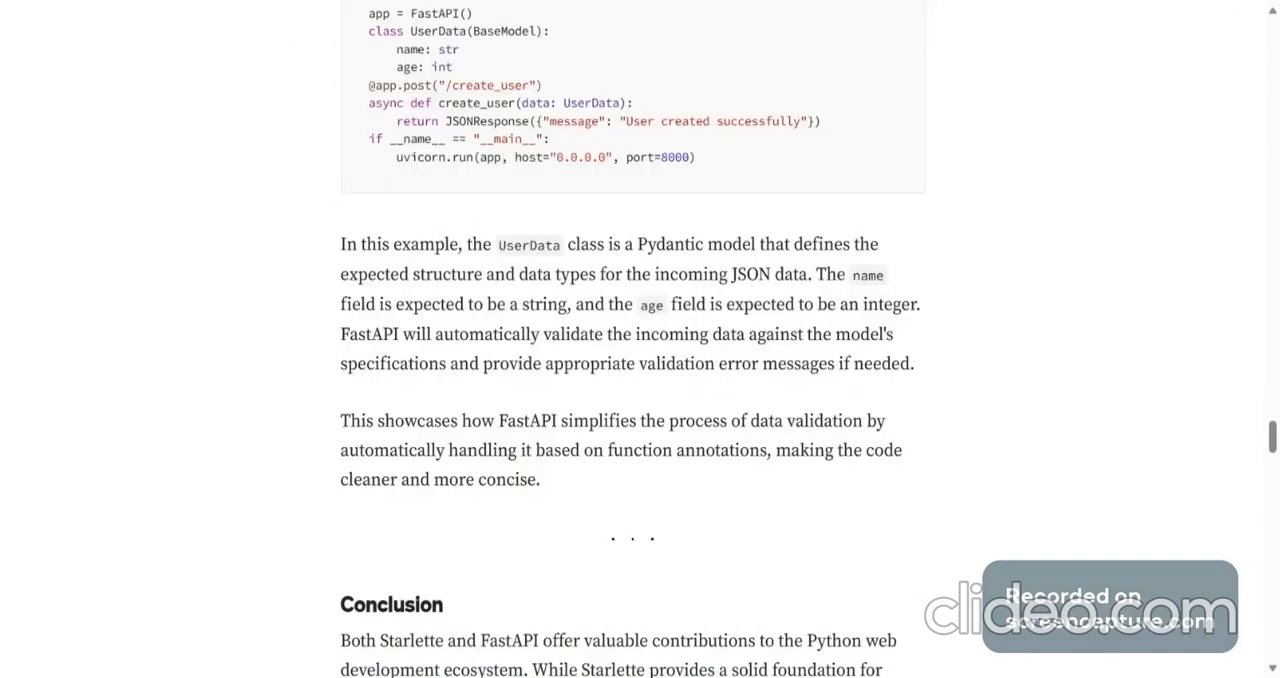
pyautogui.scroll(-3)
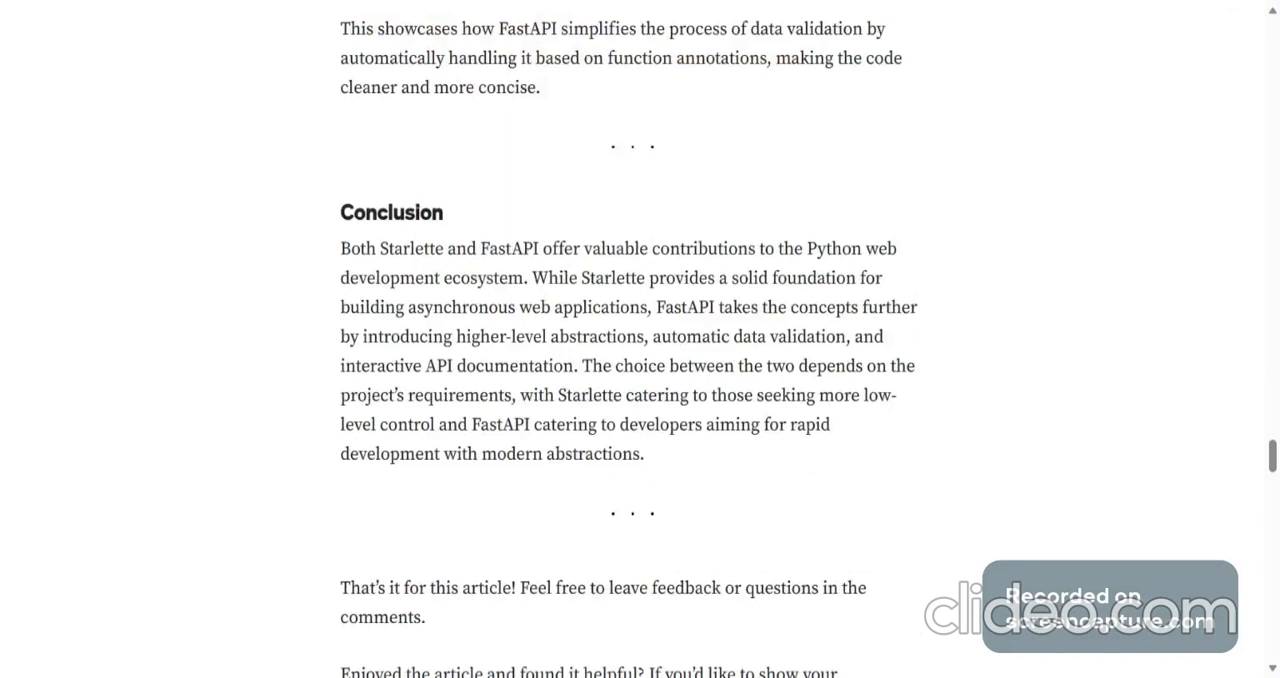
pyautogui.moveTo(838, 208)
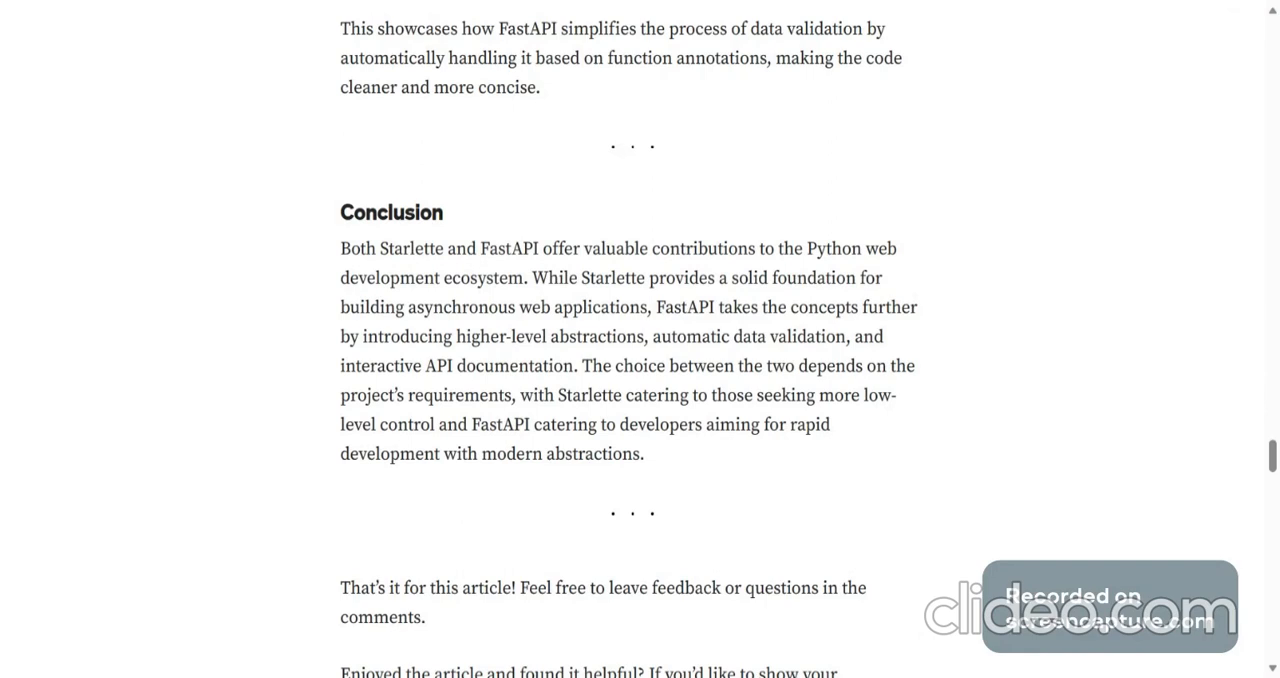
pyautogui.moveTo(680, 457)
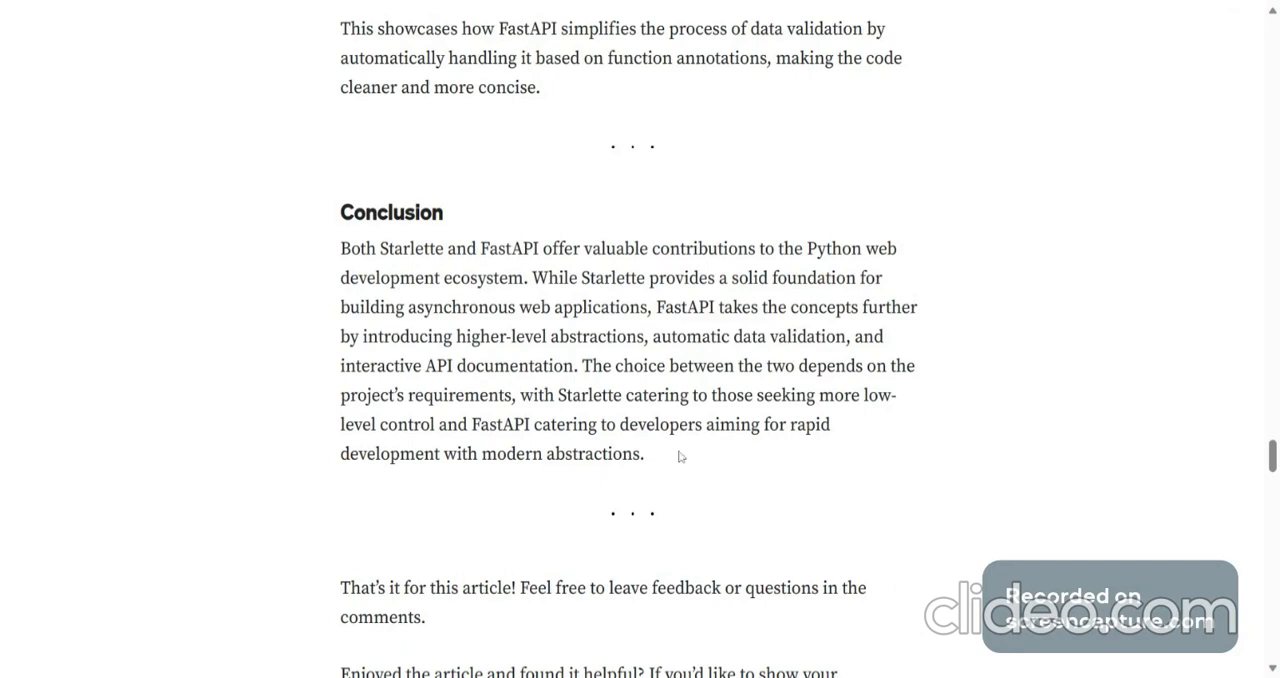
pyautogui.moveTo(680, 457)
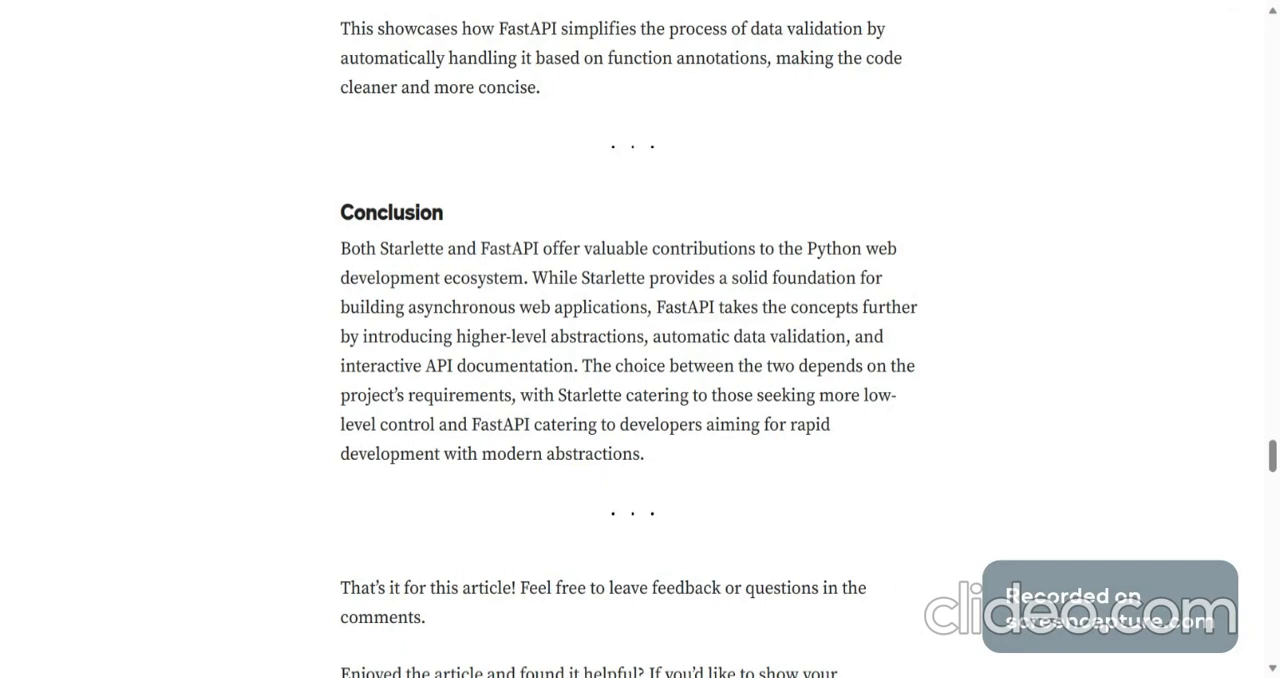
pyautogui.moveTo(703, 453)
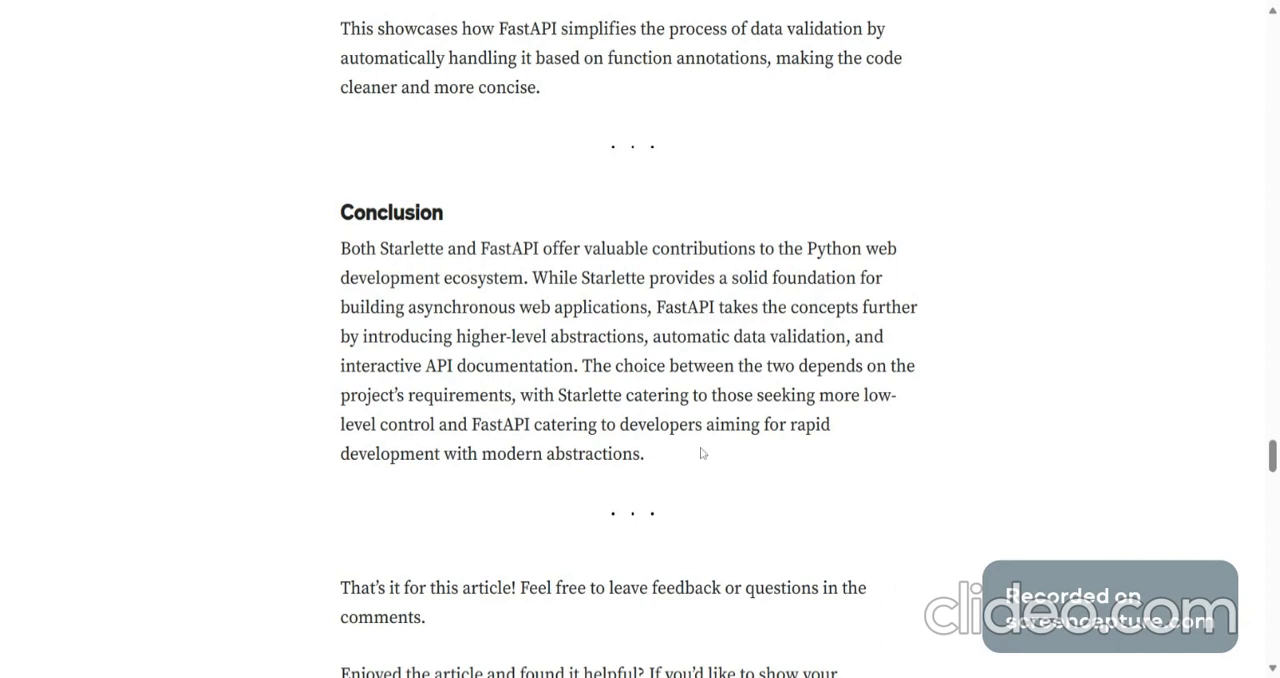
pyautogui.moveTo(694, 476)
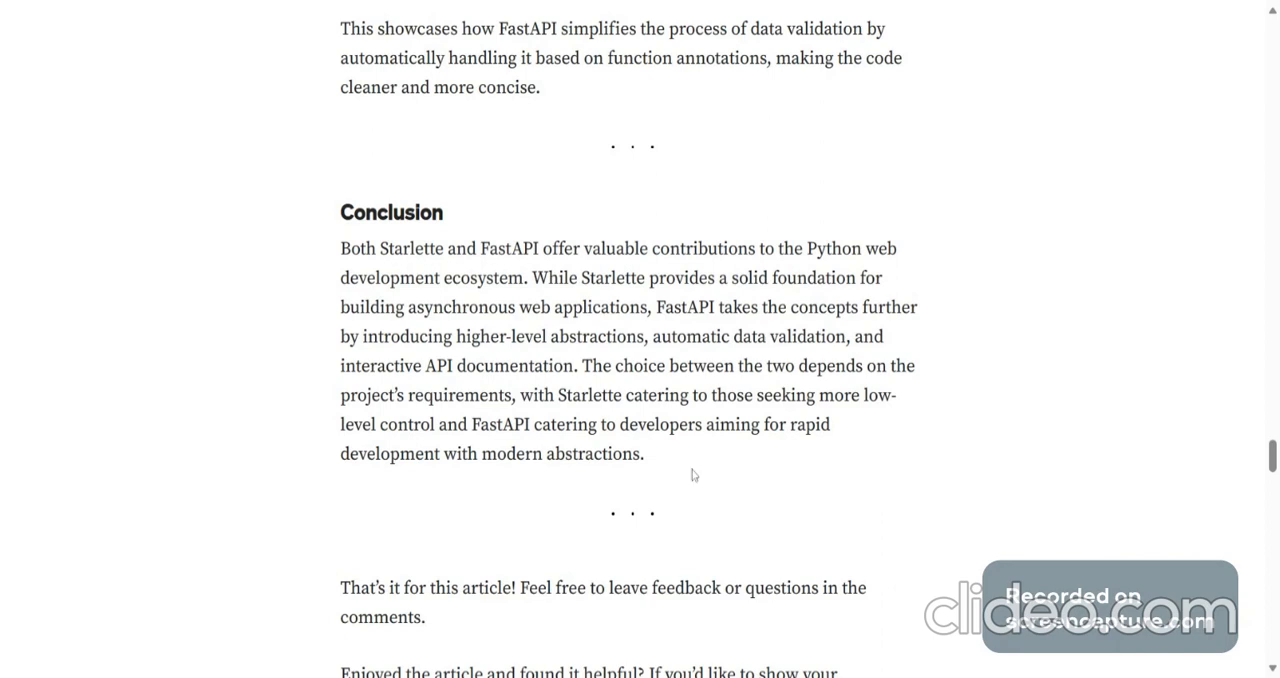
pyautogui.scroll(-3)
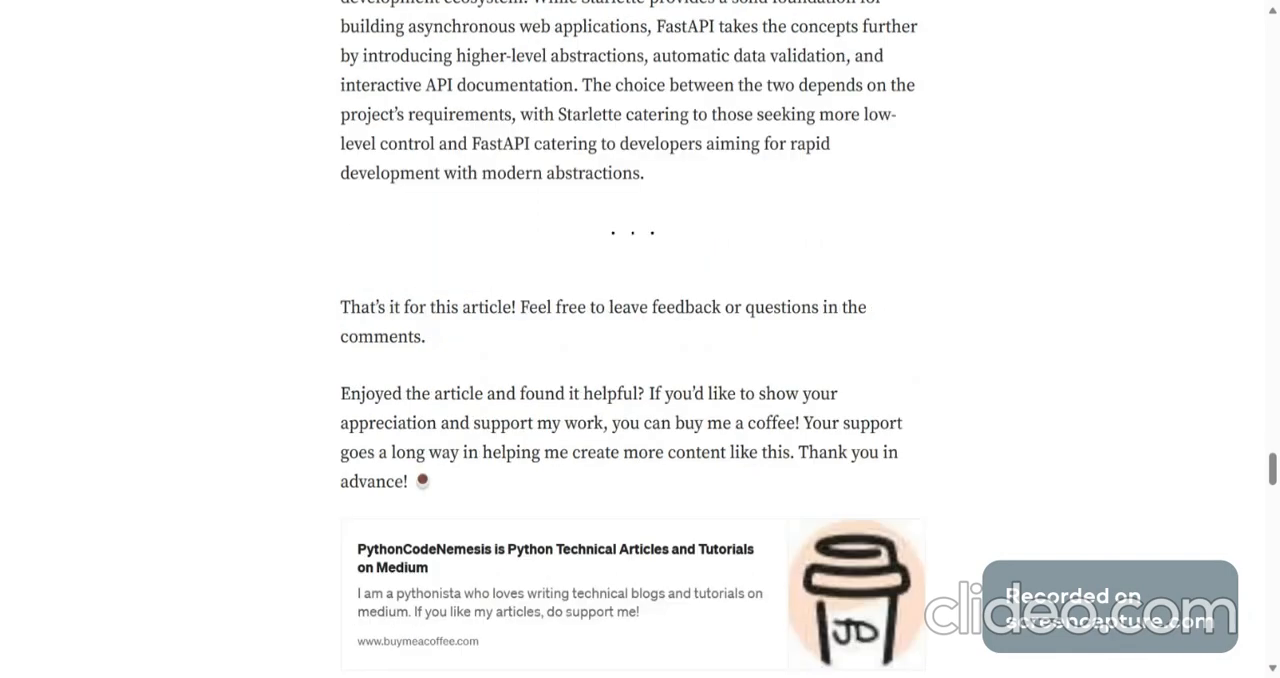
pyautogui.scroll(-3)
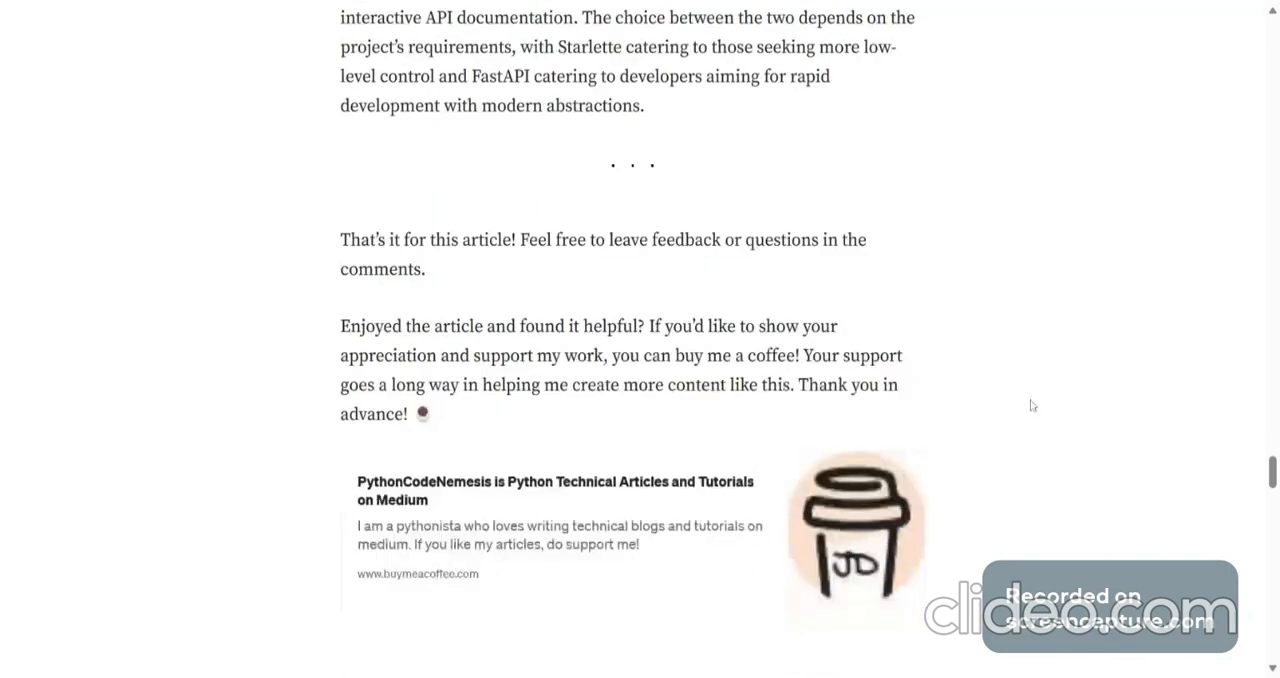